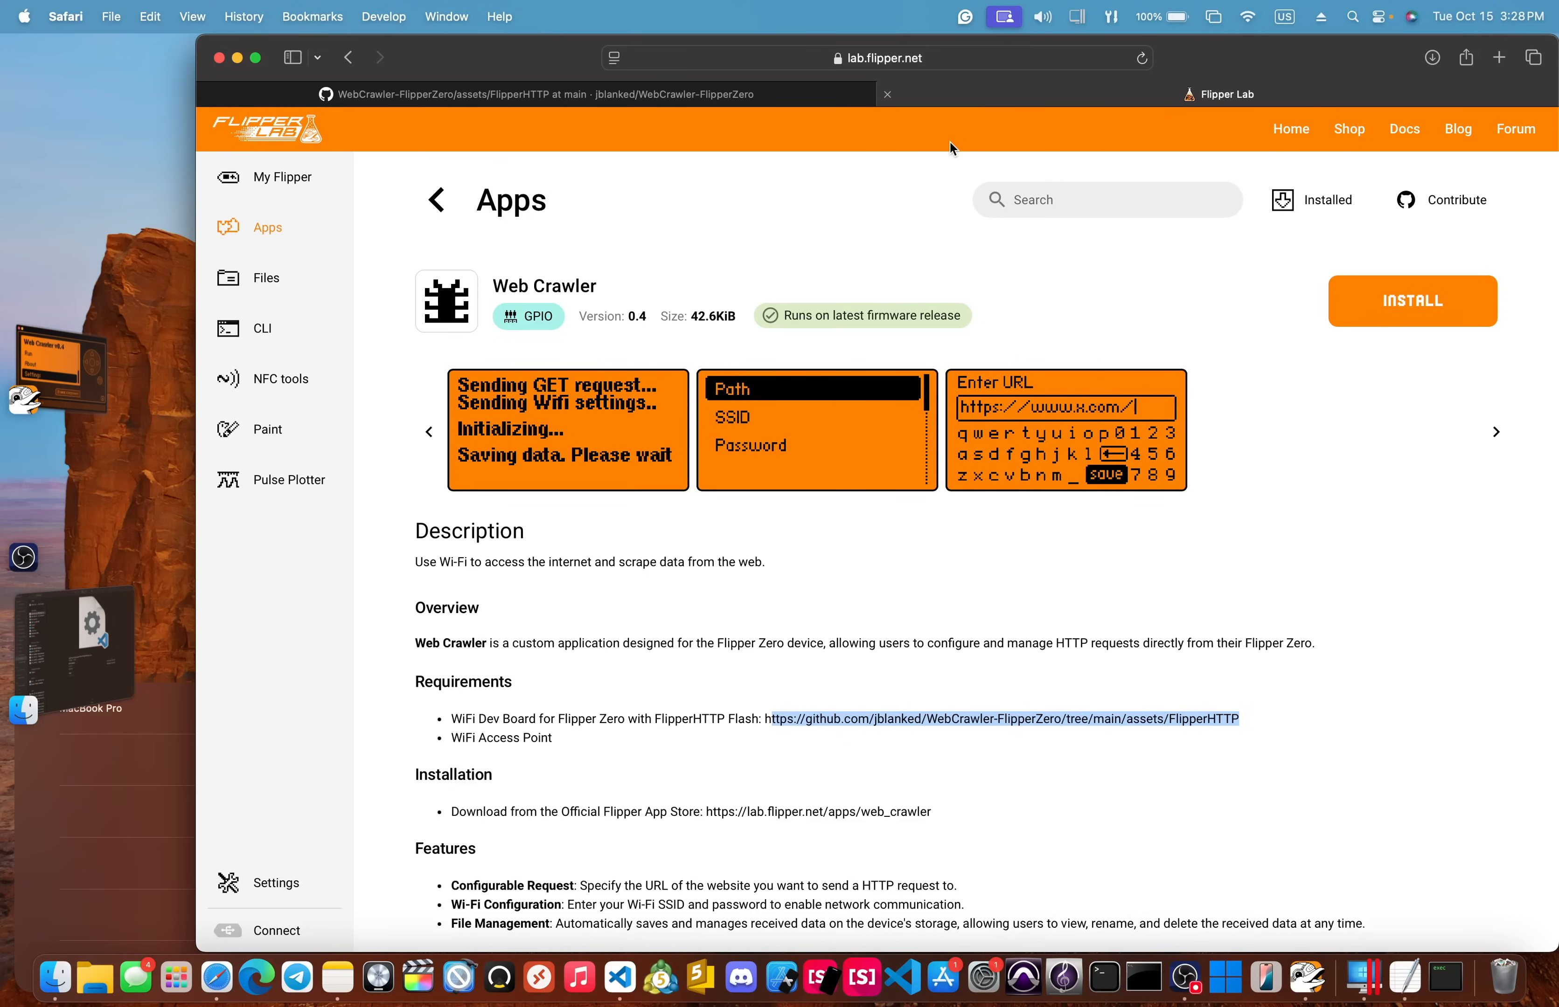
mouse_move(754, 498)
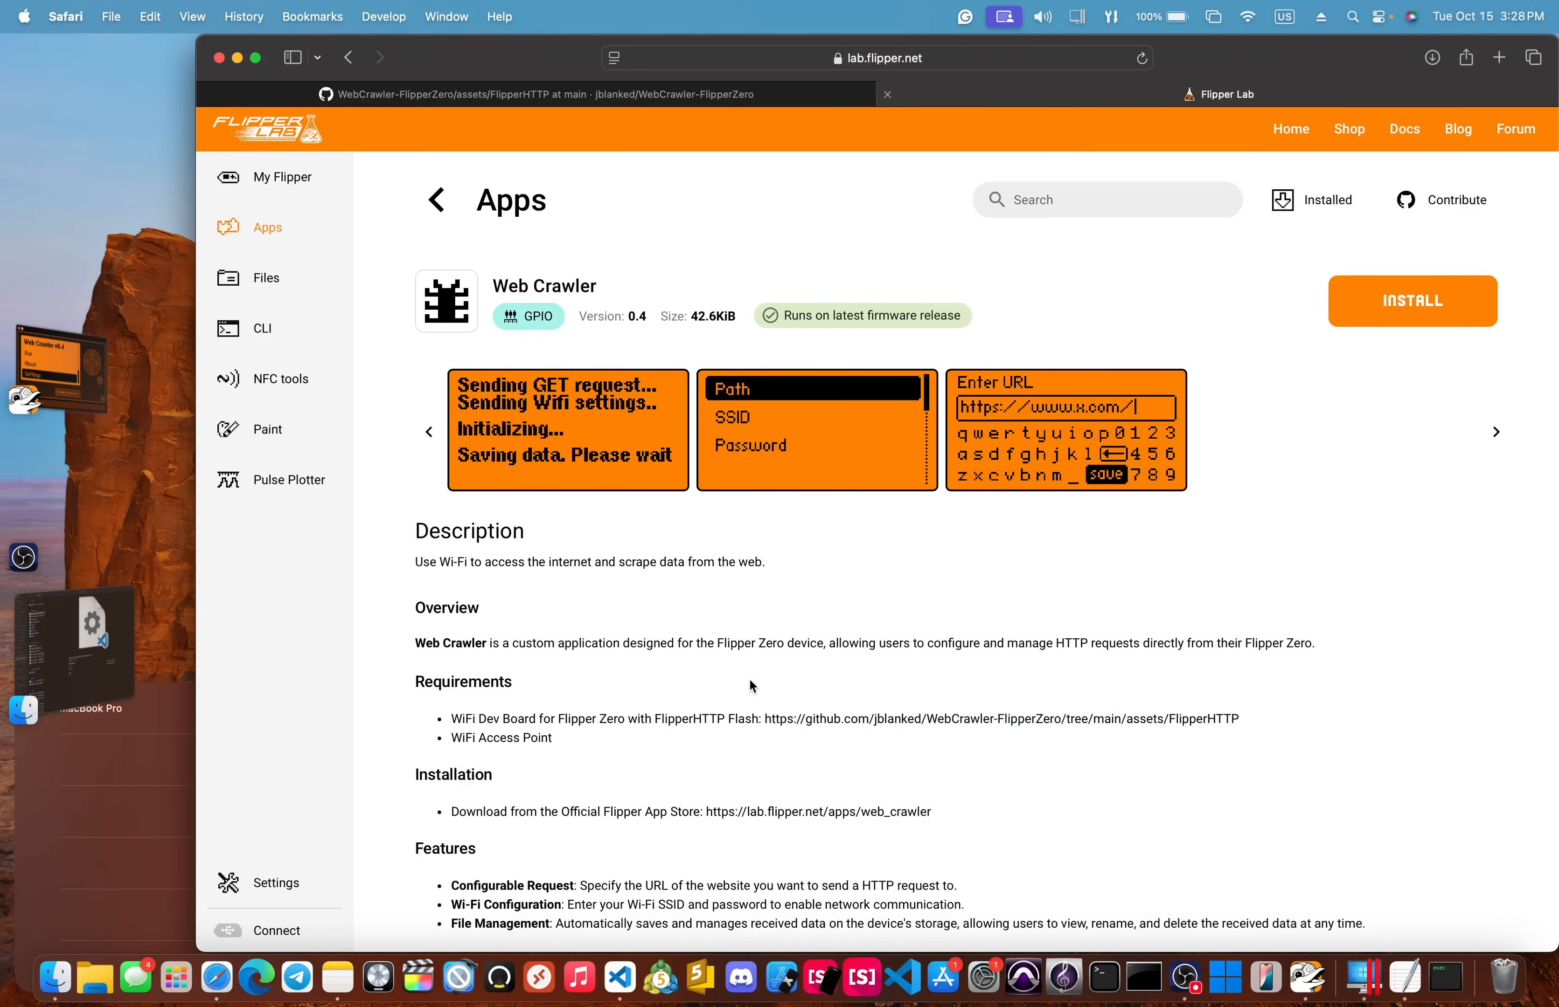
Step: Switch to the FlipperHTTP GitHub tab and read through its README installation steps
left_click(536, 94)
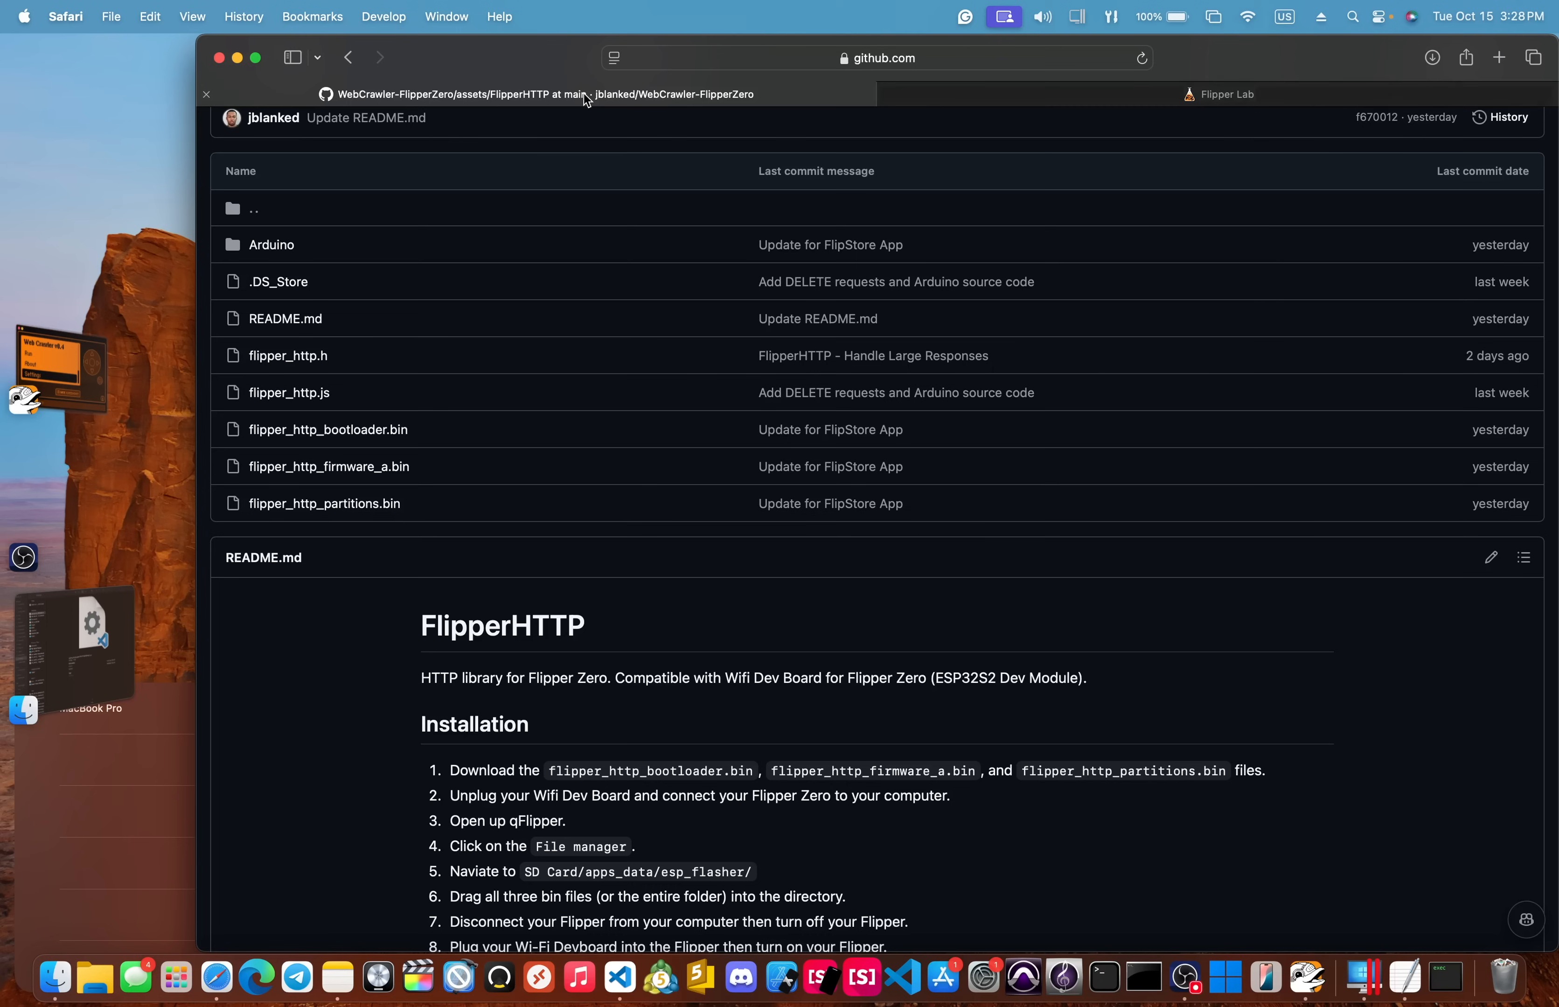
scroll("down", 3)
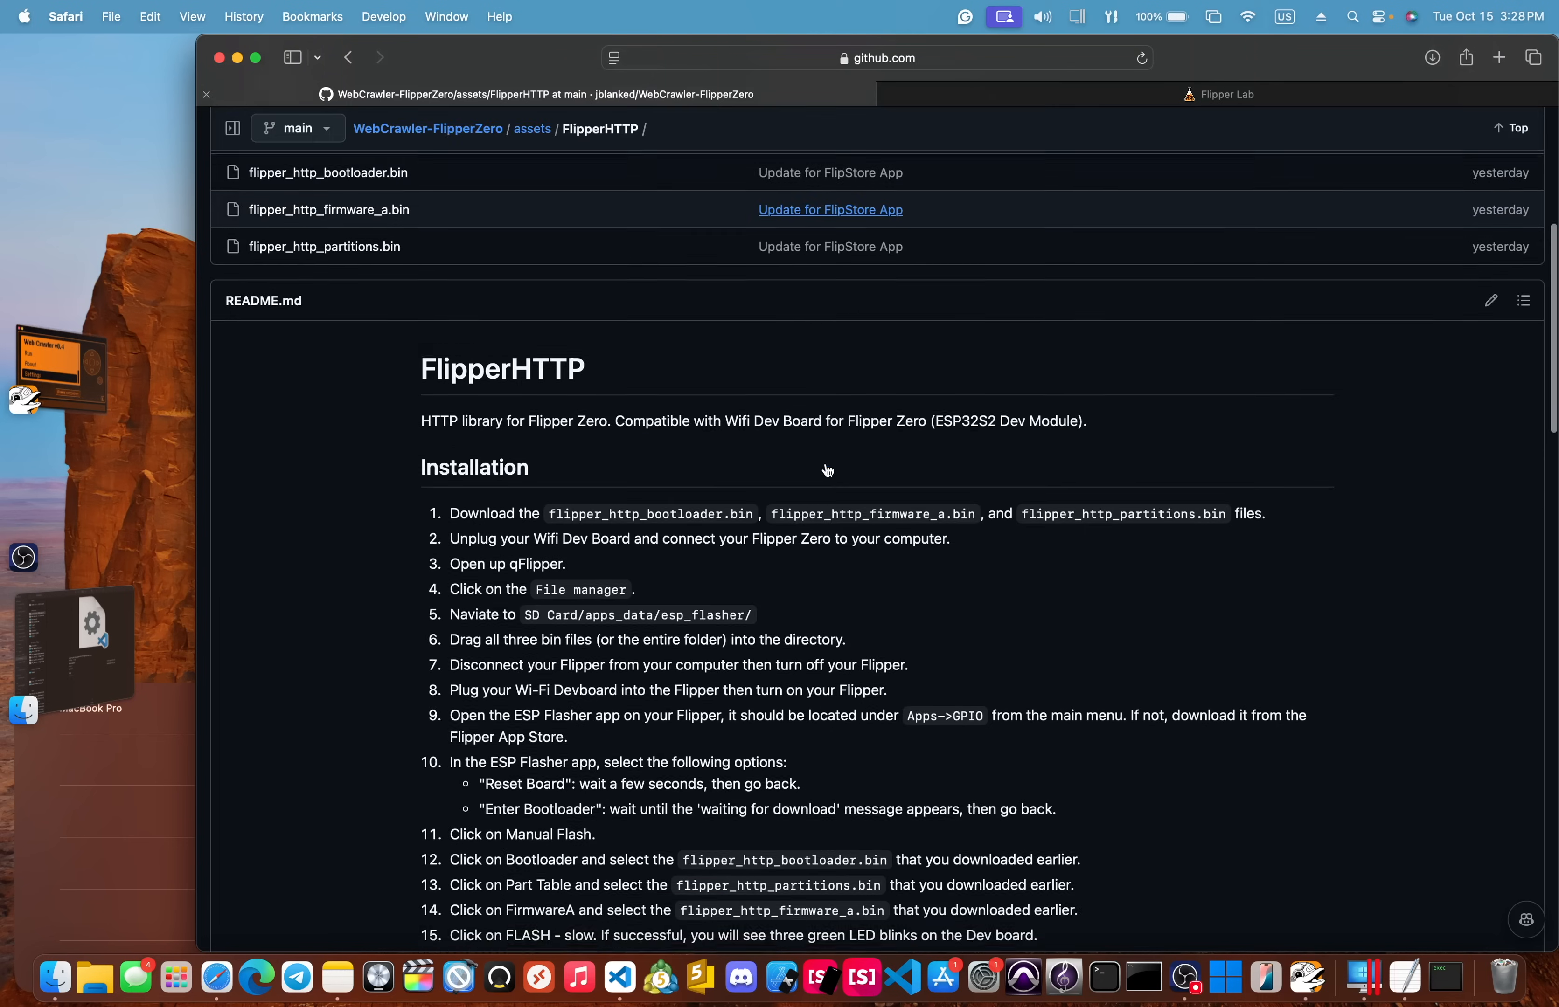
scroll("down", 3)
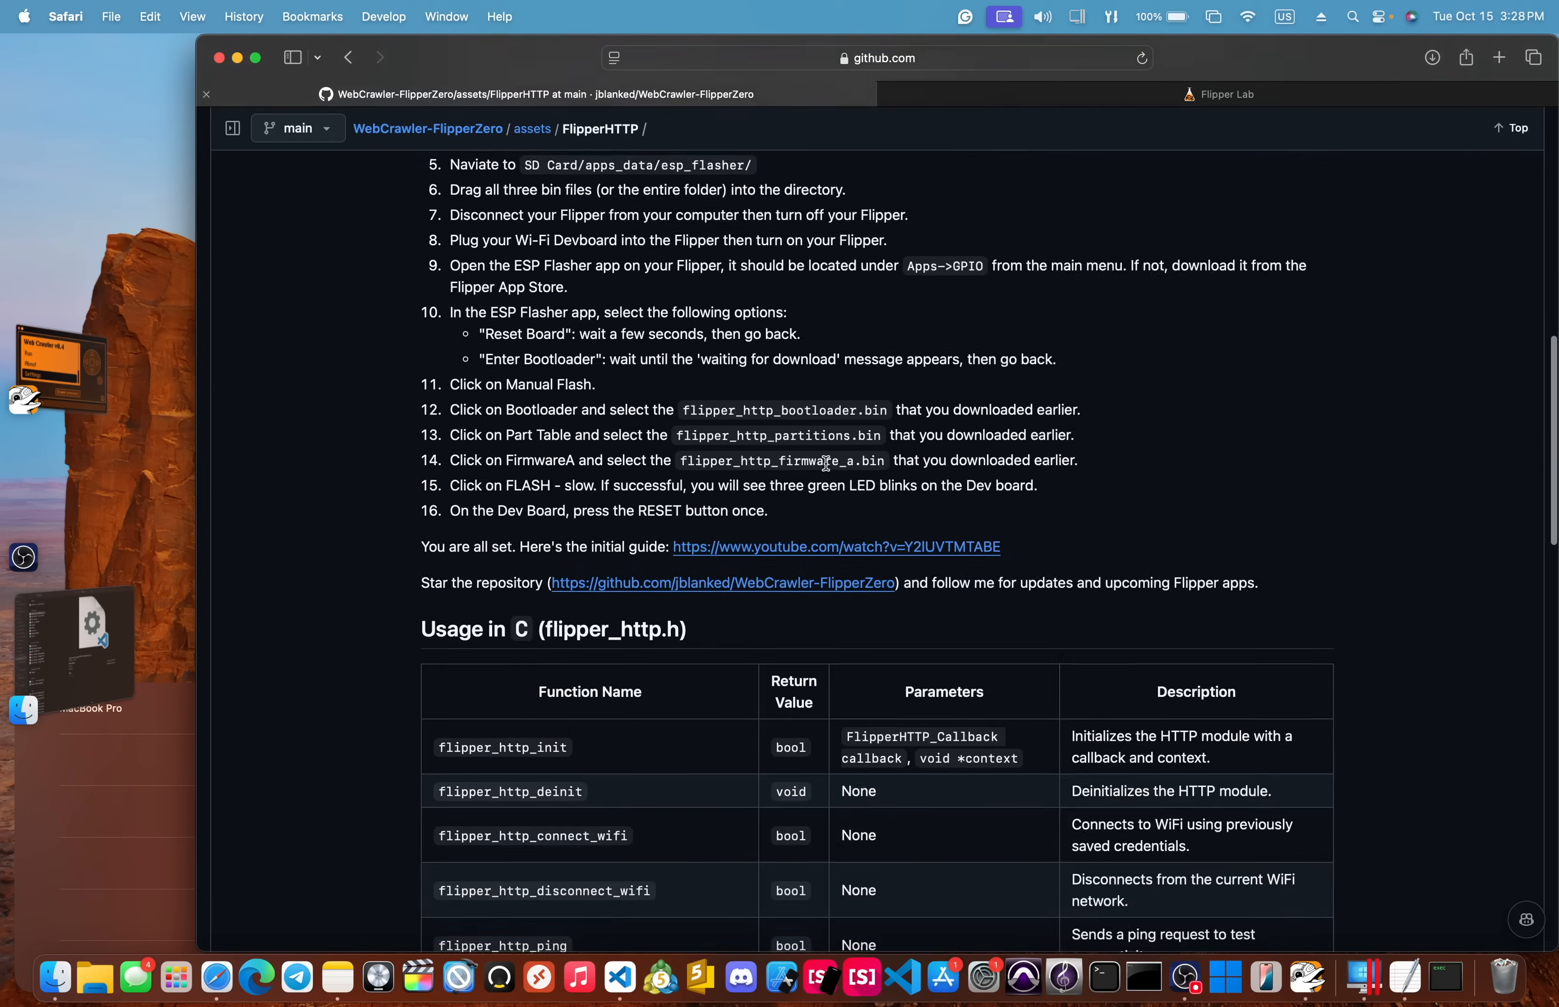
scroll("up", 3)
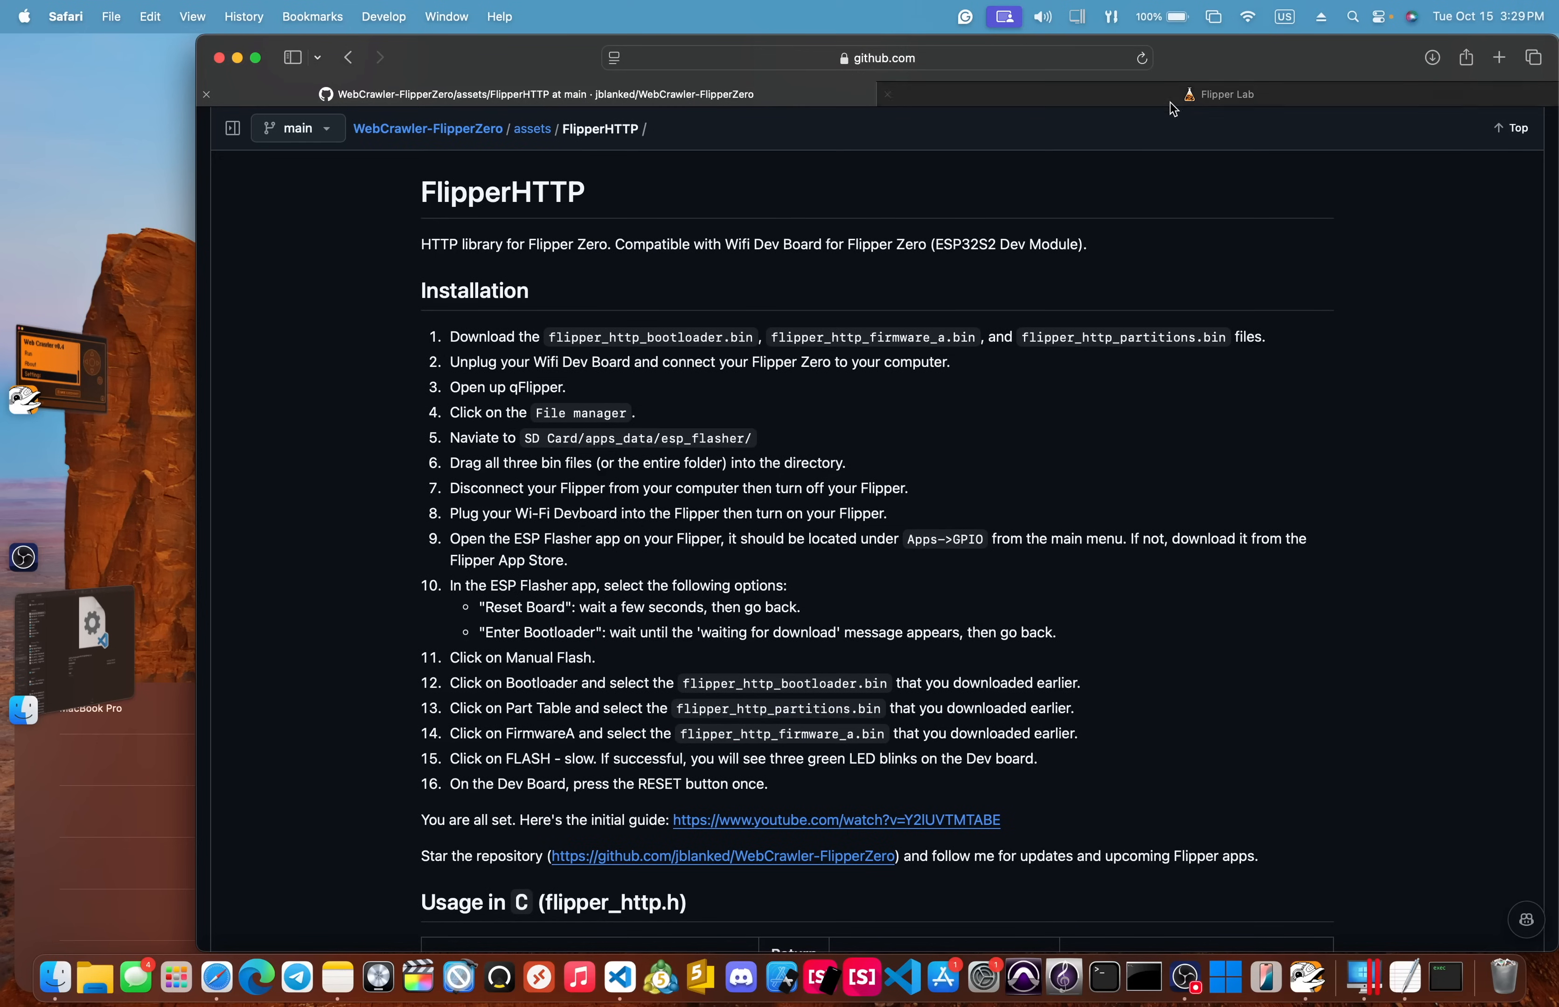
Step: In Web Crawler Settings, set the saved file type to .txt and save it
left_click(1221, 93)
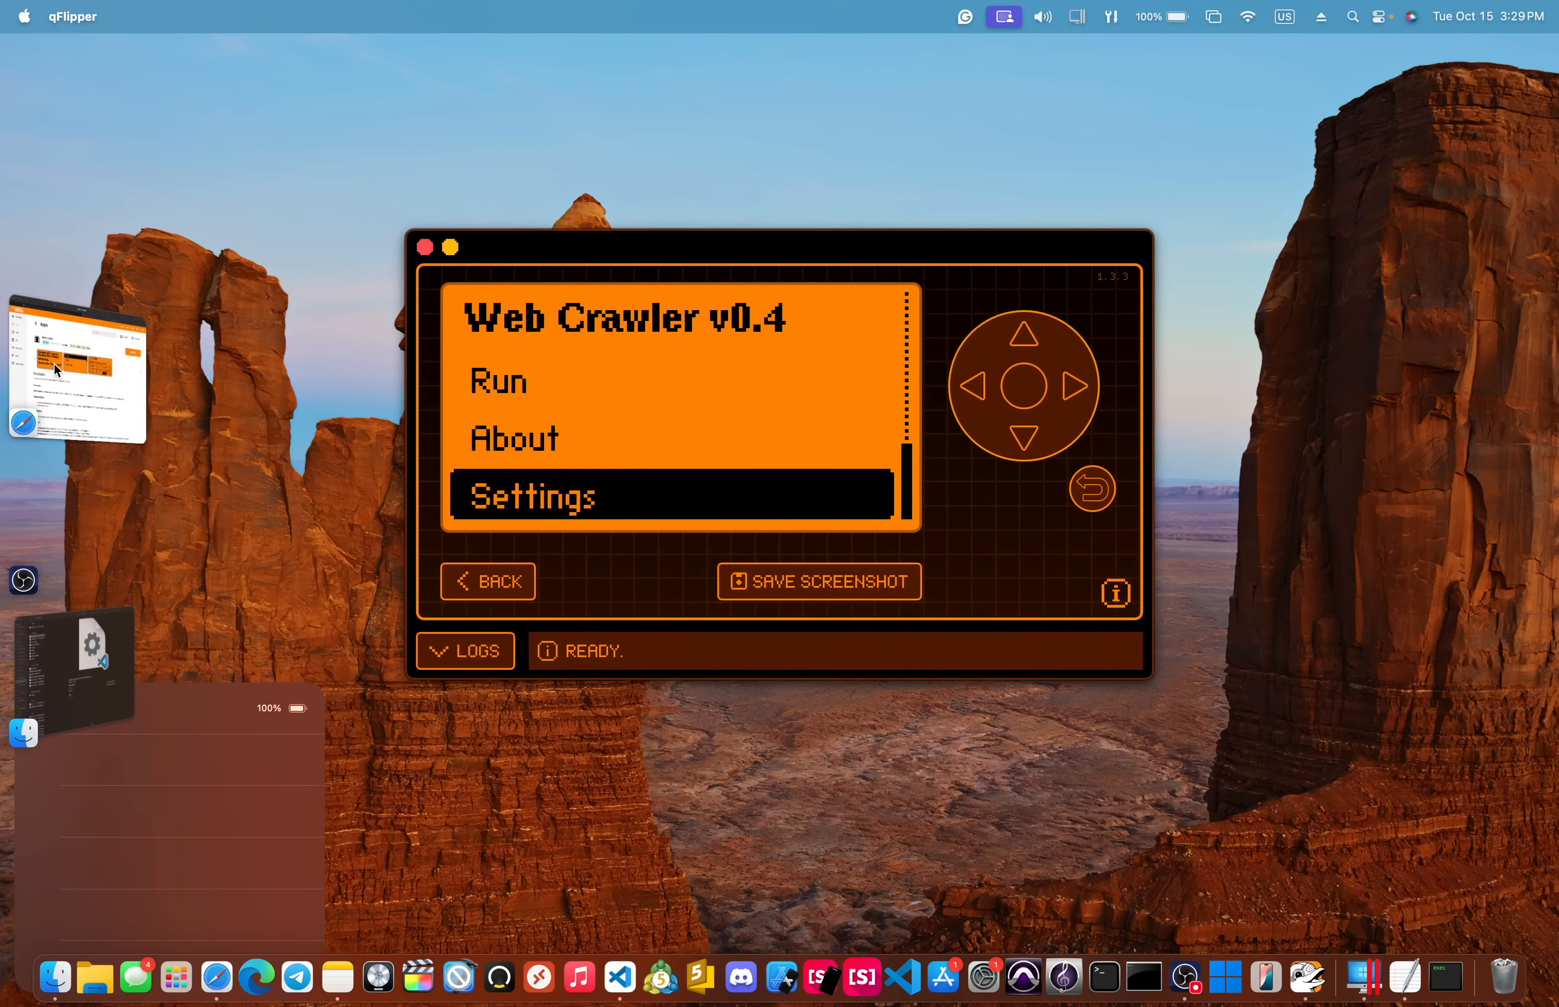
left_click(1025, 332)
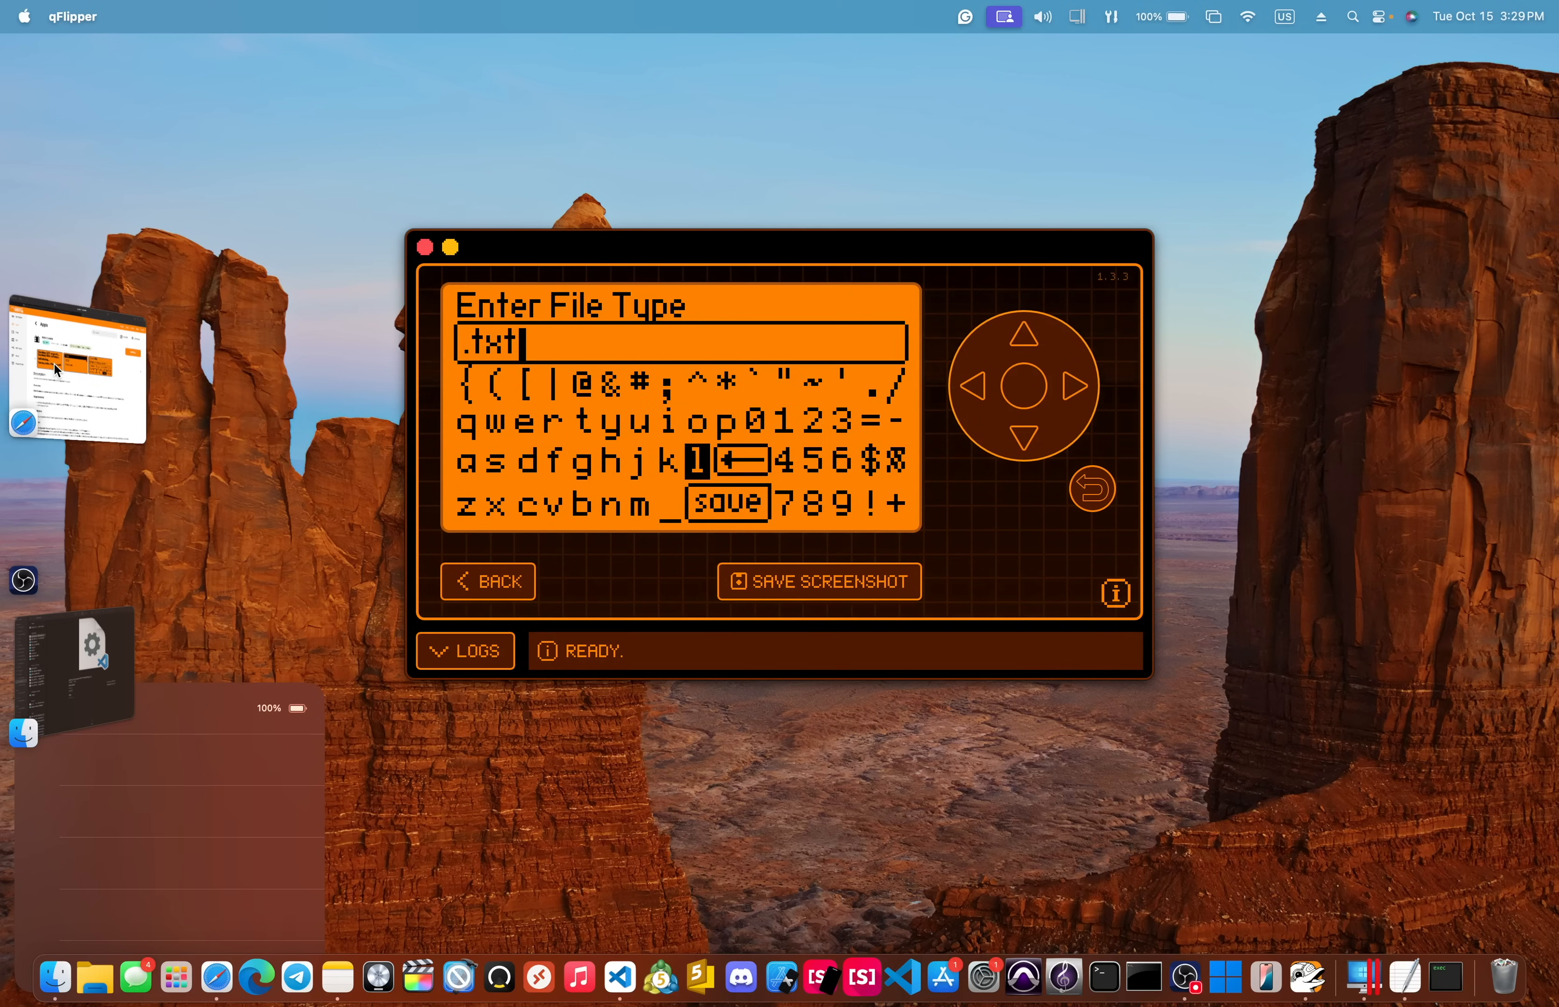
left_click(726, 501)
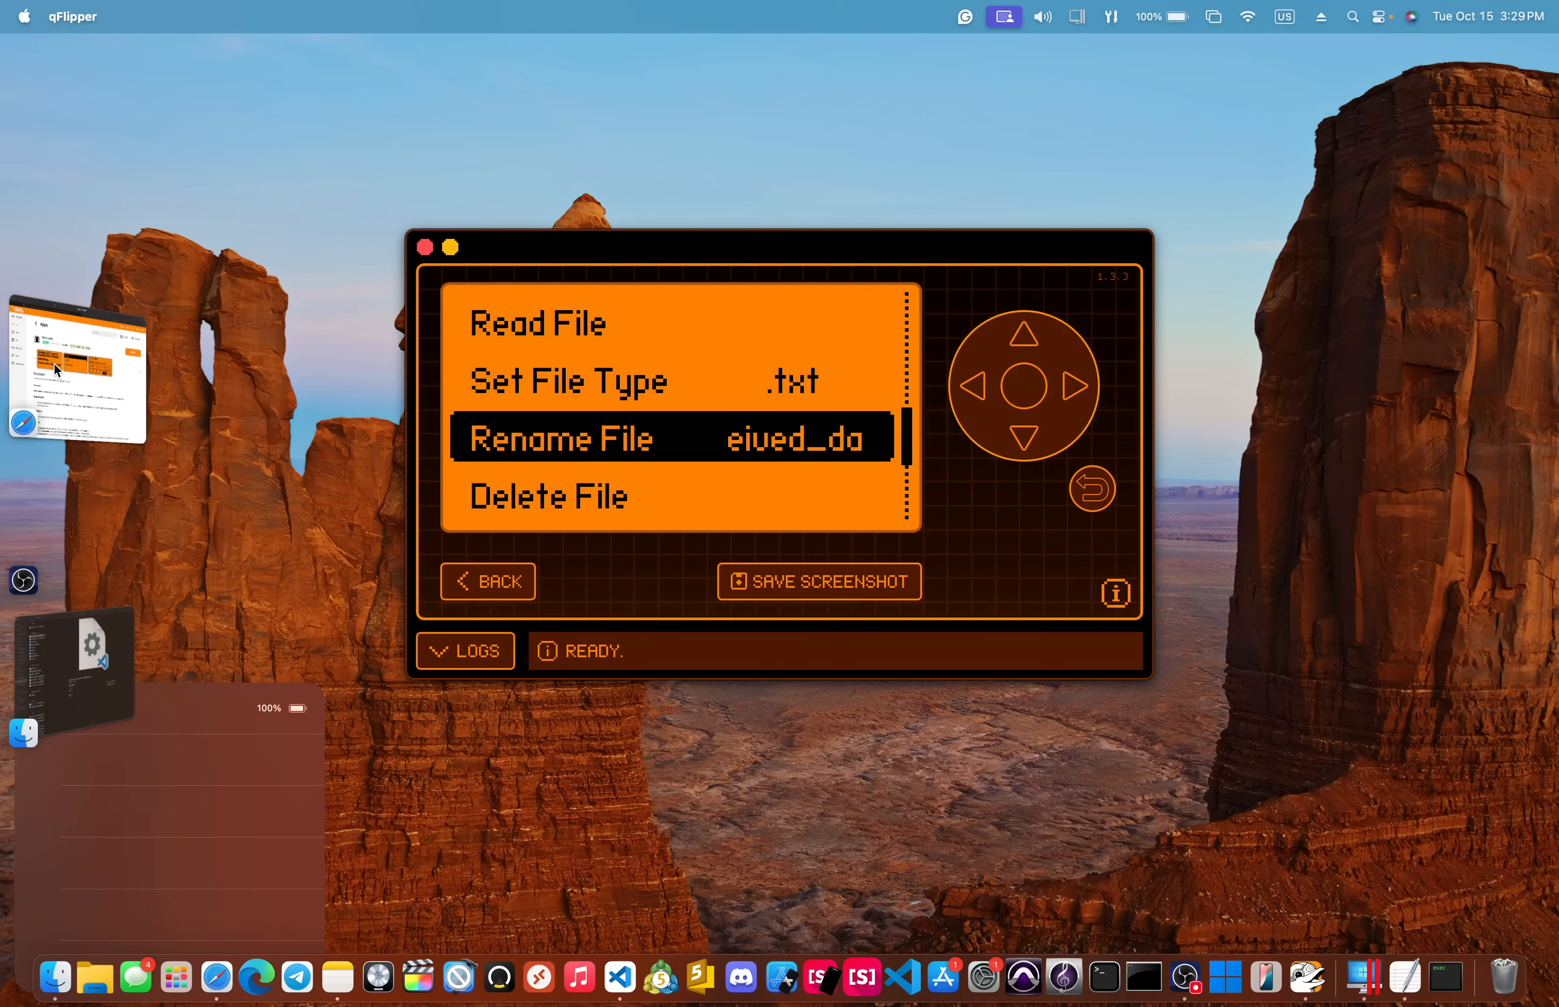
left_click(557, 438)
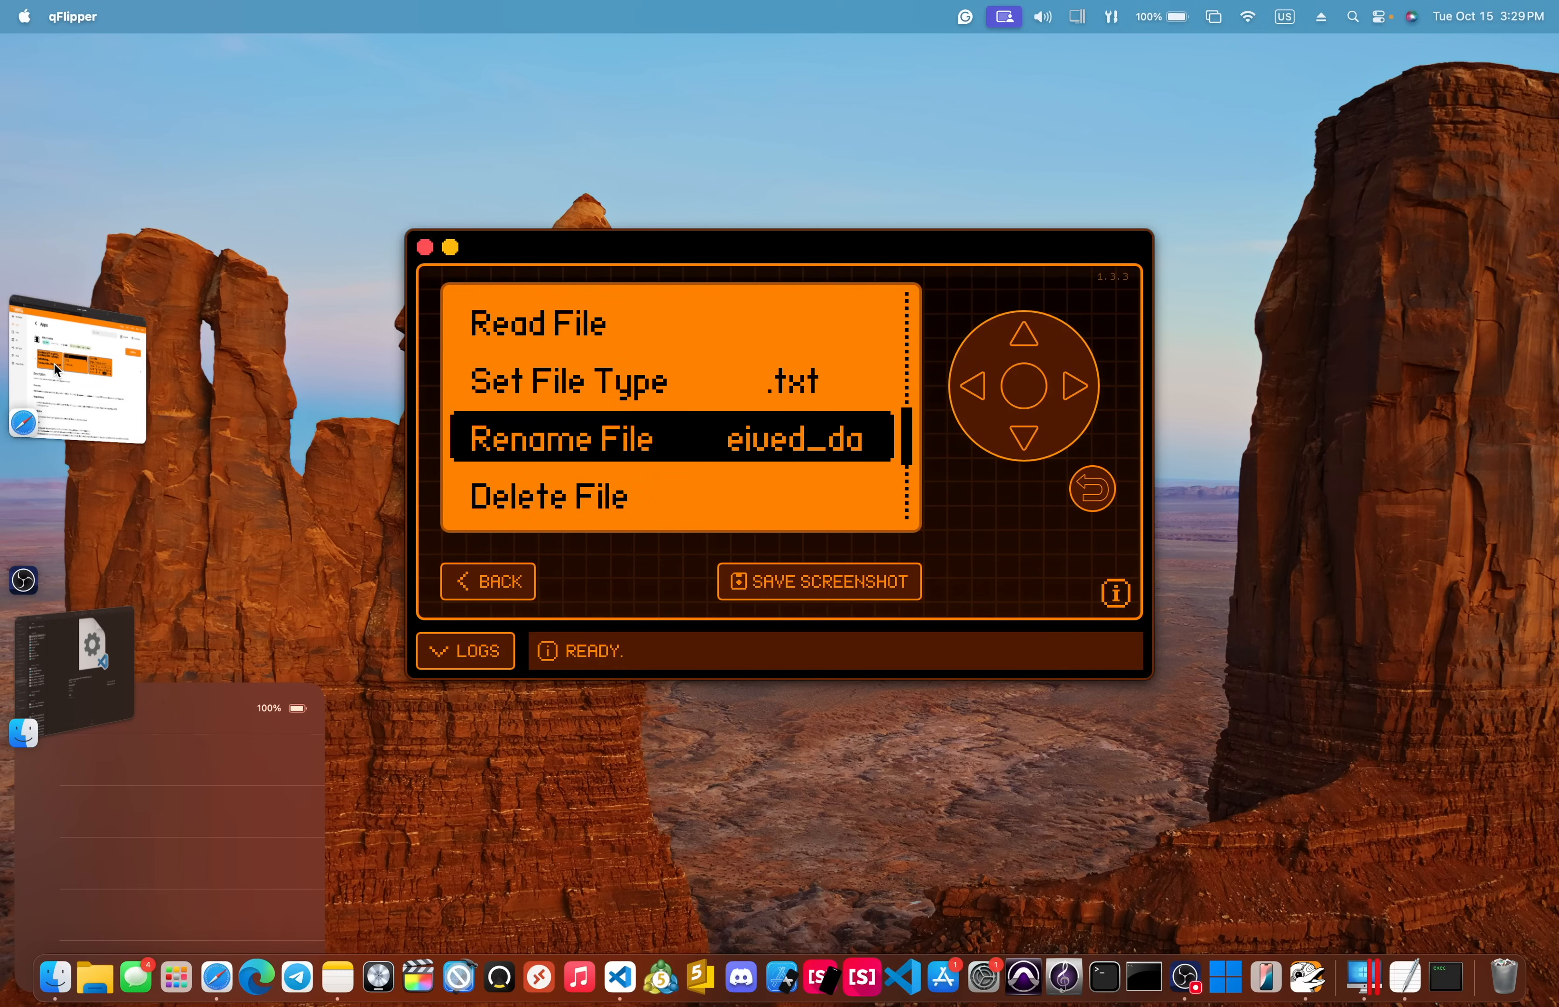
left_click(1026, 440)
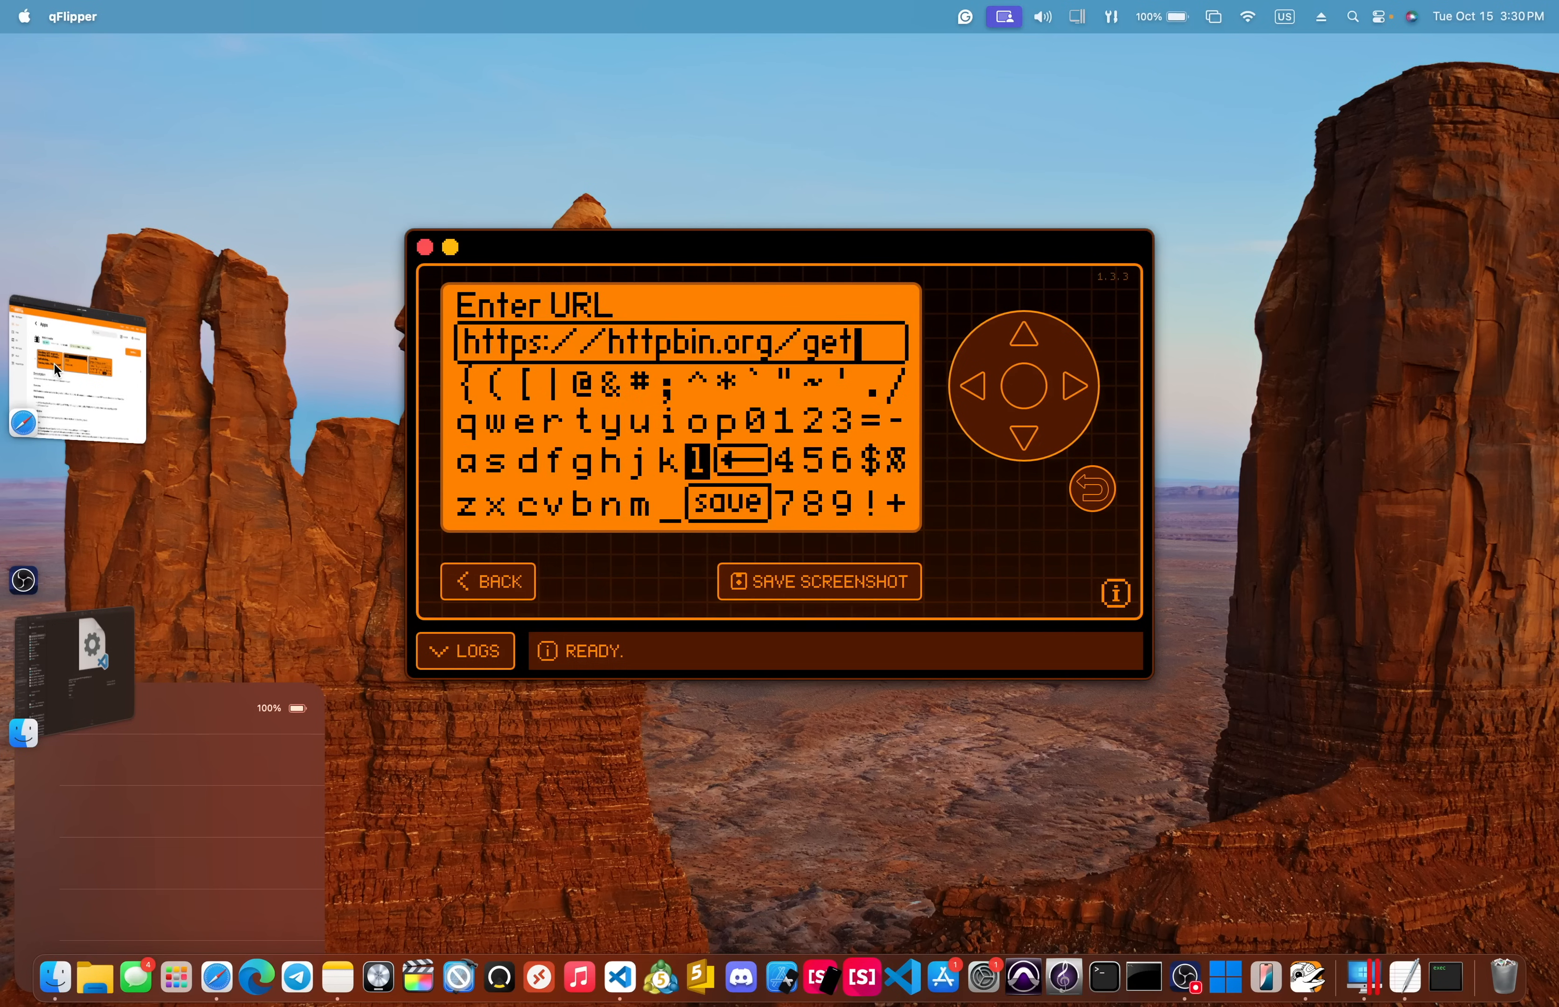
left_click(725, 501)
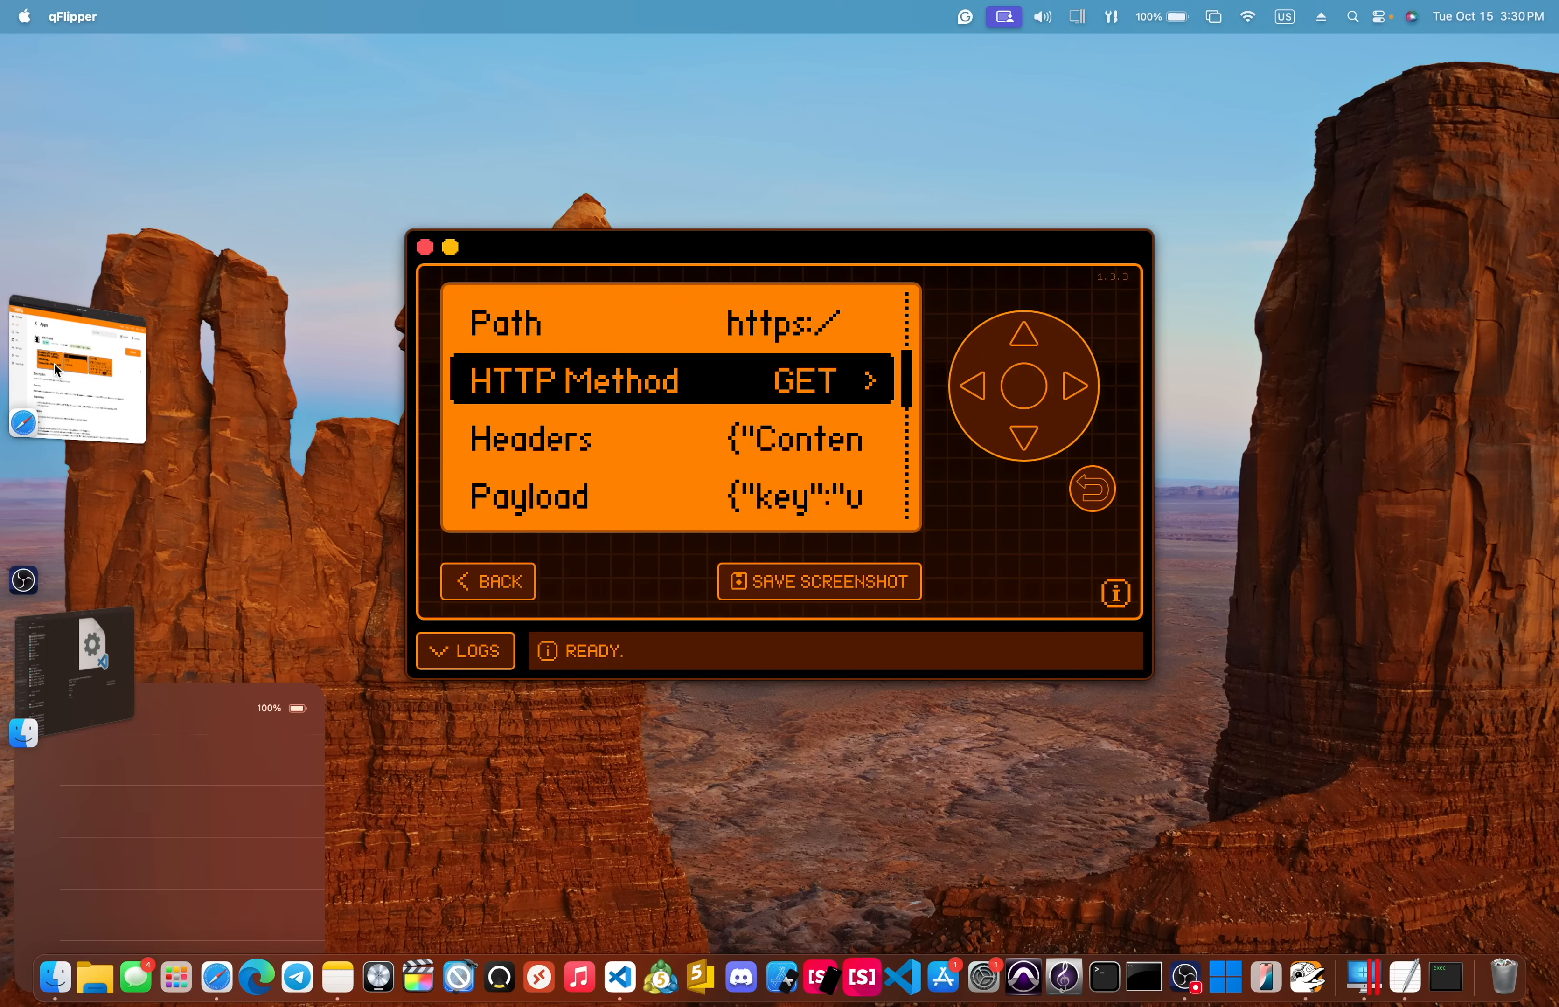
left_click(868, 380)
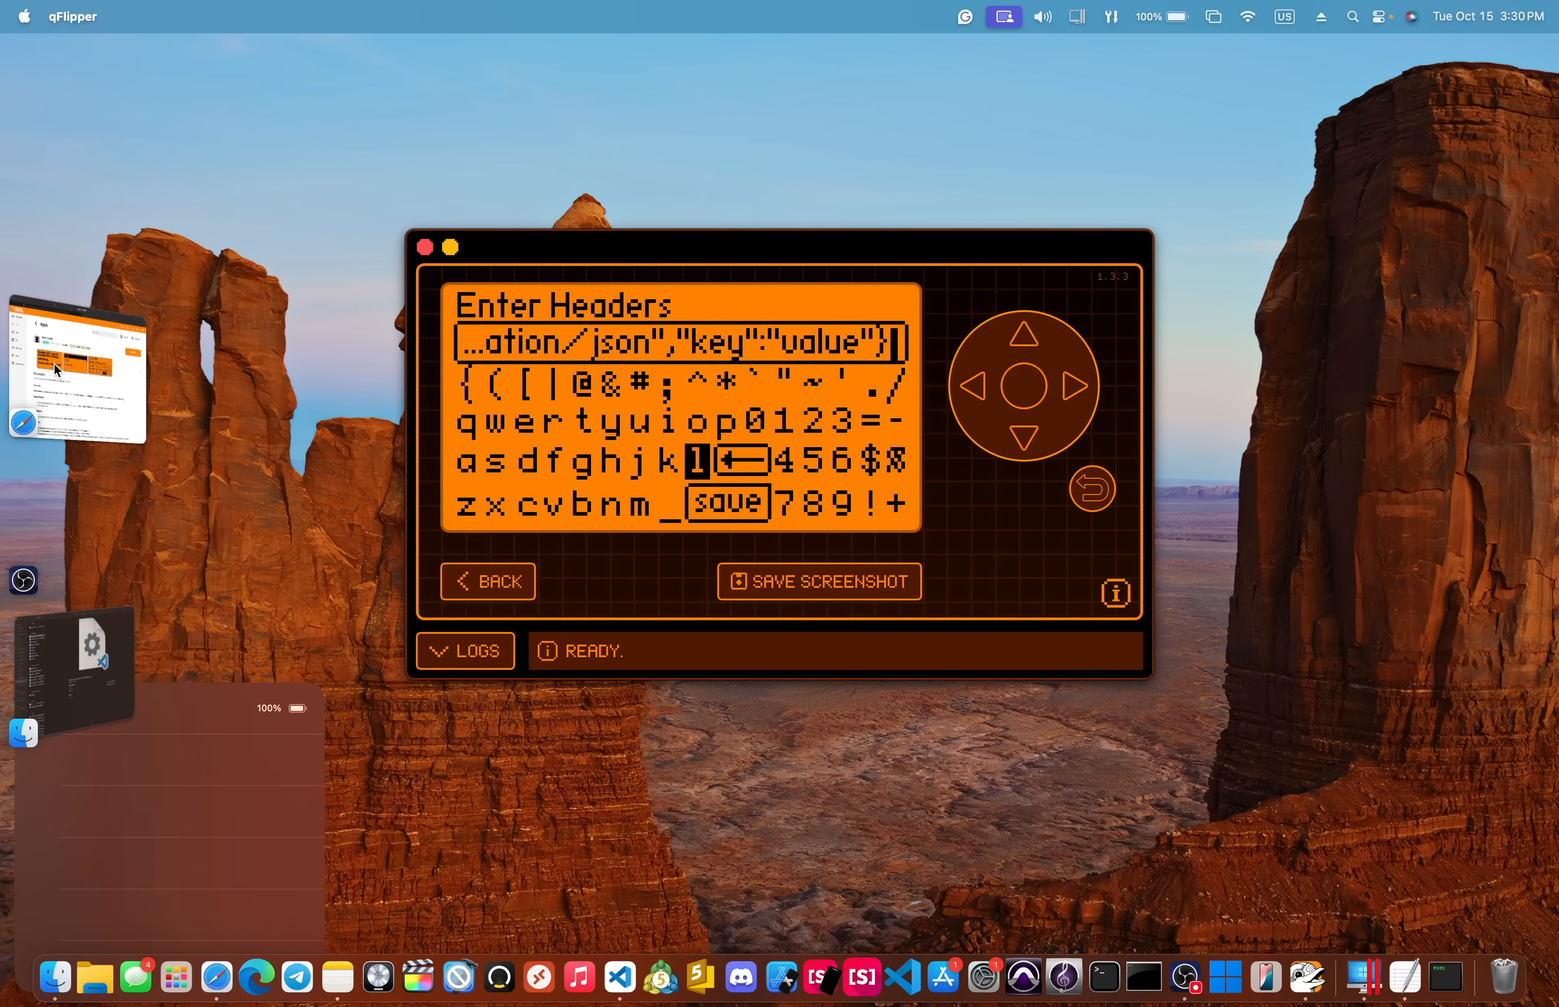
left_click(727, 500)
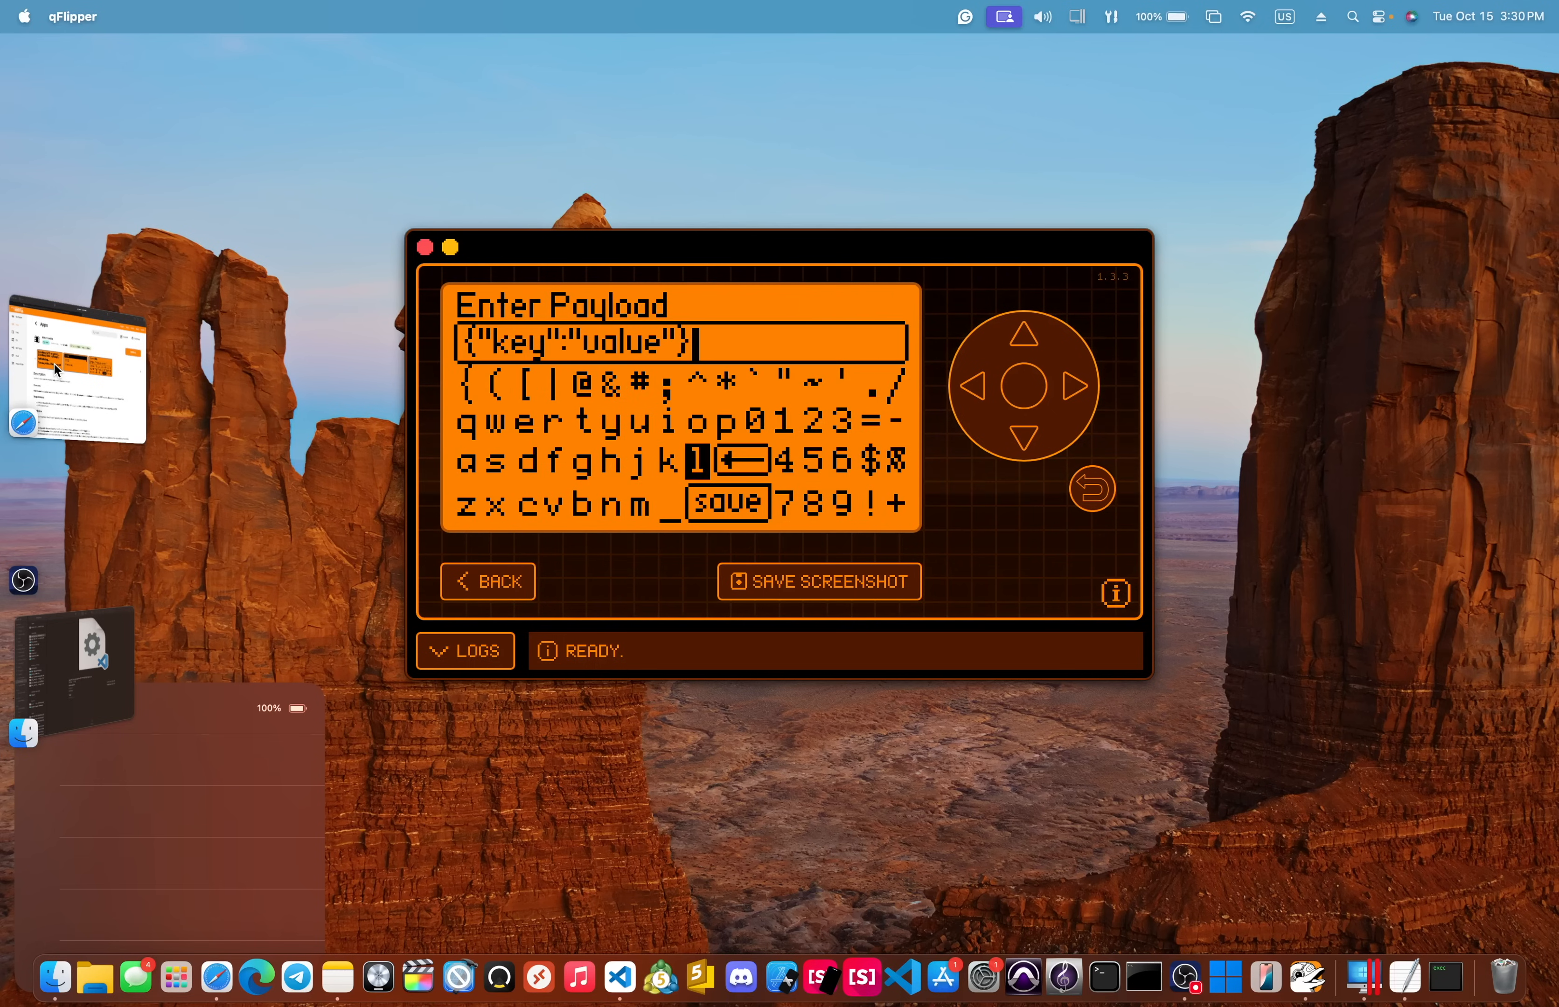
left_click(728, 500)
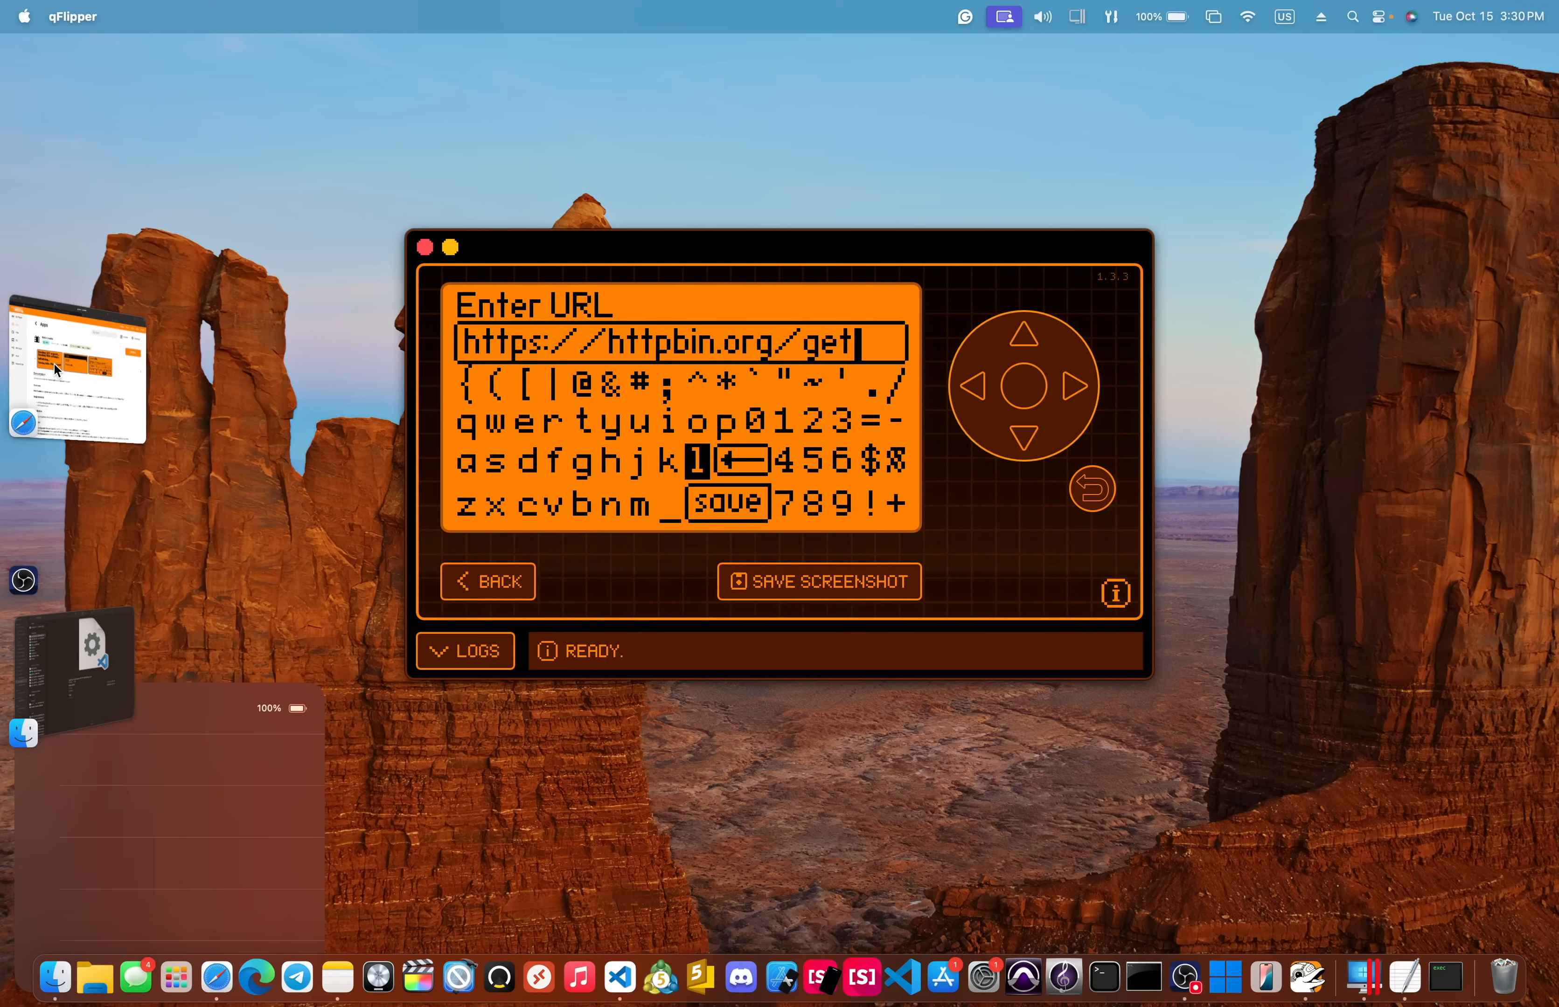
left_click(727, 500)
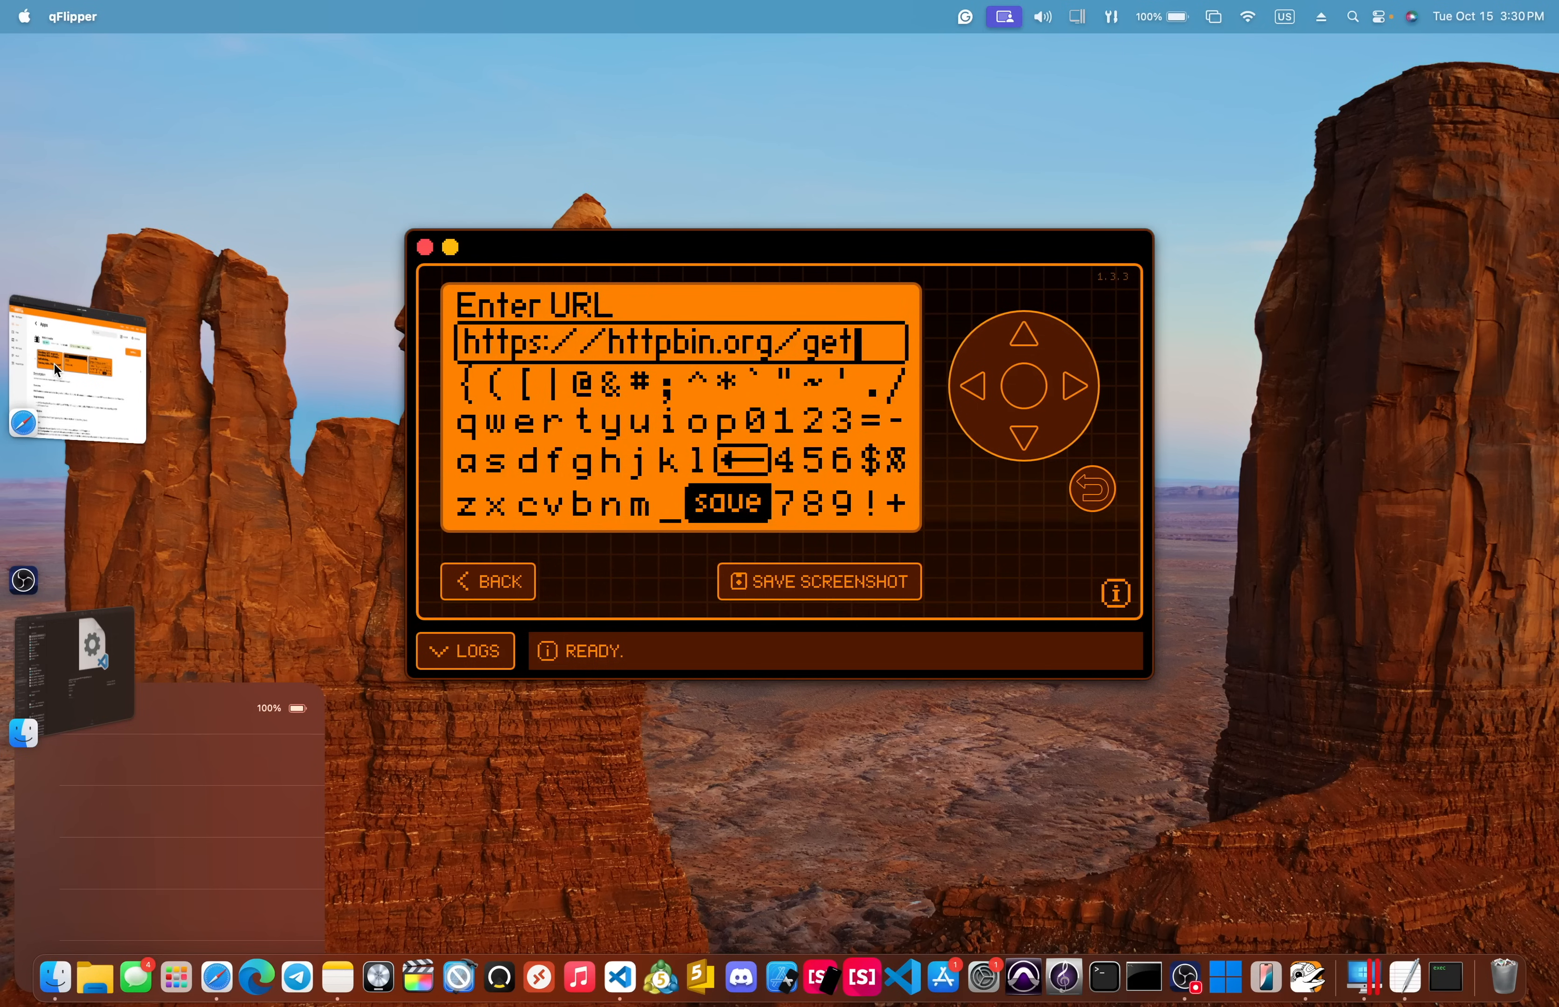
left_click(726, 502)
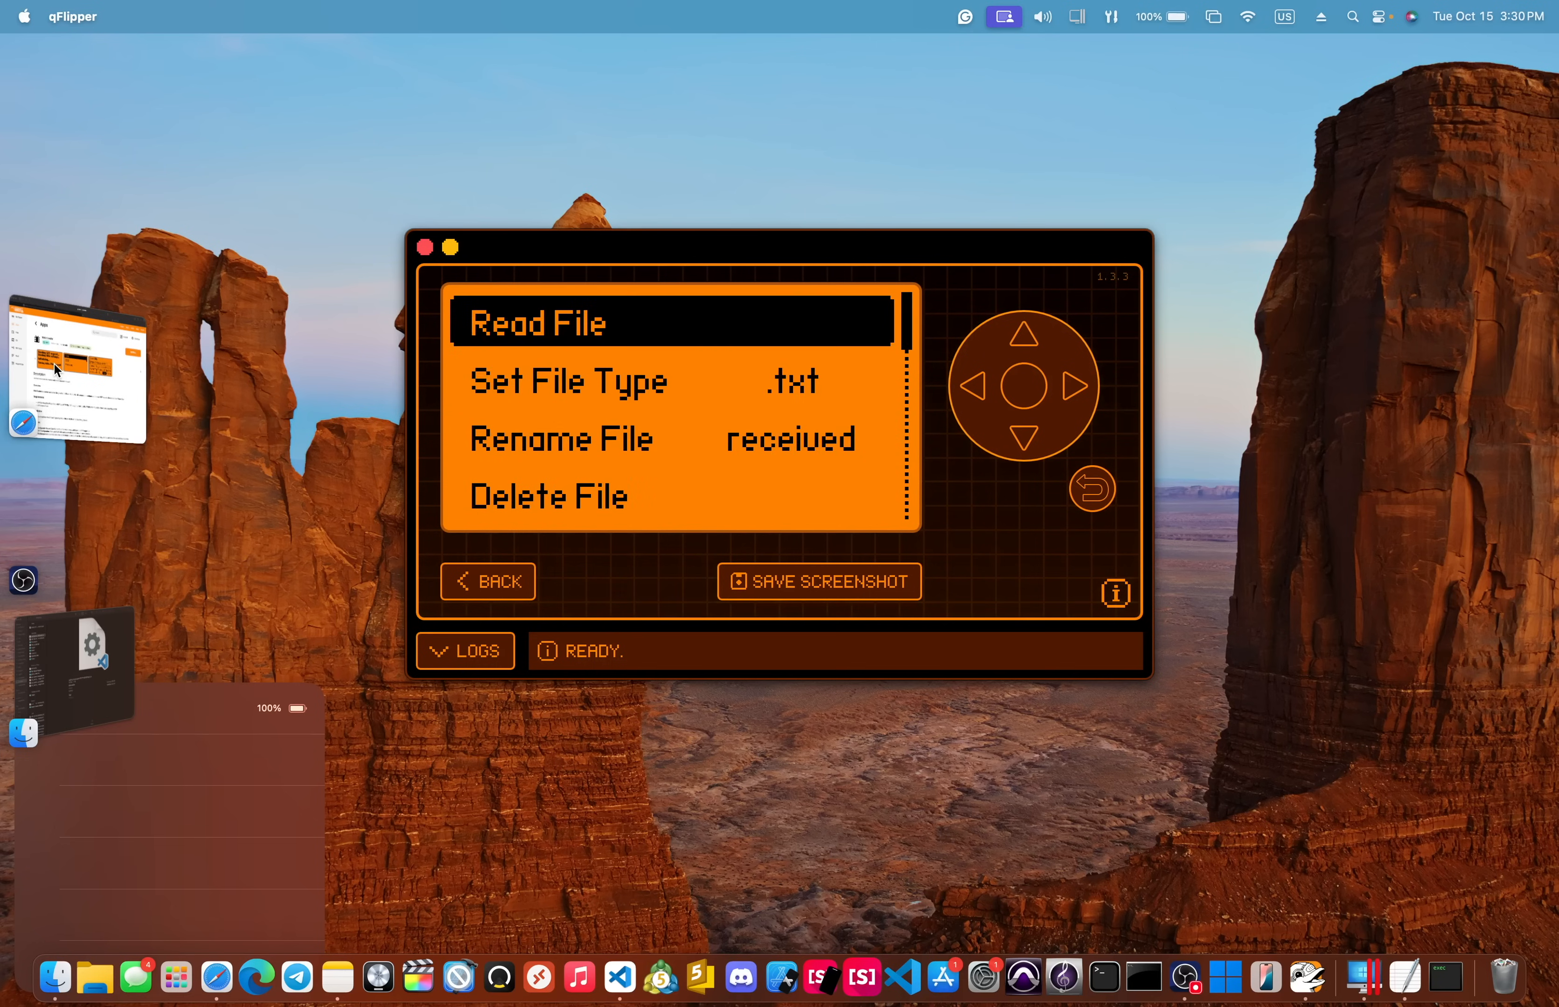
Step: Send the GET request, then read the saved file showing httpbin's JSON args, headers and host
left_click(537, 322)
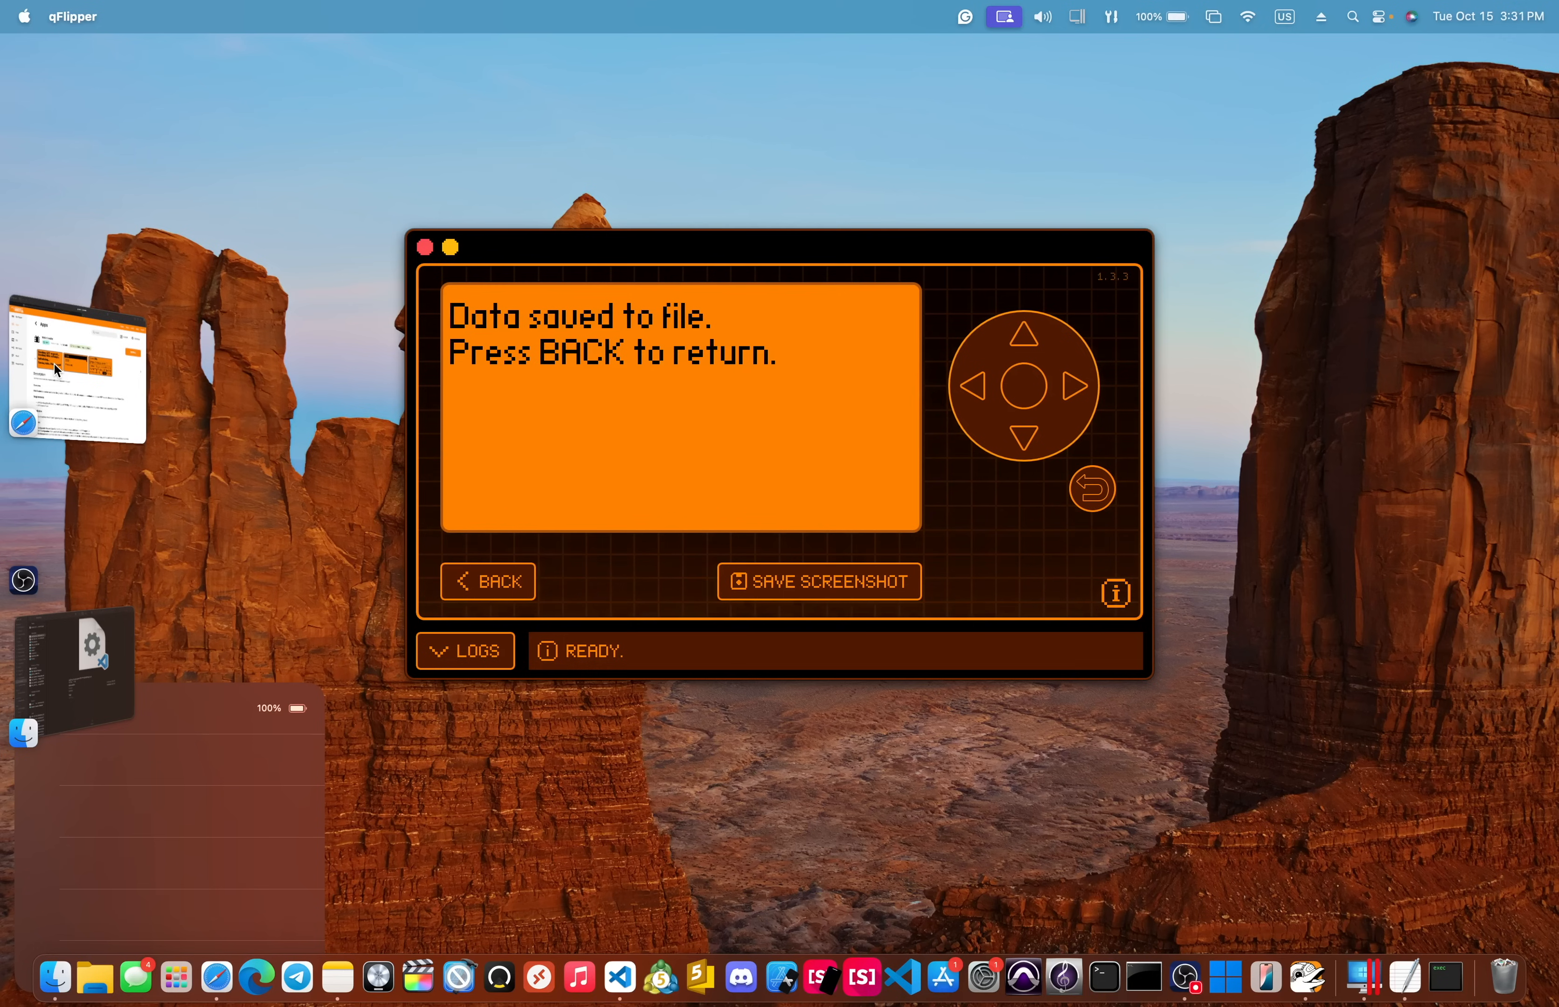
left_click(487, 581)
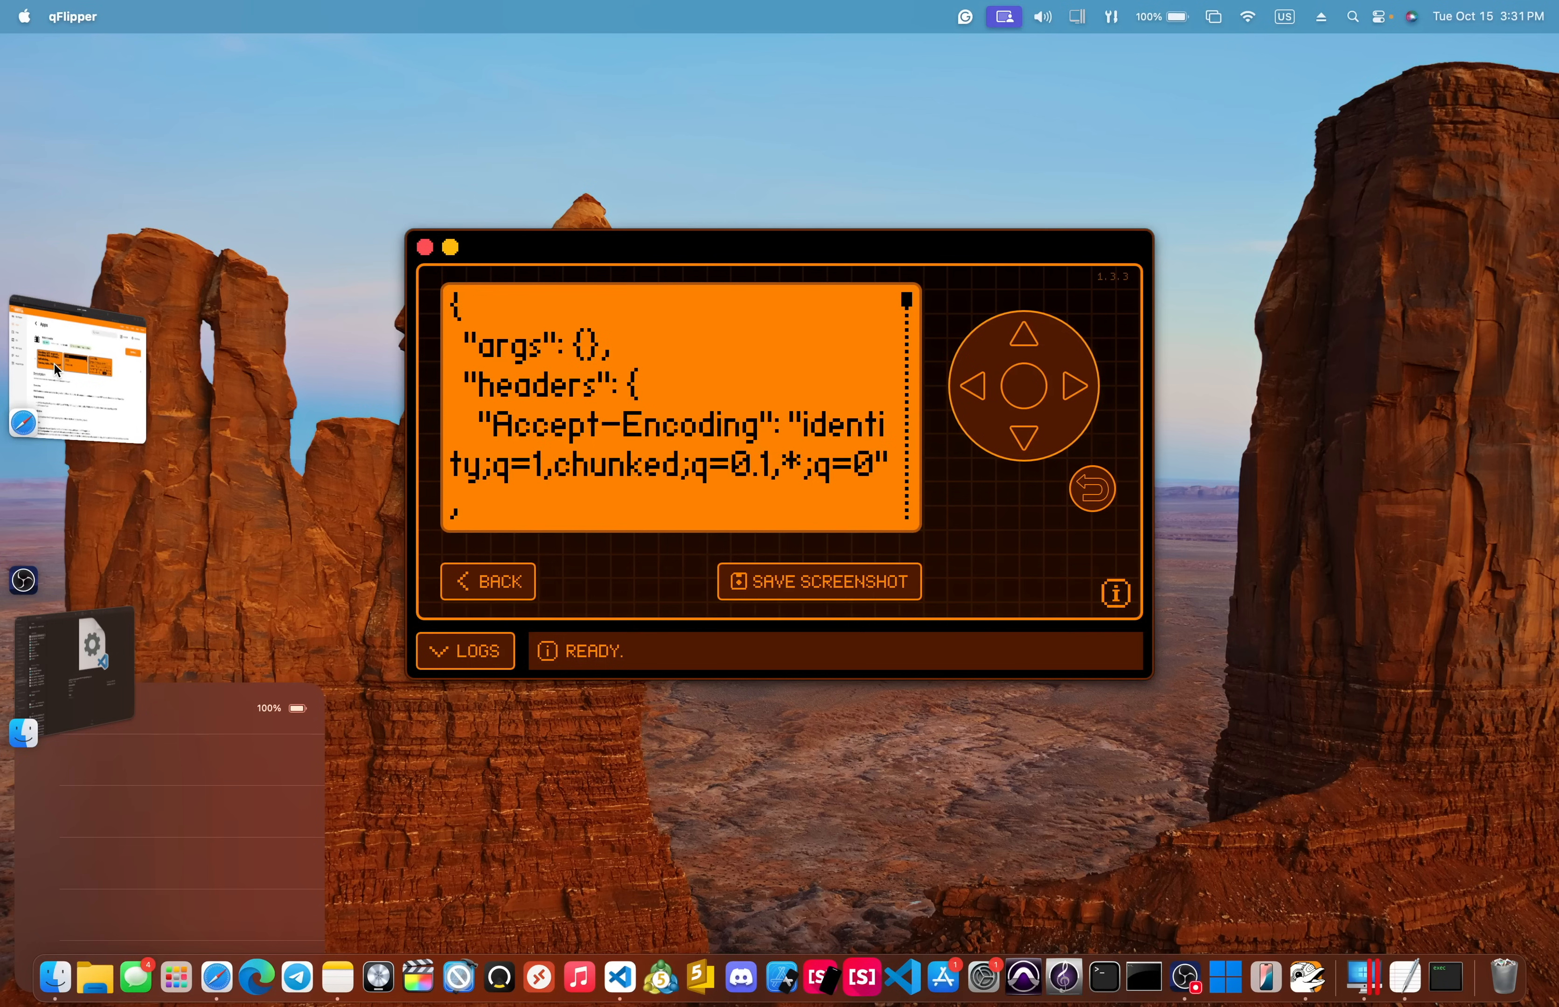
scroll("down", 3)
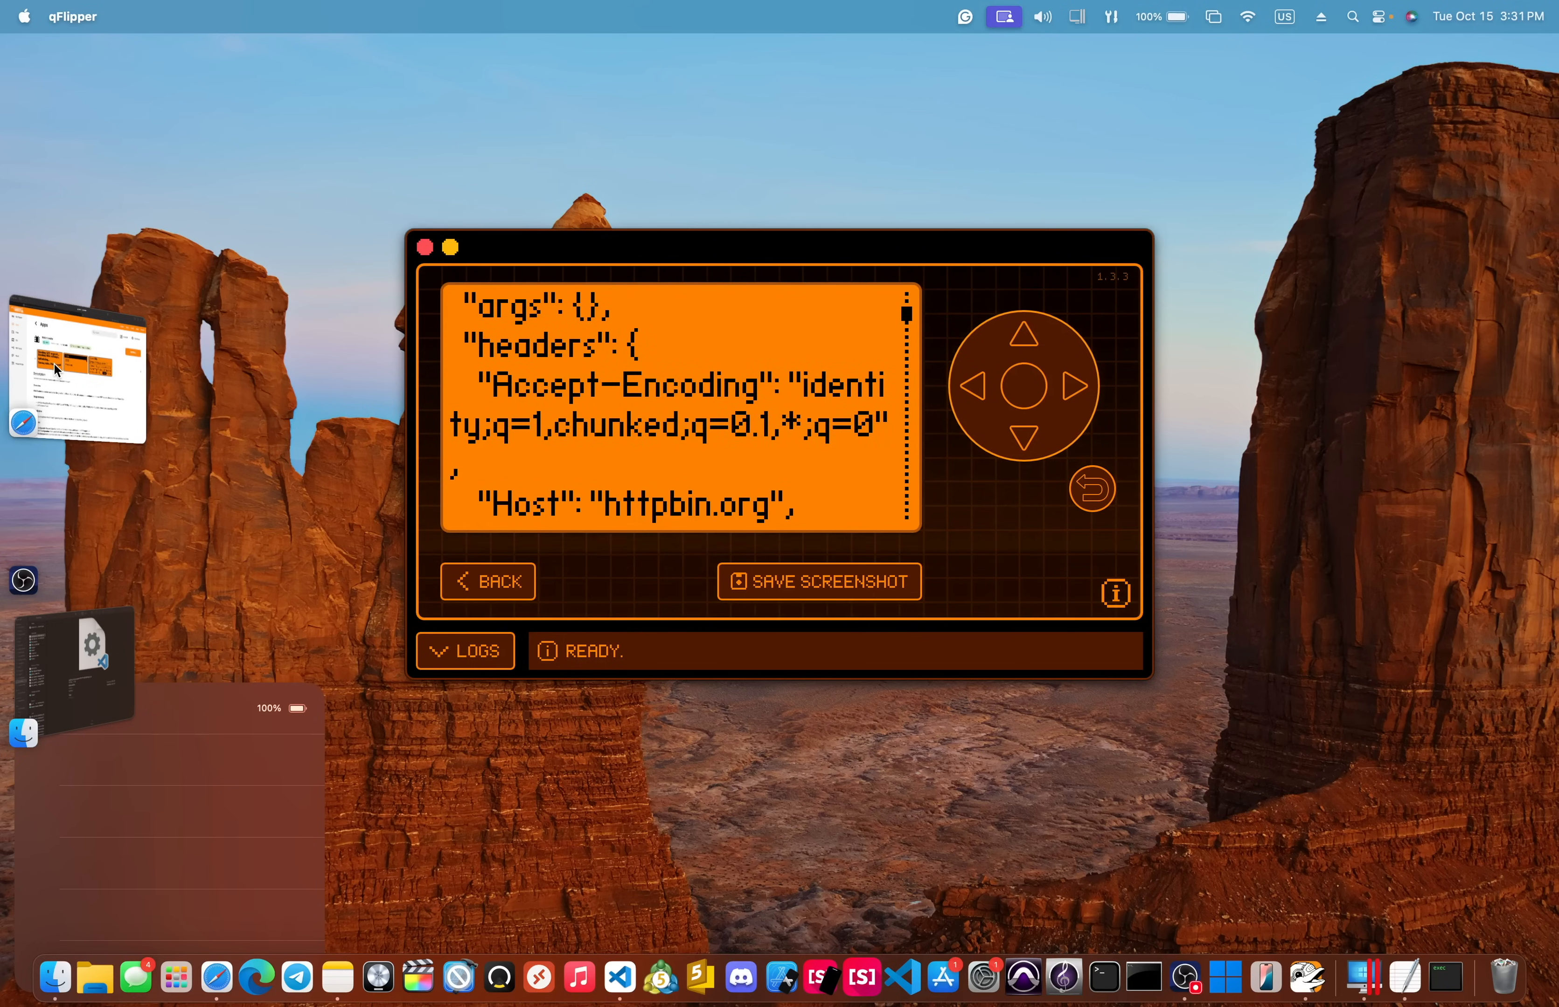
scroll("down", 3)
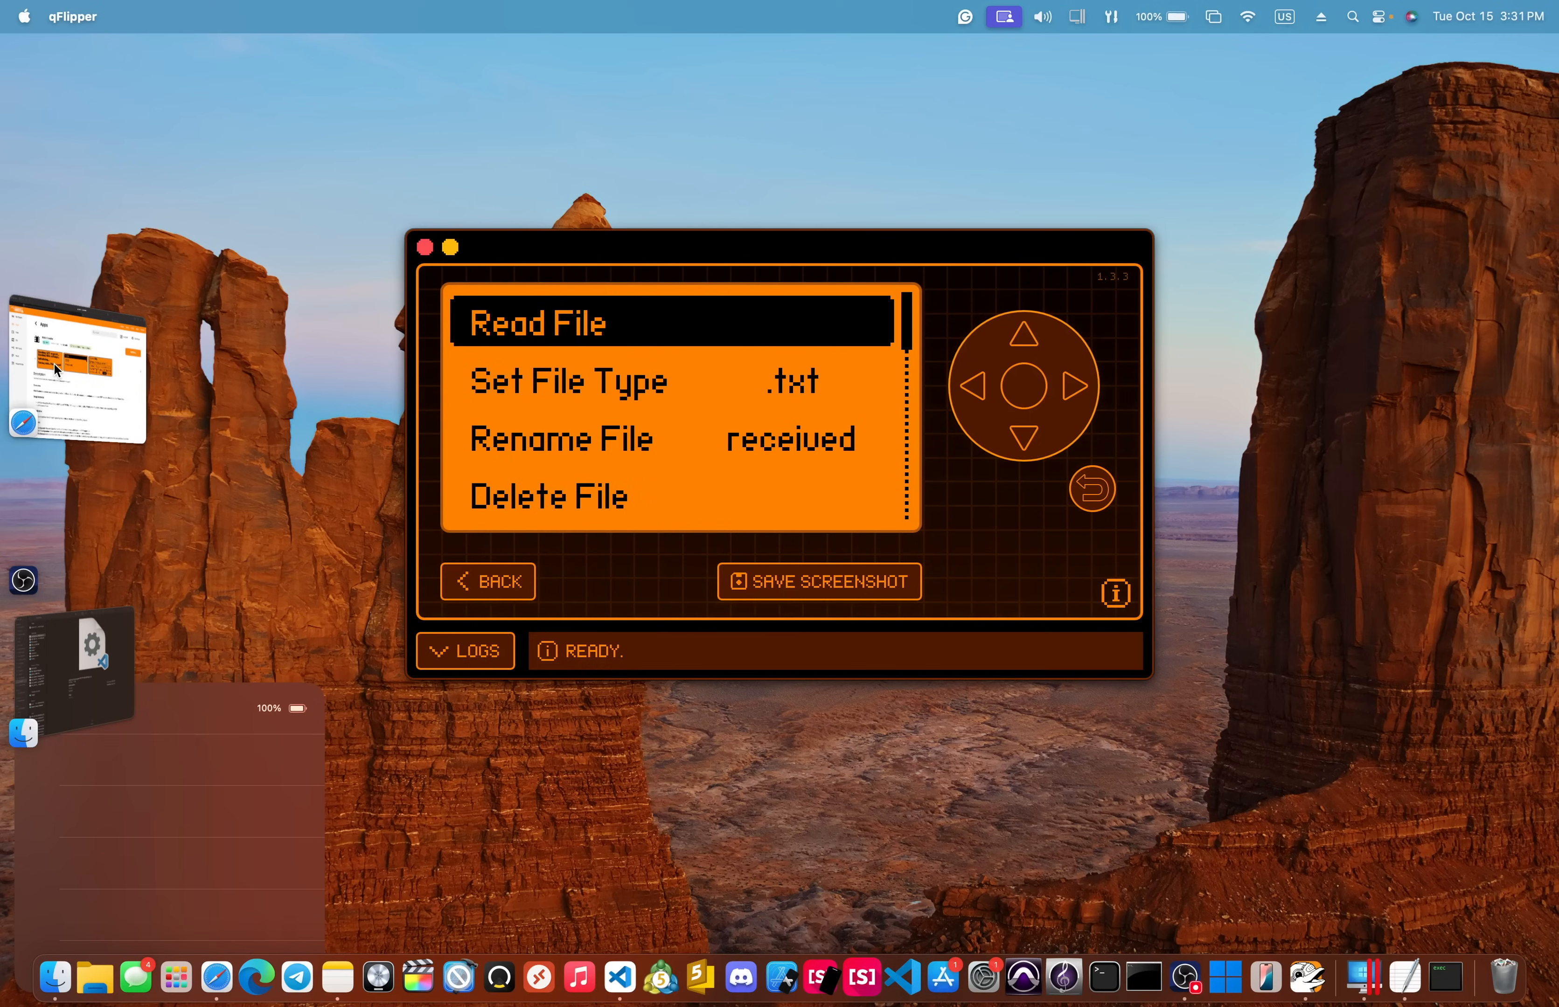
left_click(547, 497)
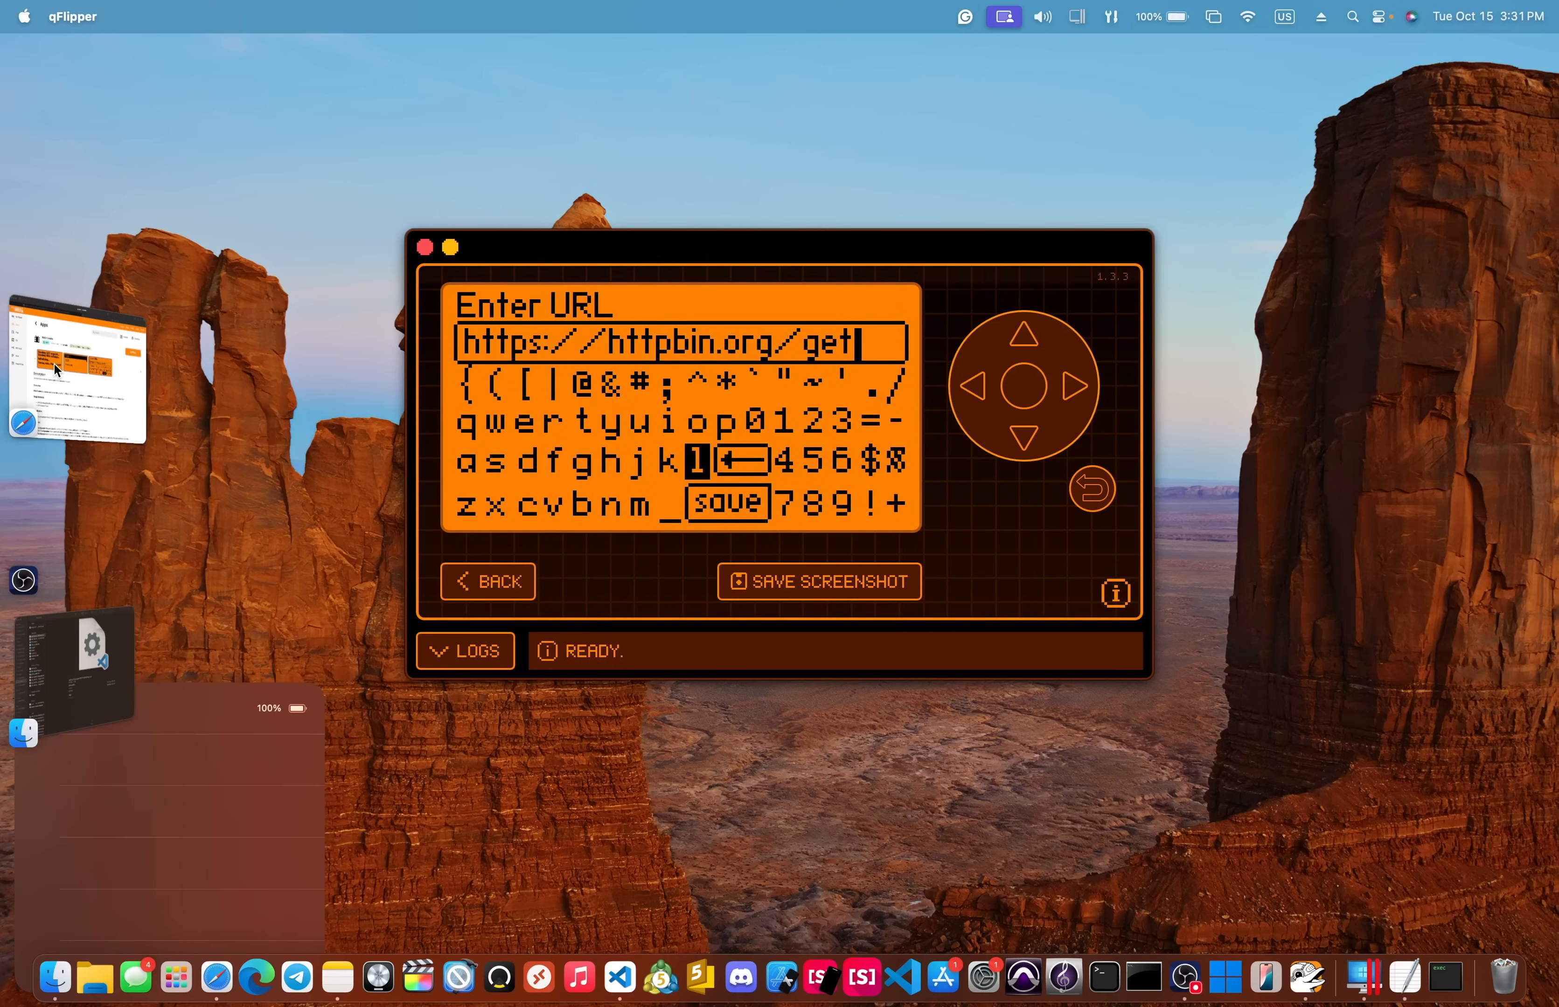
left_click(739, 458)
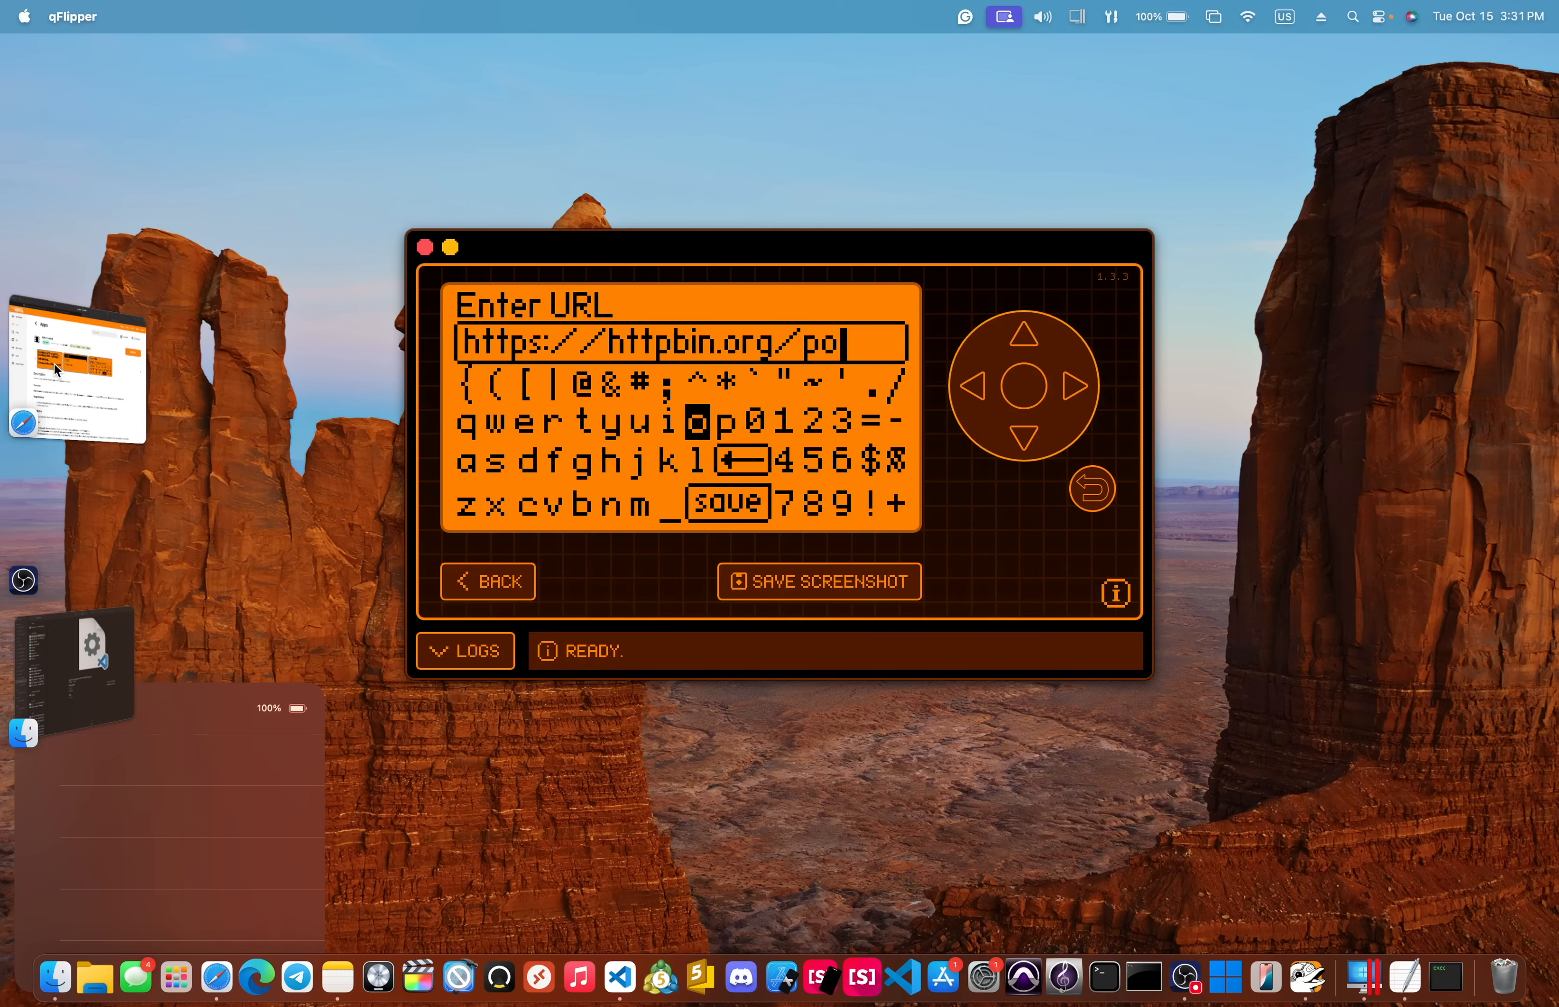
left_click(497, 468)
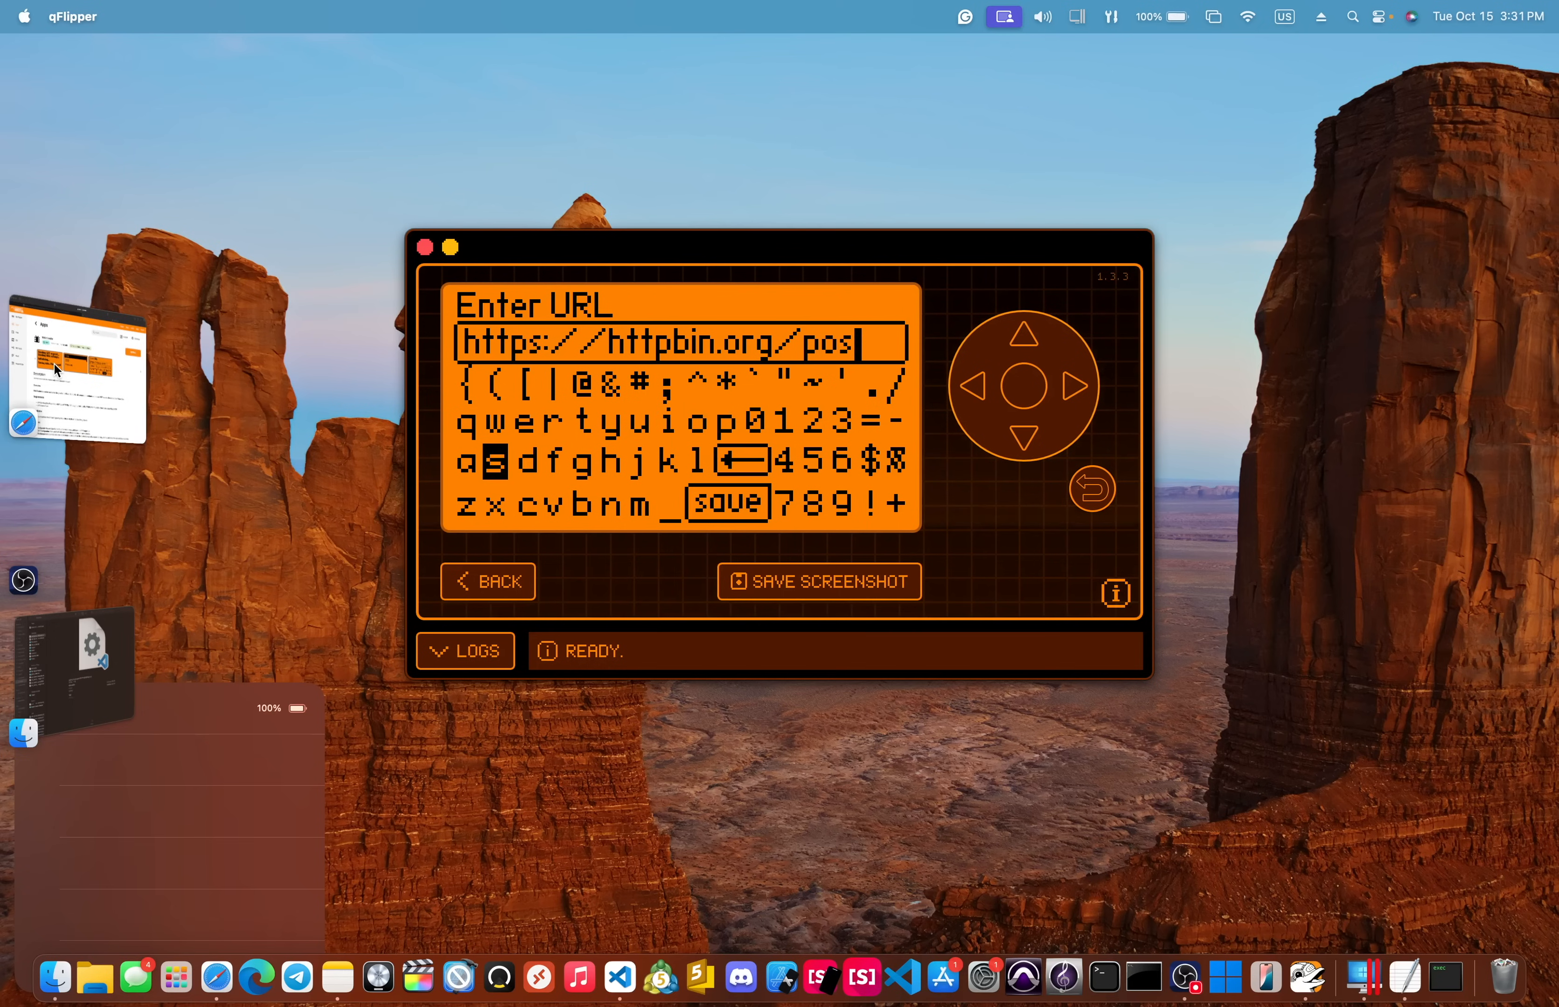
left_click(610, 502)
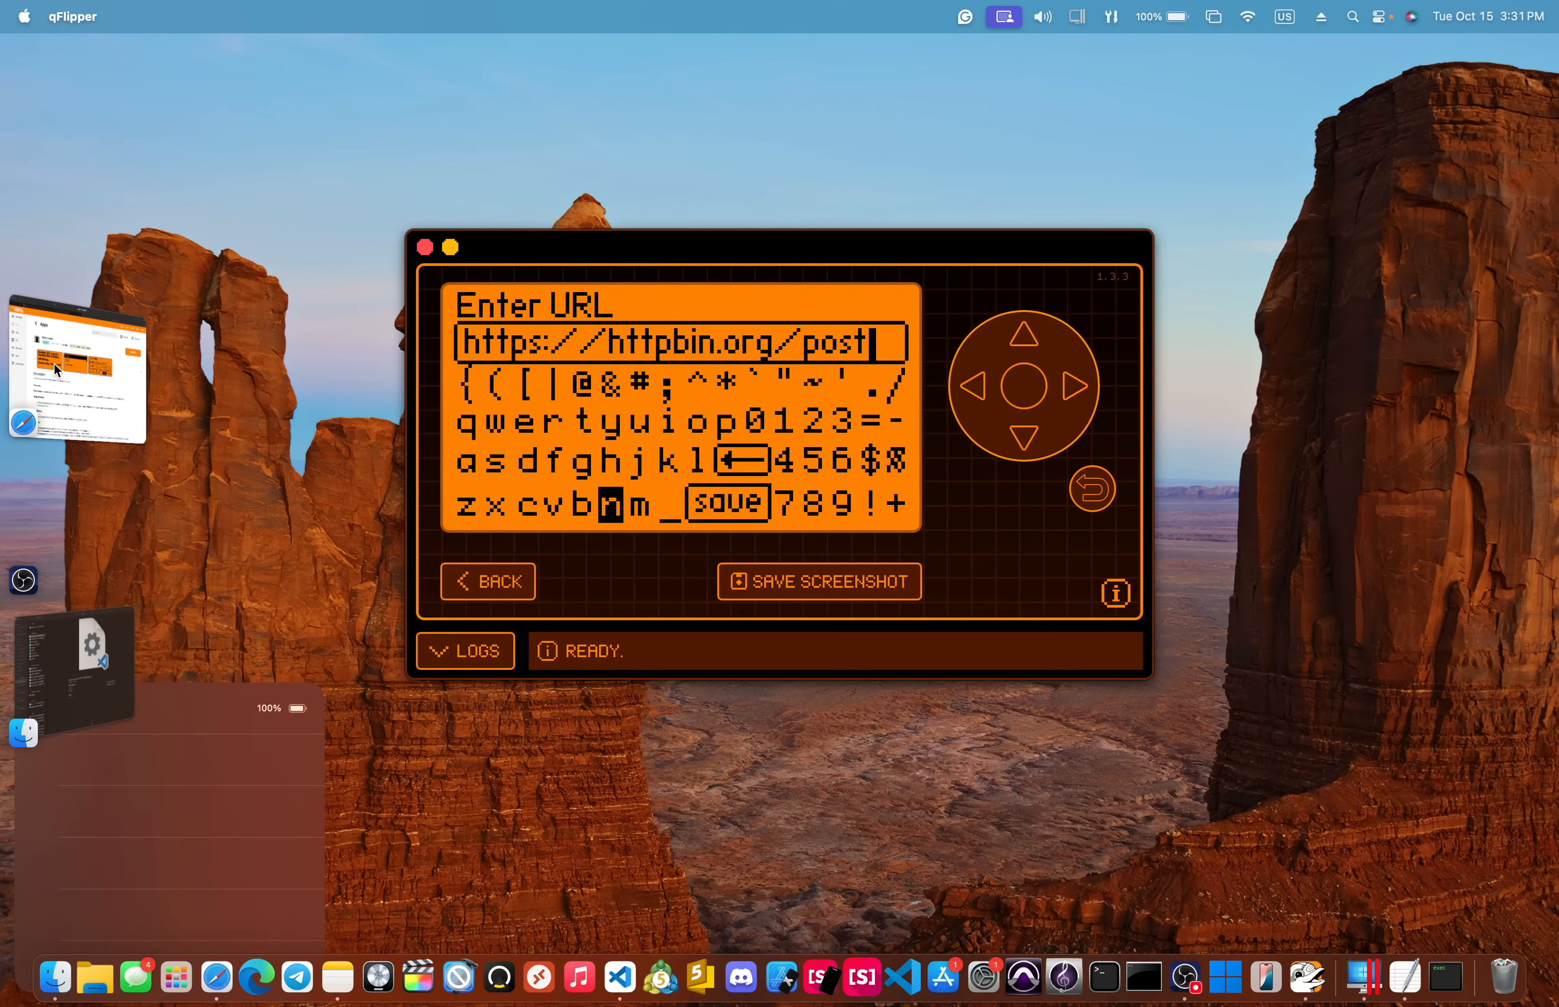
left_click(725, 501)
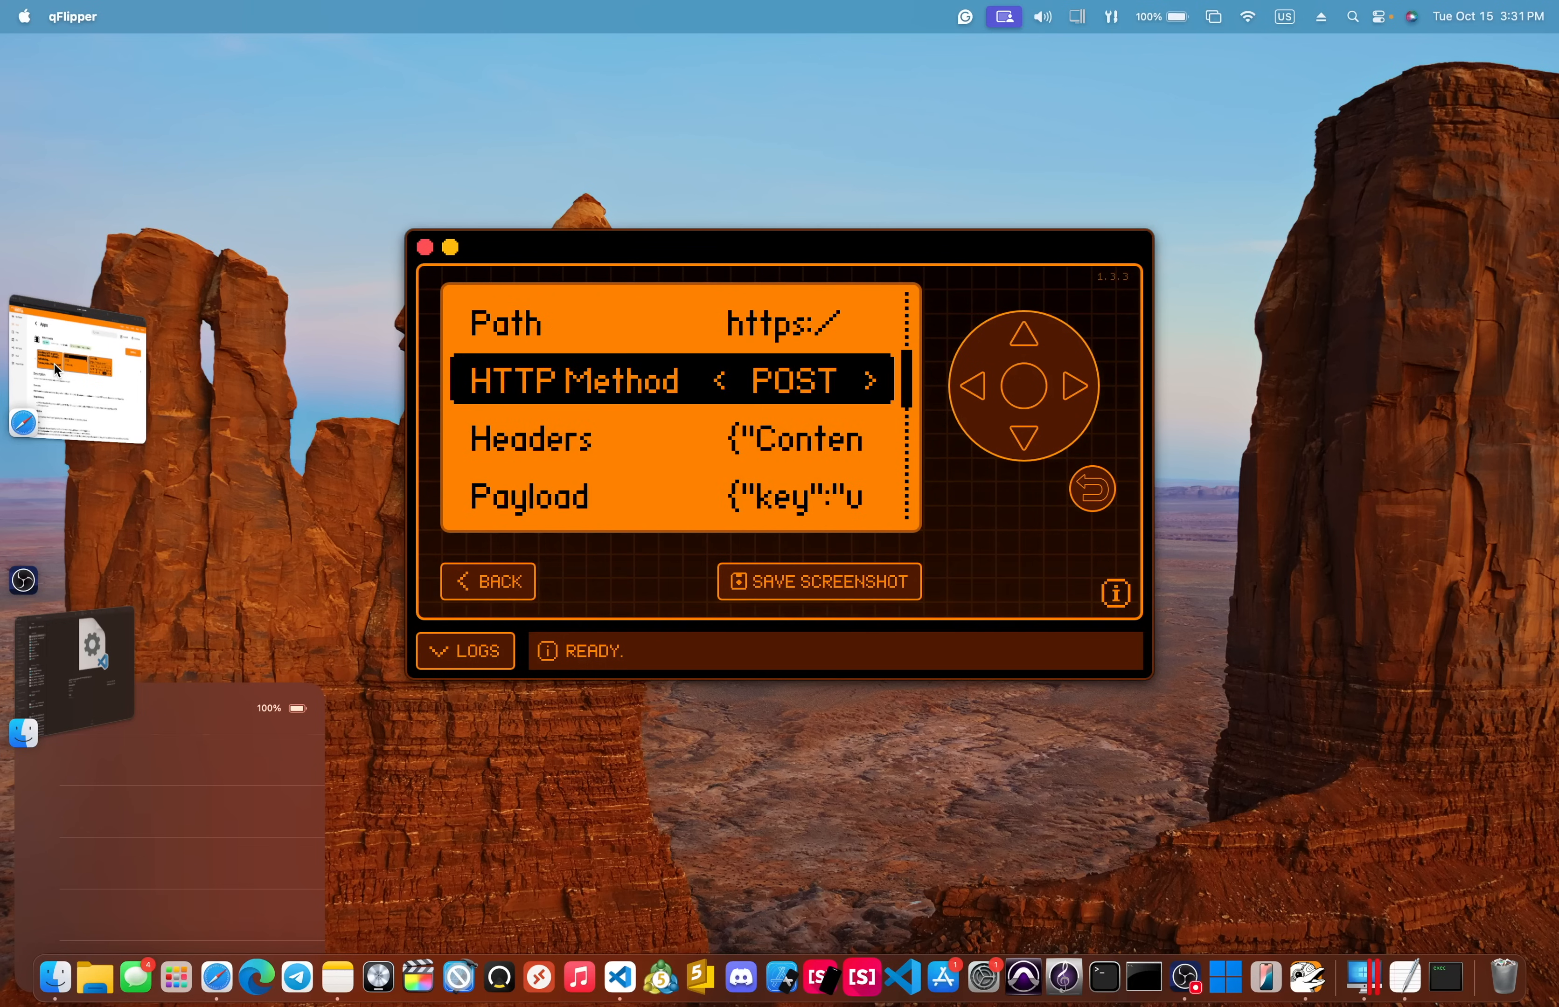
left_click(1023, 331)
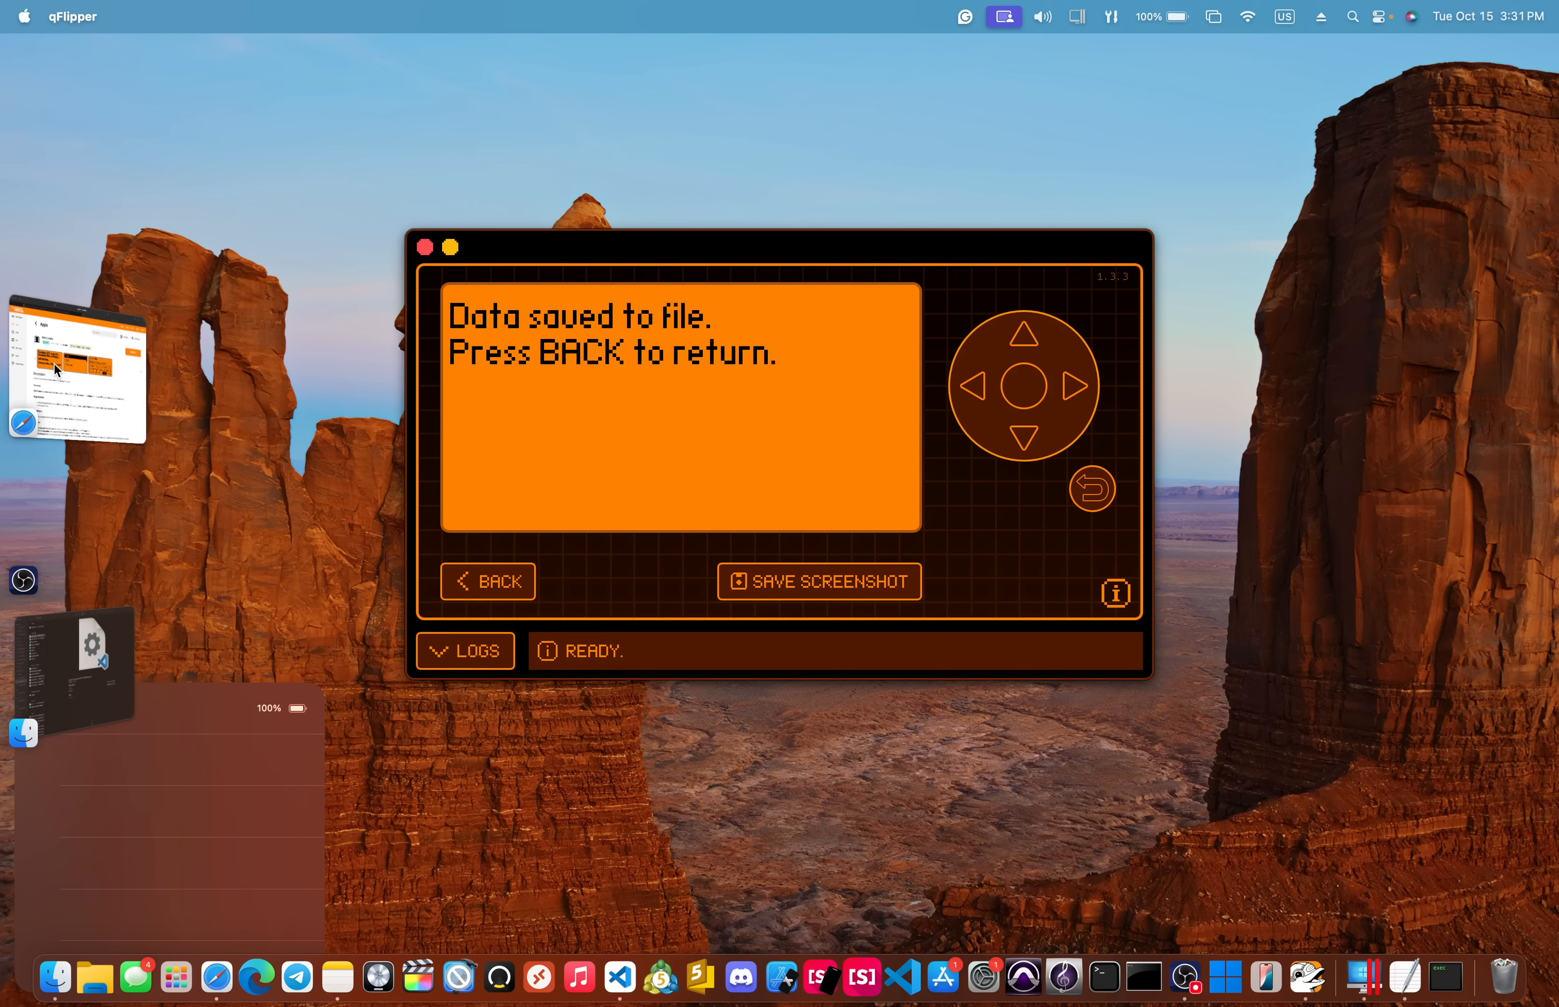
Step: Read the saved POST response file echoing the key: value payload from httpbin.org
left_click(487, 581)
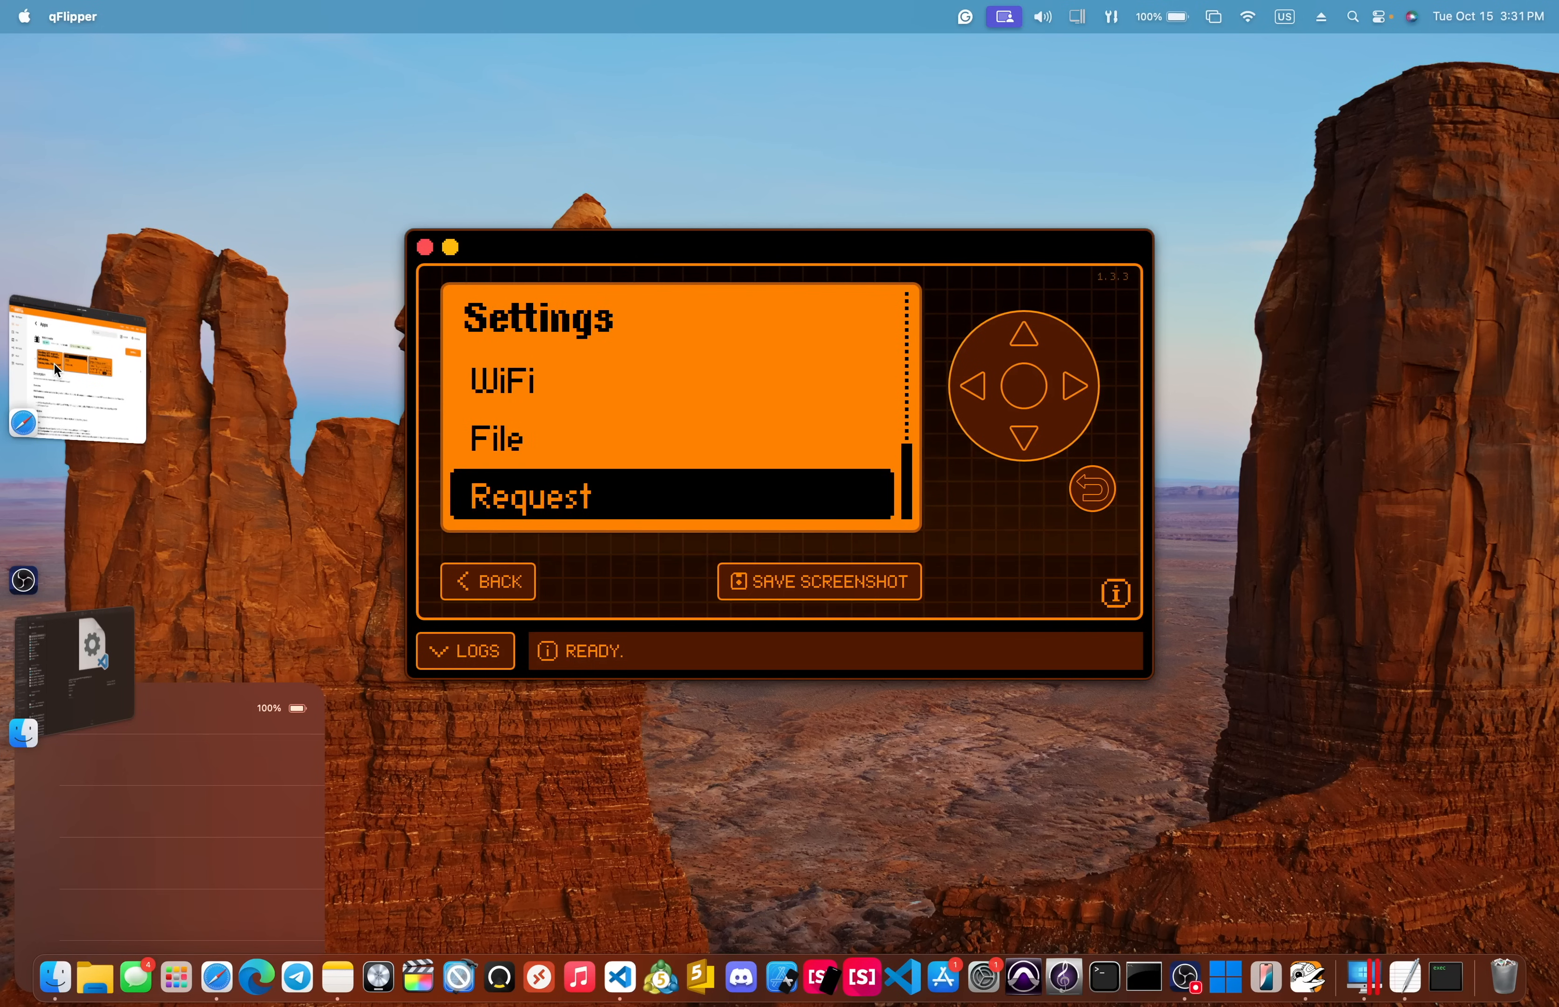
left_click(531, 496)
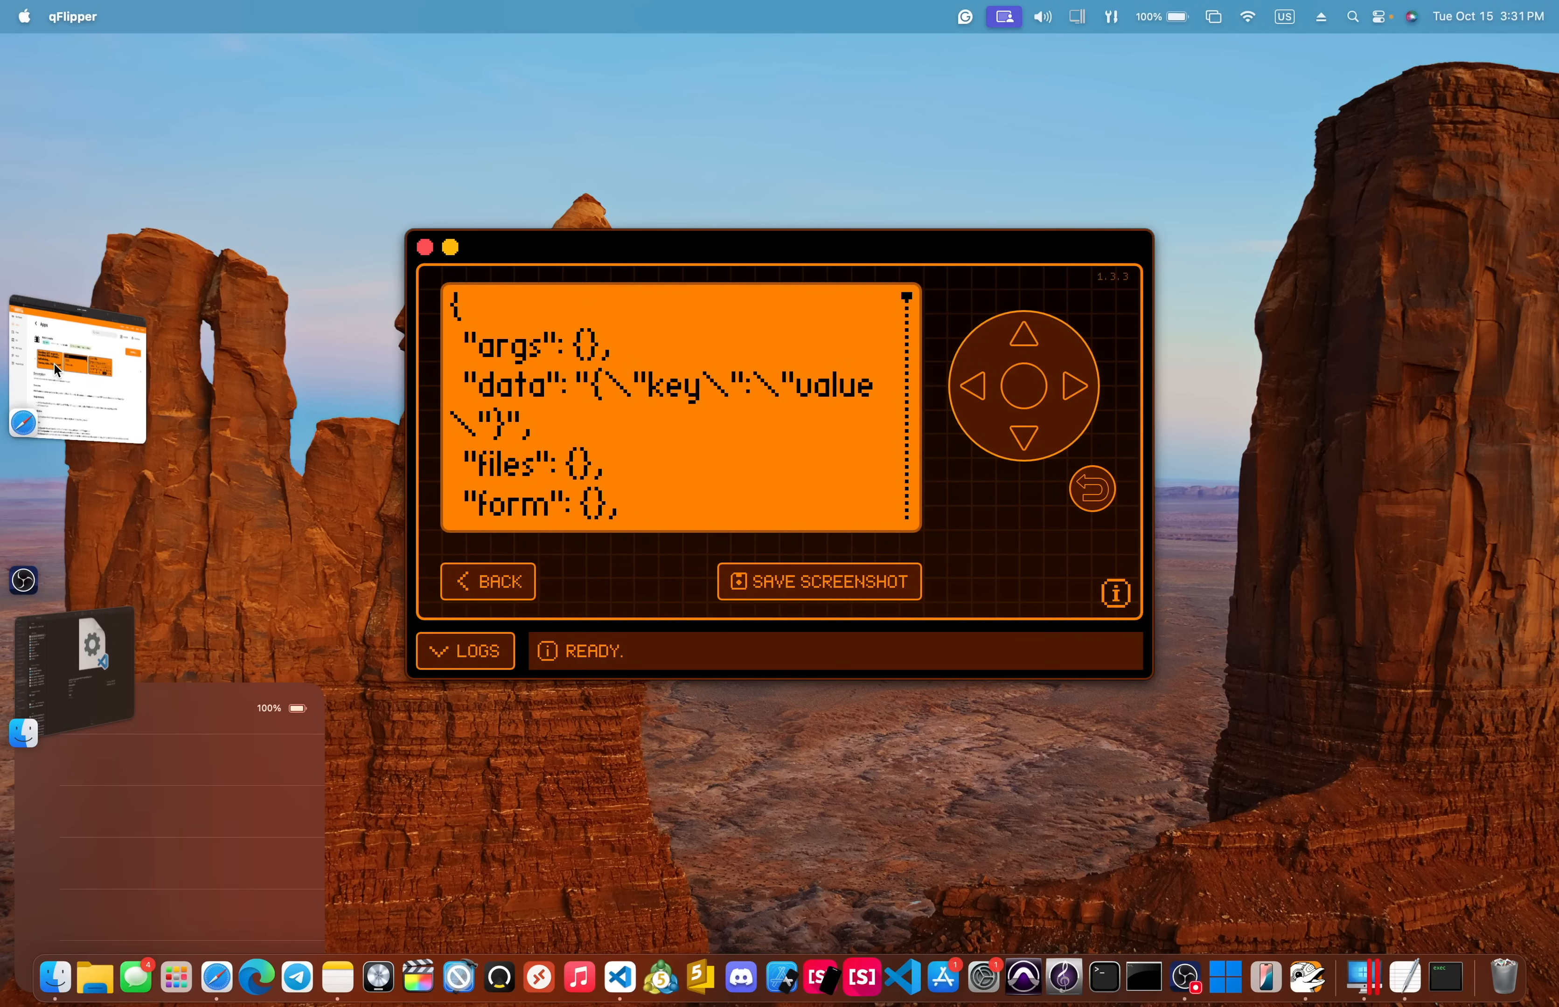
scroll("down", 3)
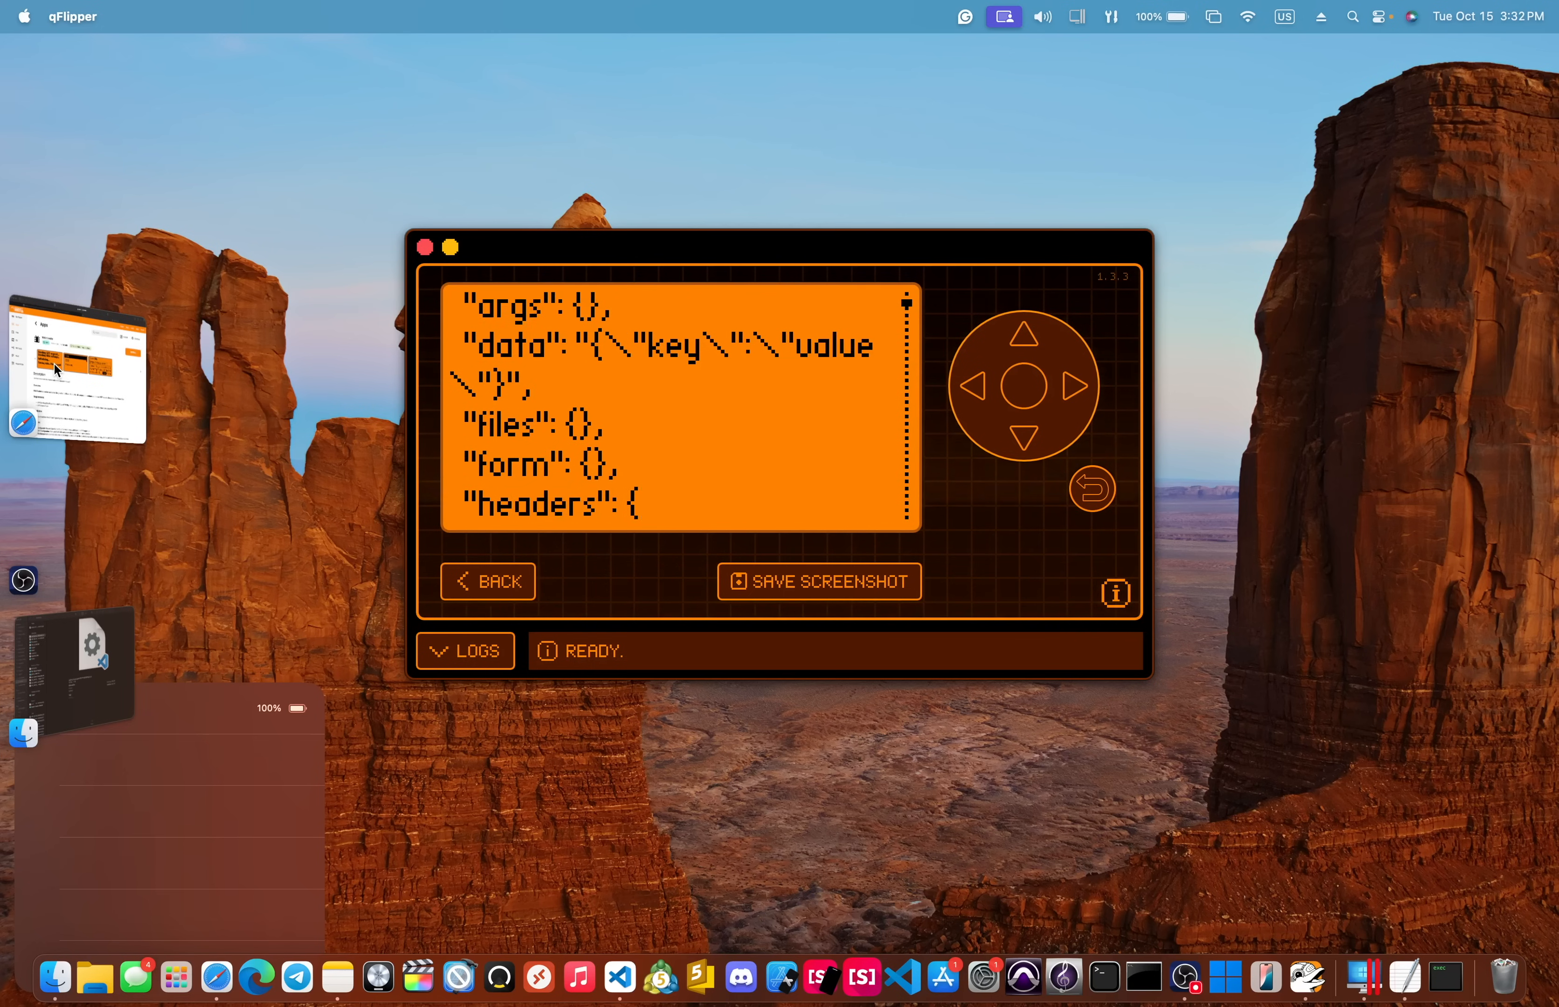
scroll("down", 3)
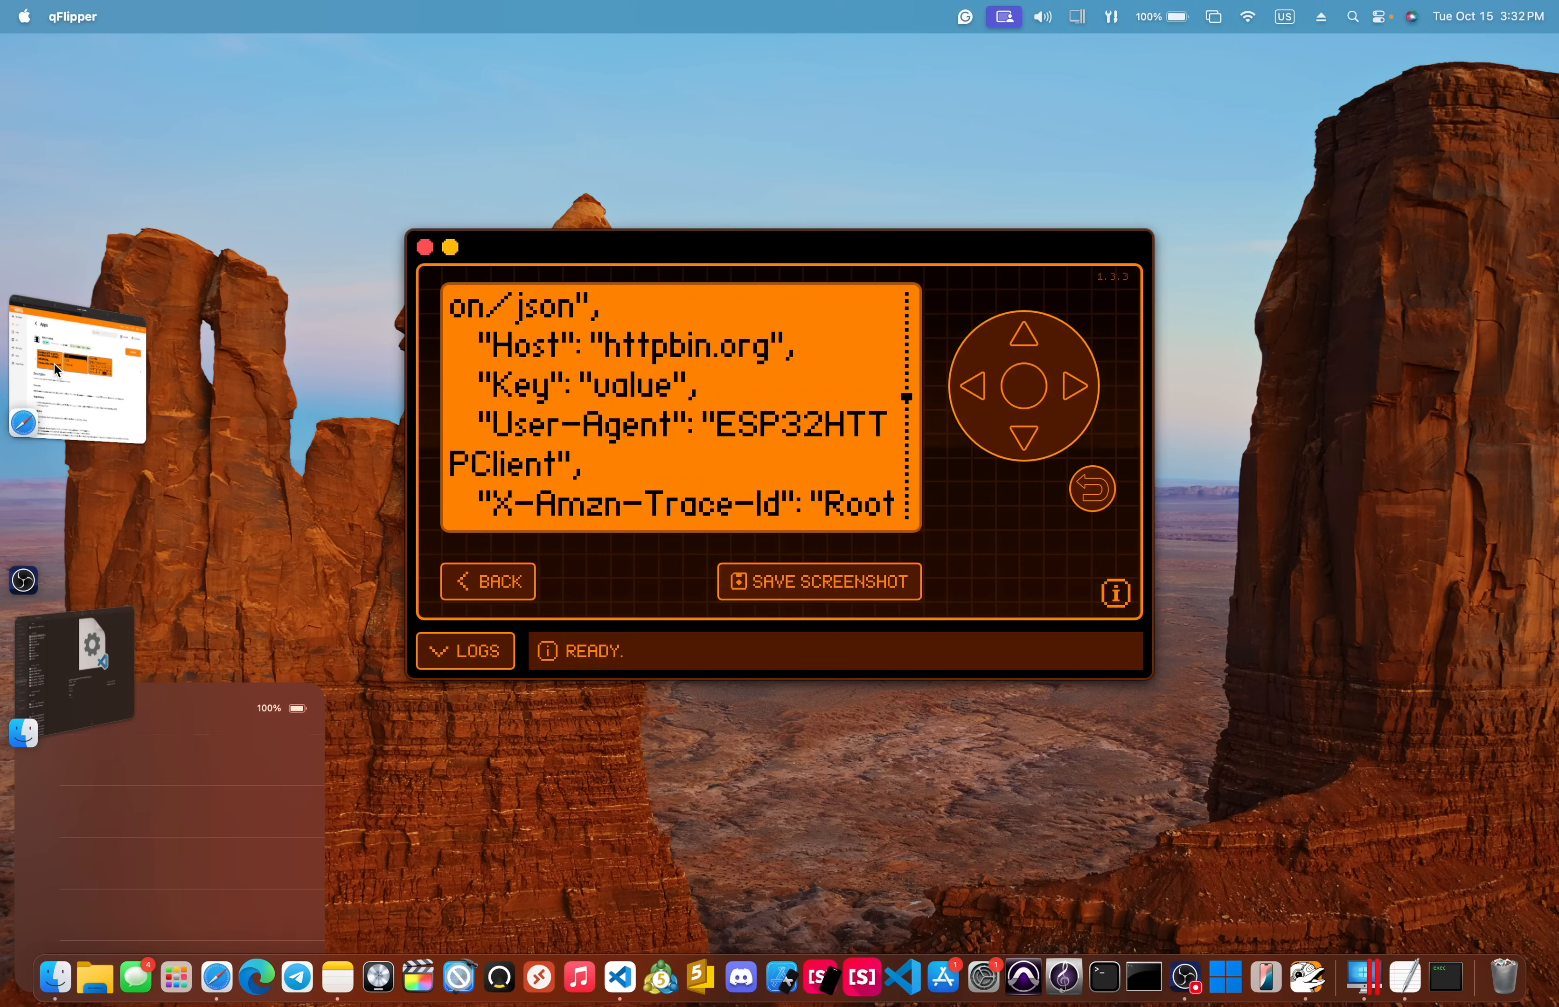
scroll("down", 3)
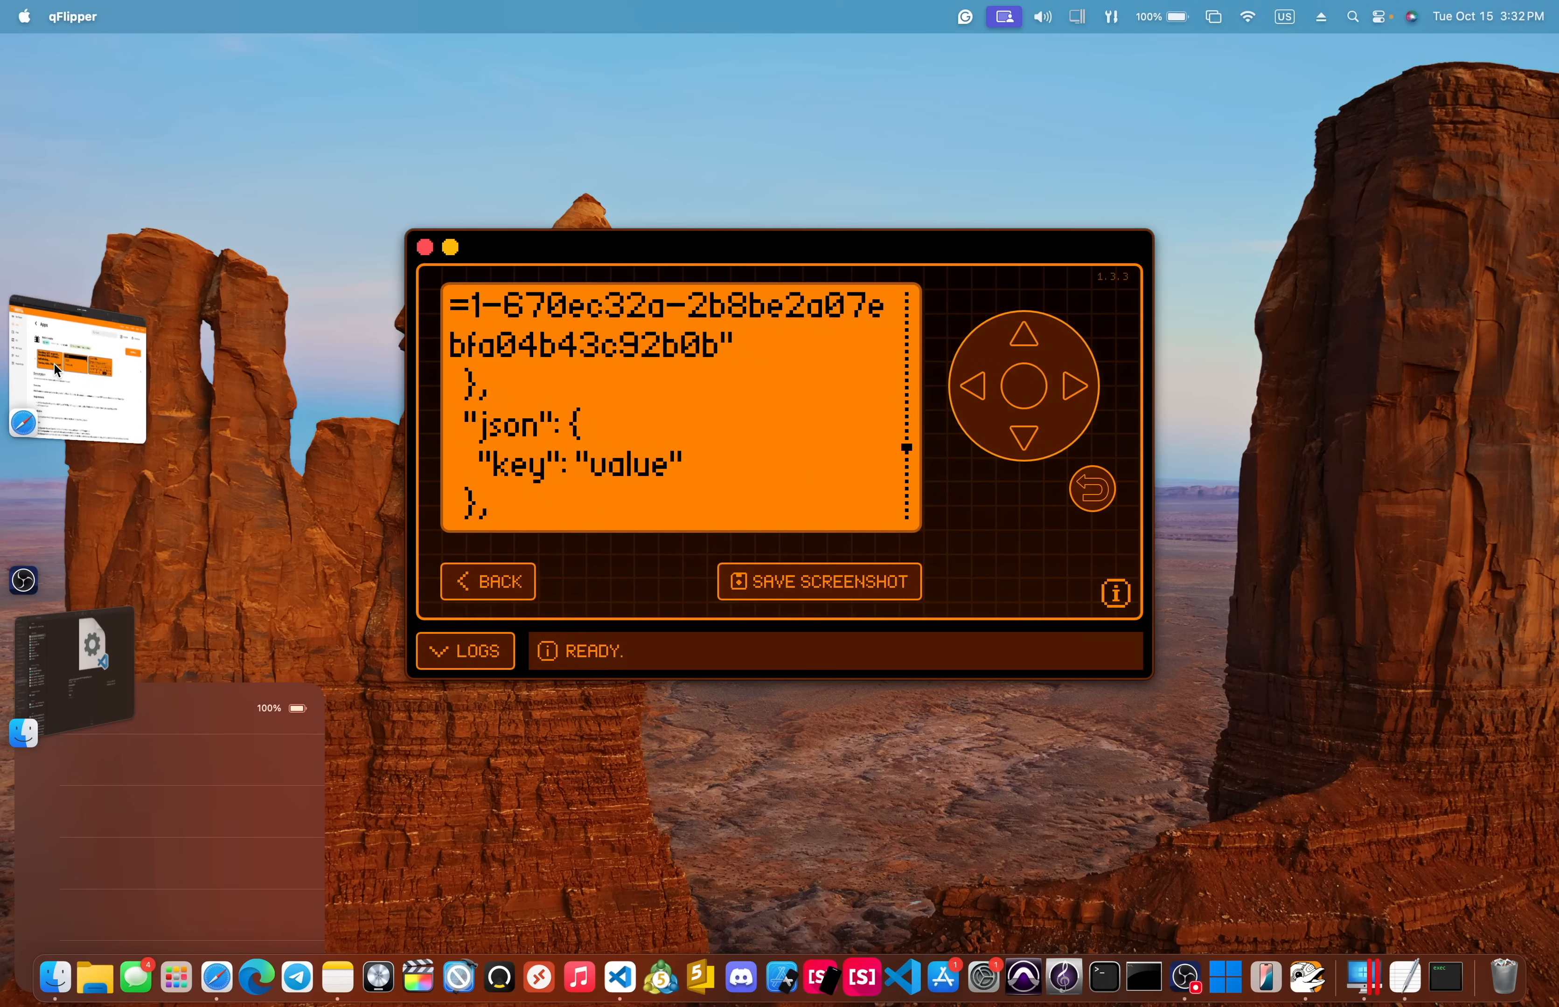
scroll("down", 3)
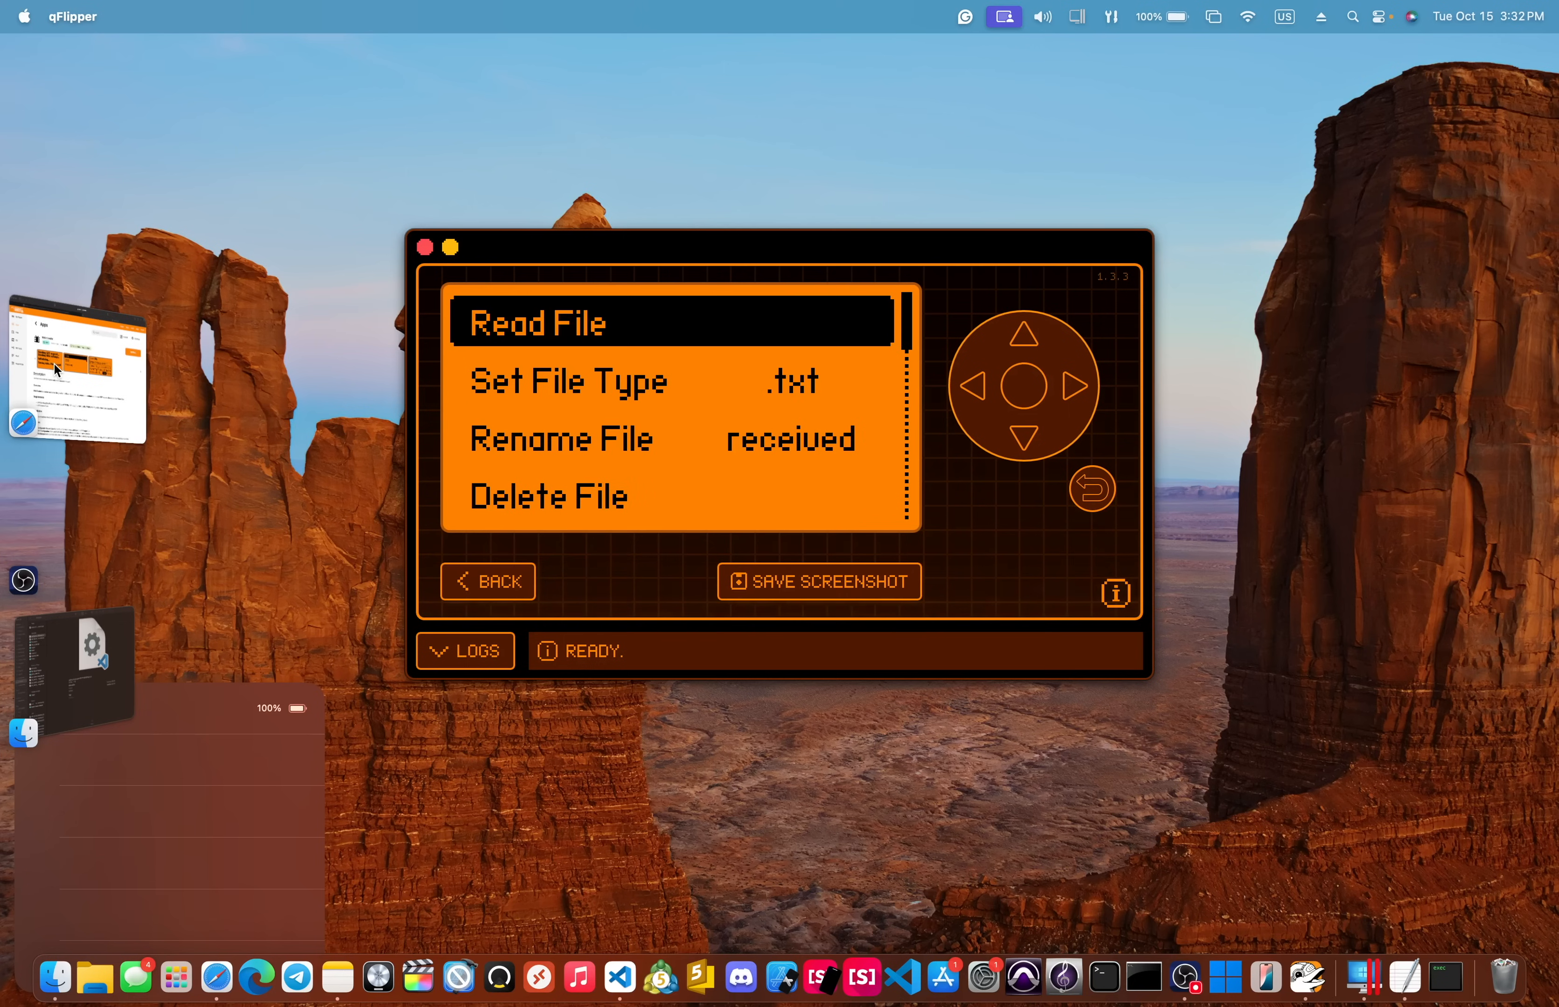
Step: Delete the saved POST response file from the File menu
left_click(1026, 437)
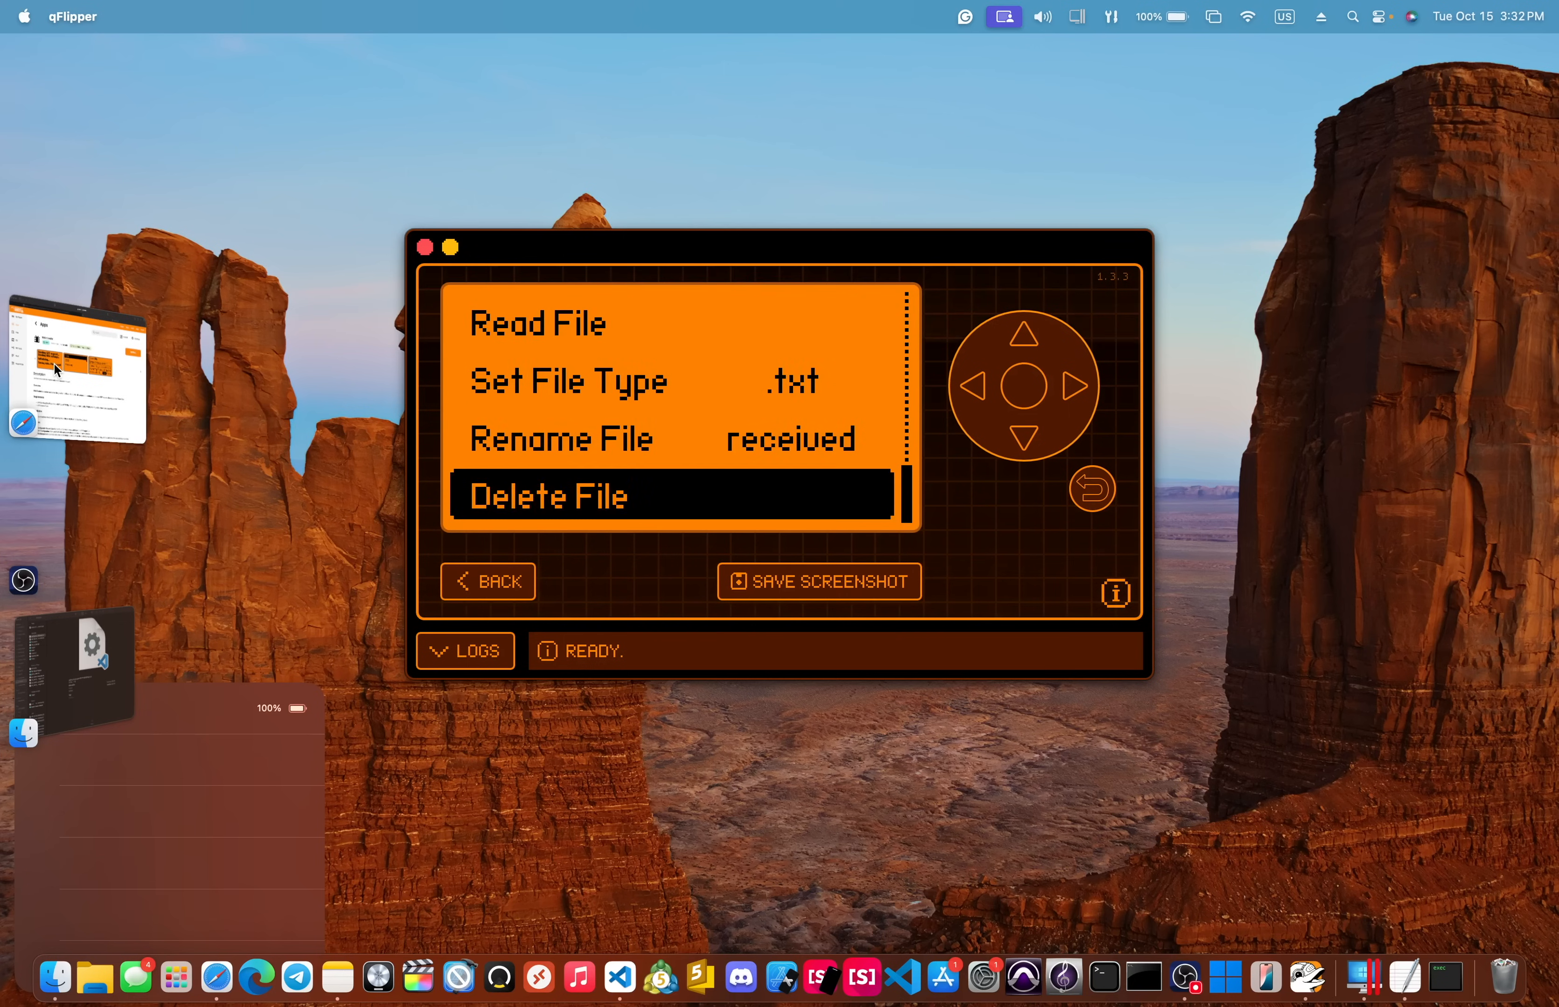
left_click(1023, 336)
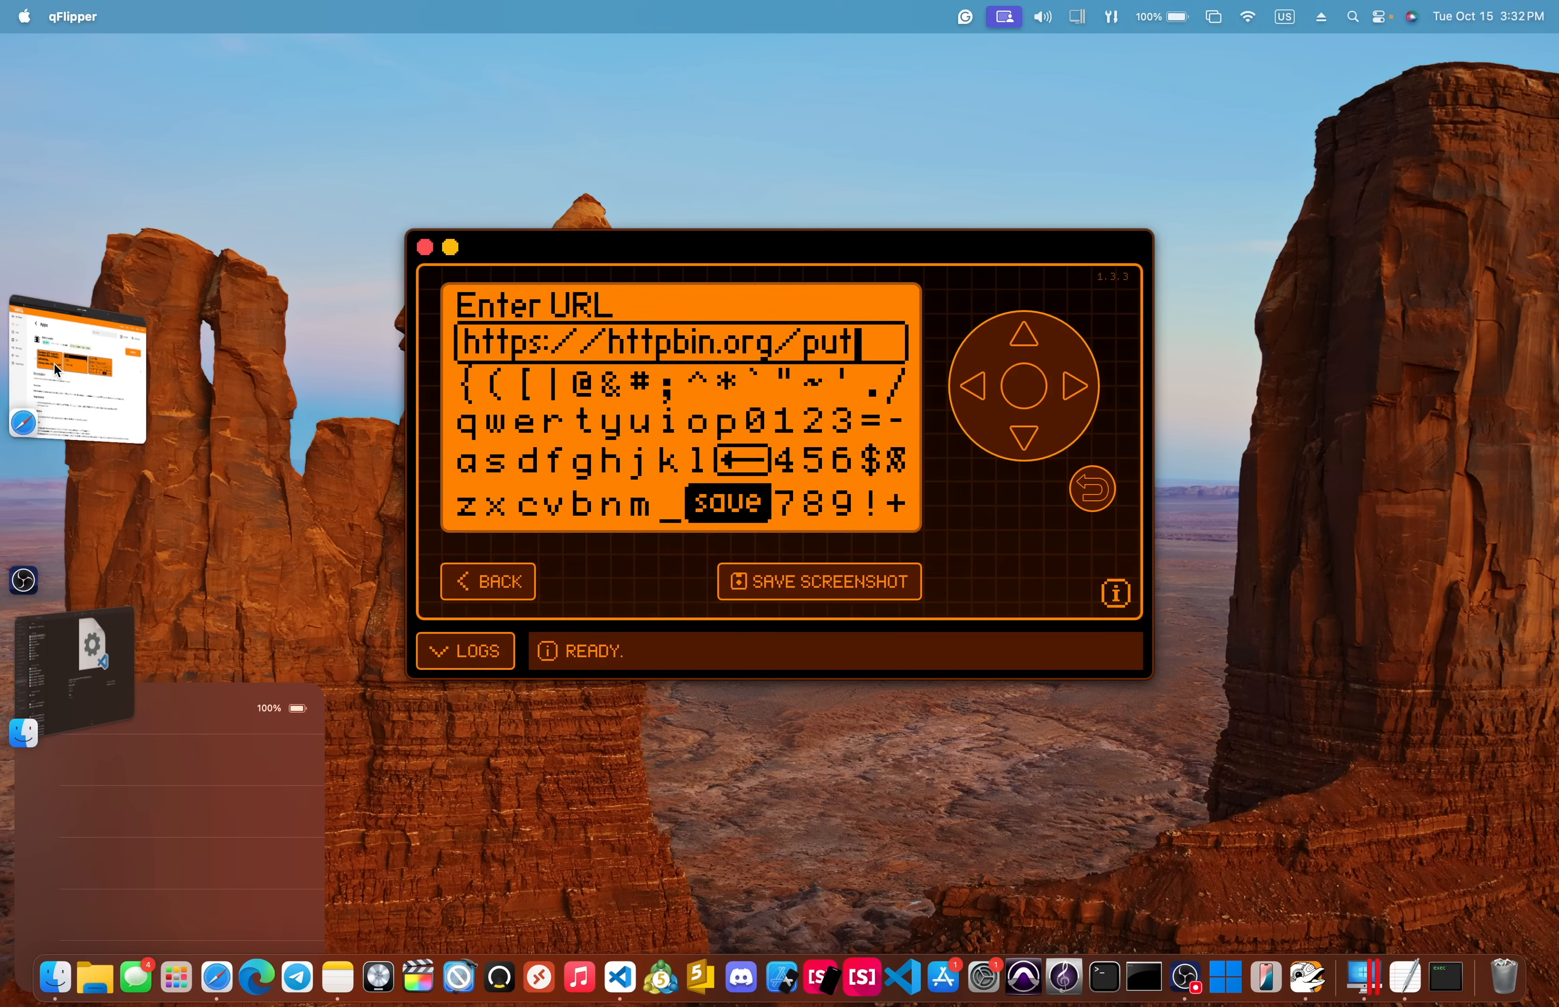
left_click(724, 502)
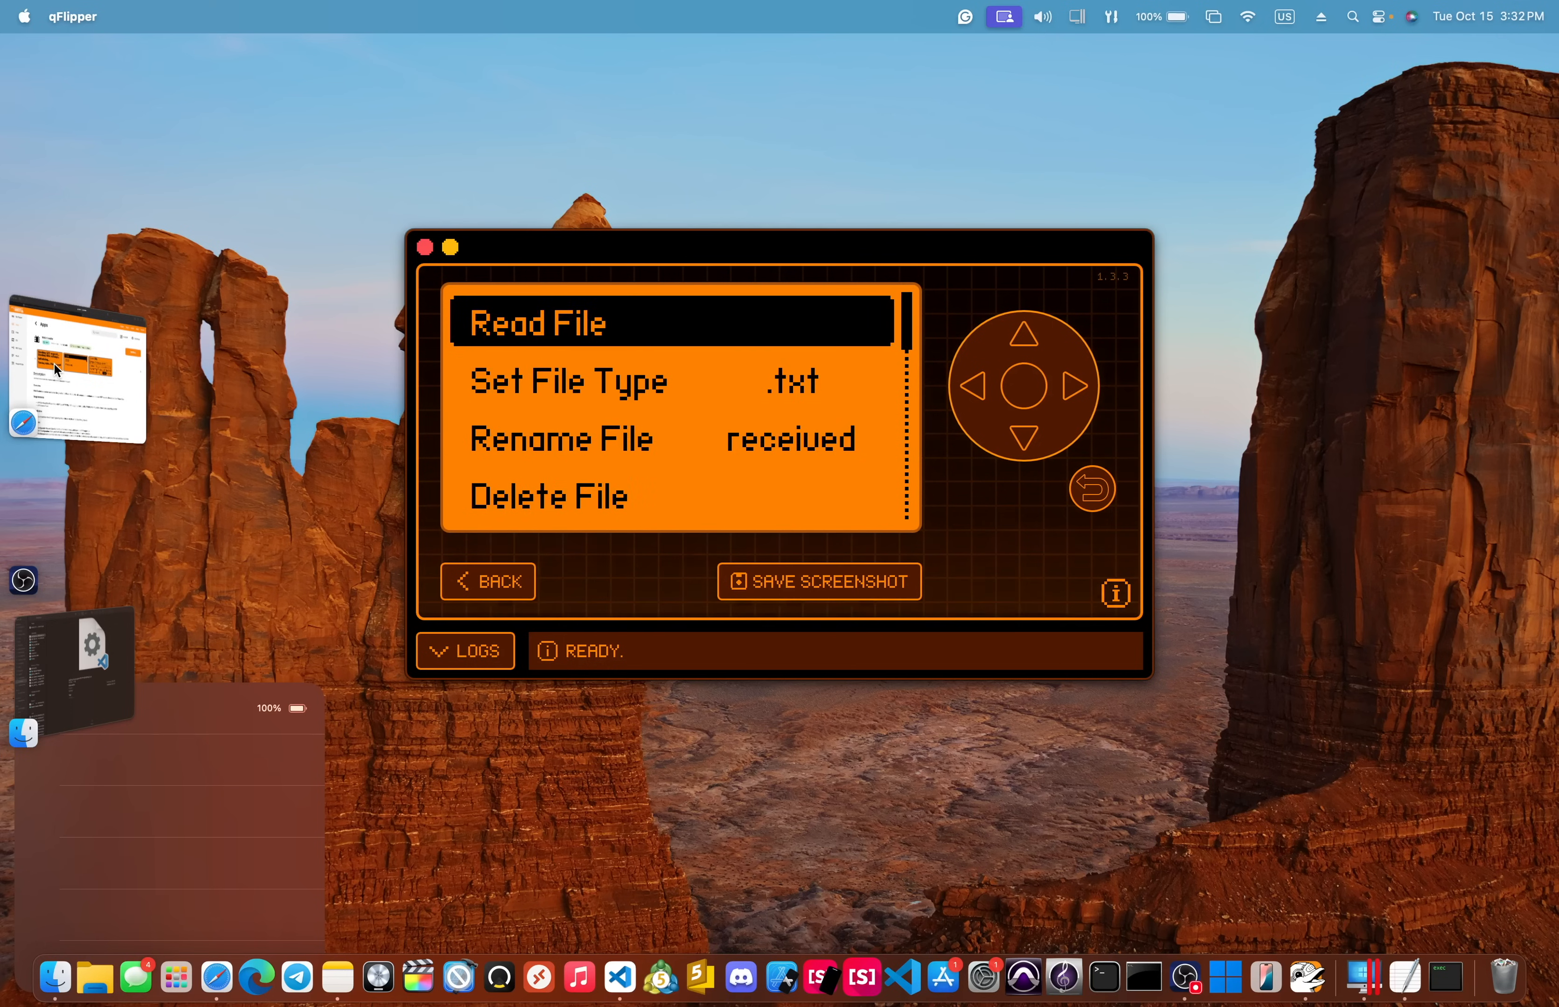
left_click(536, 322)
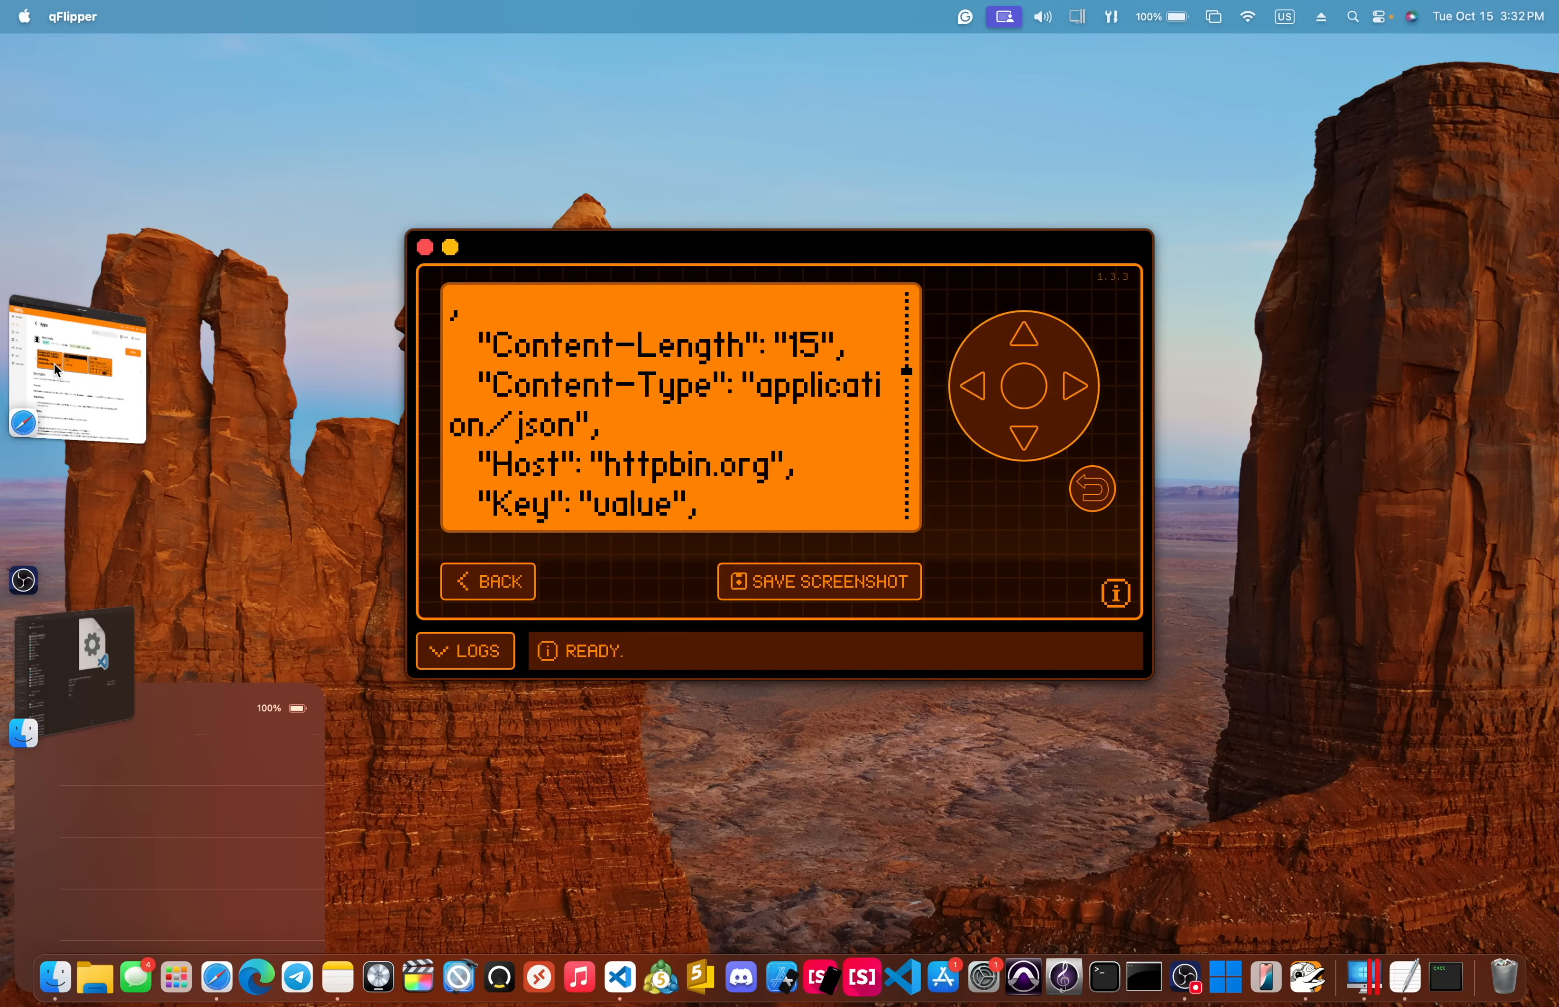
scroll("down", 3)
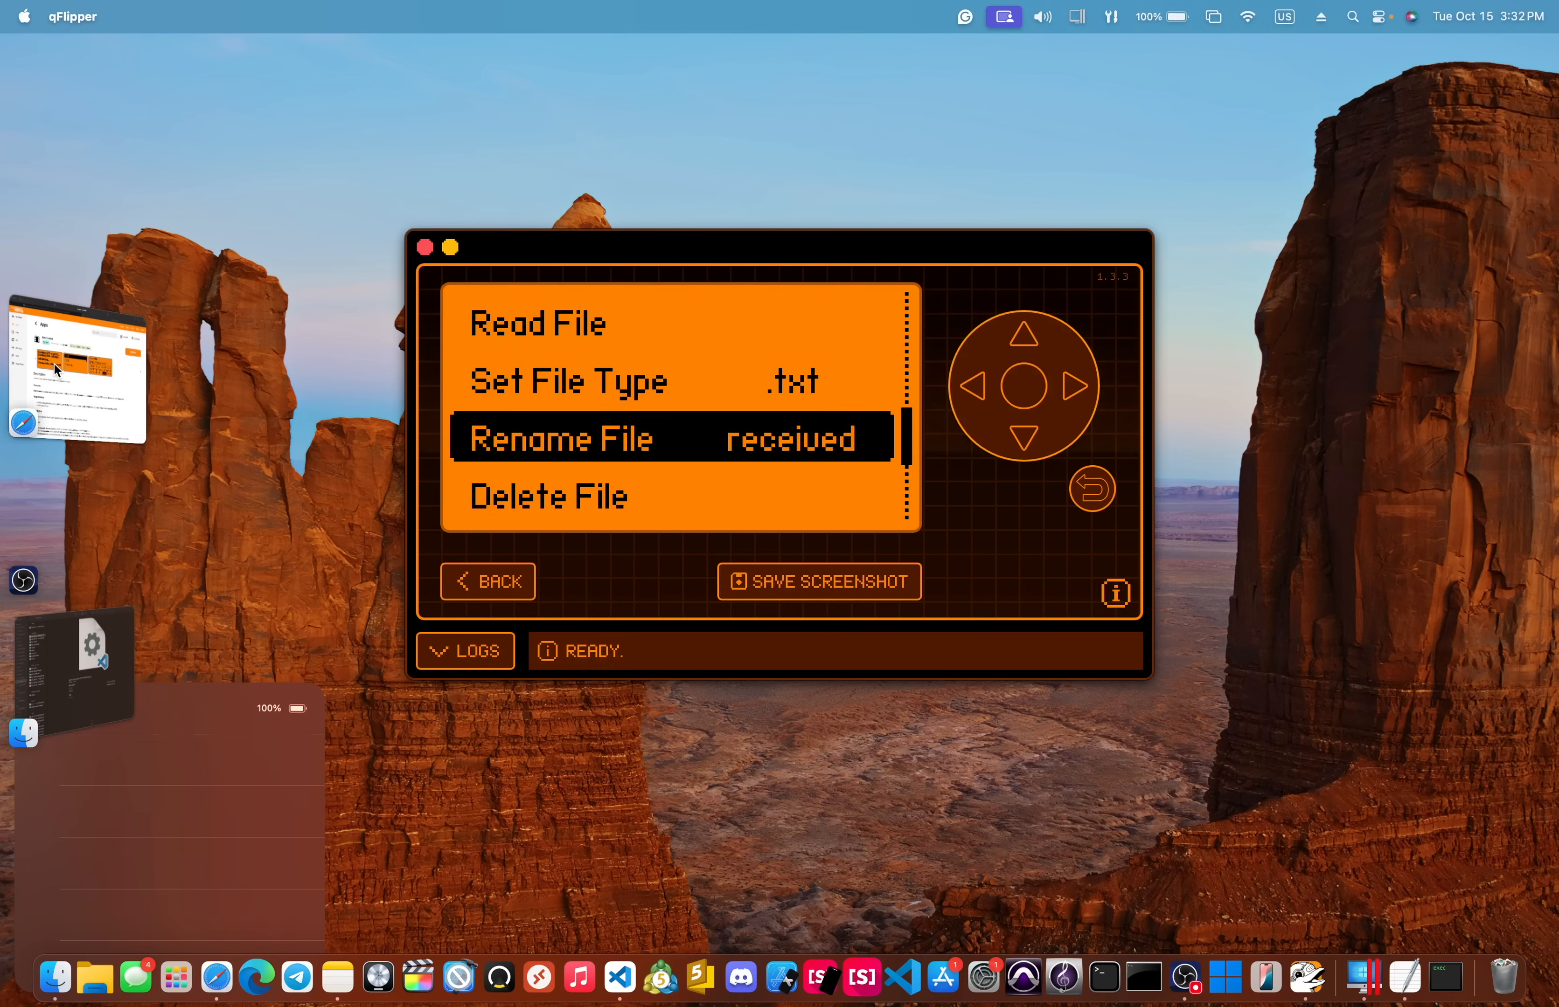
left_click(1024, 312)
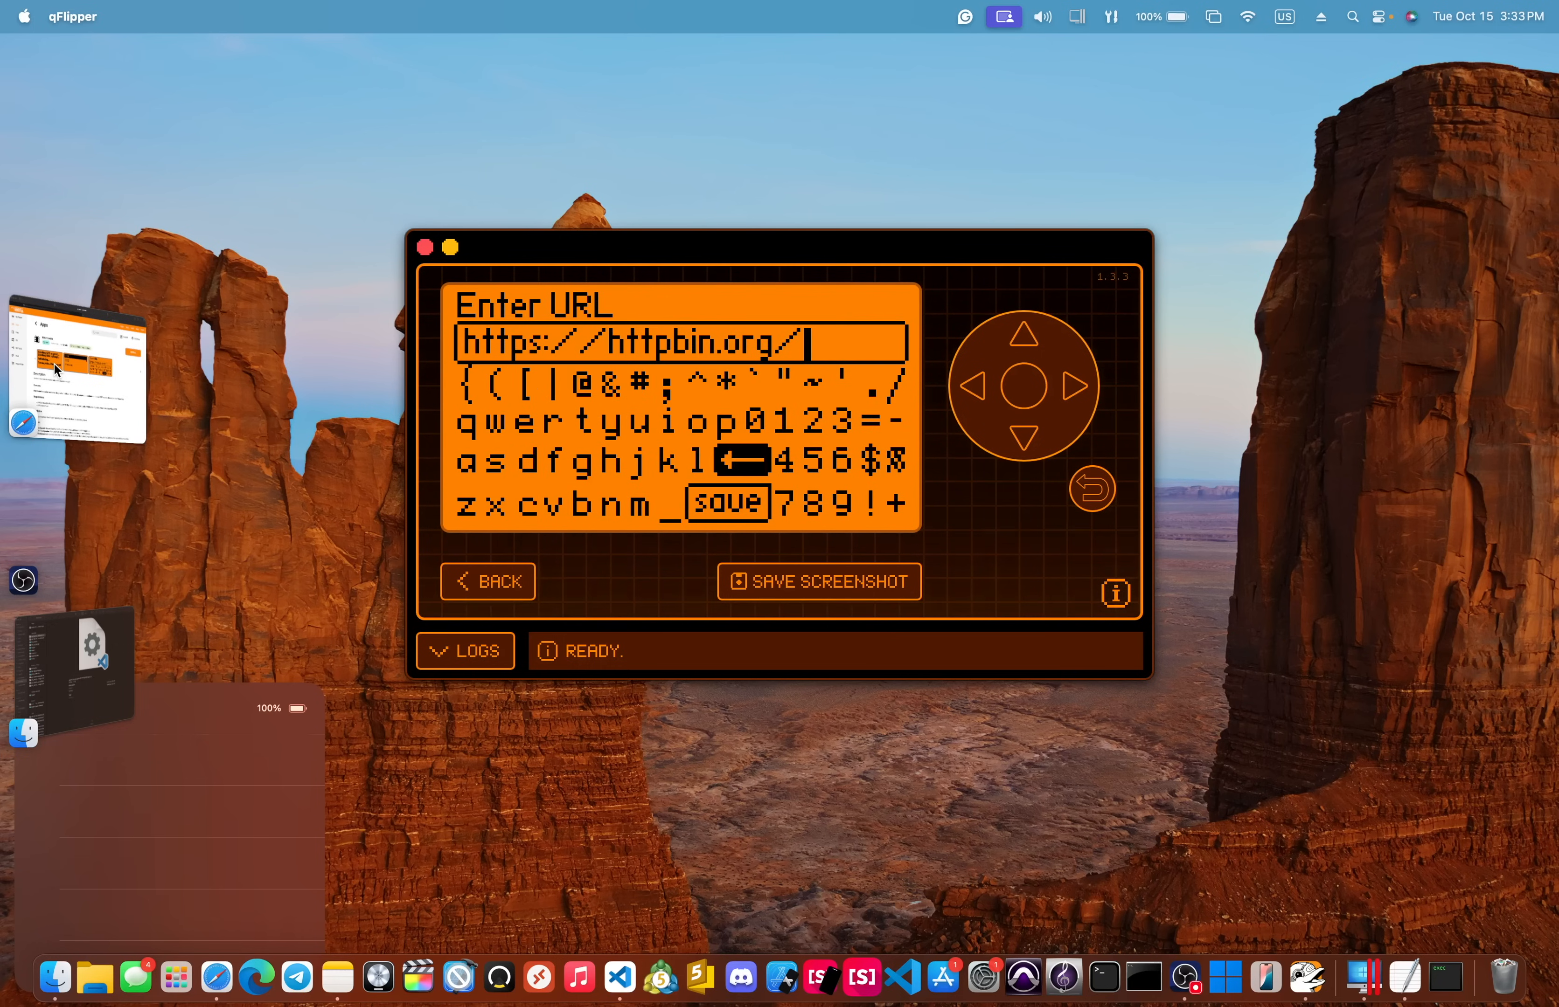
left_click(526, 460)
type("del")
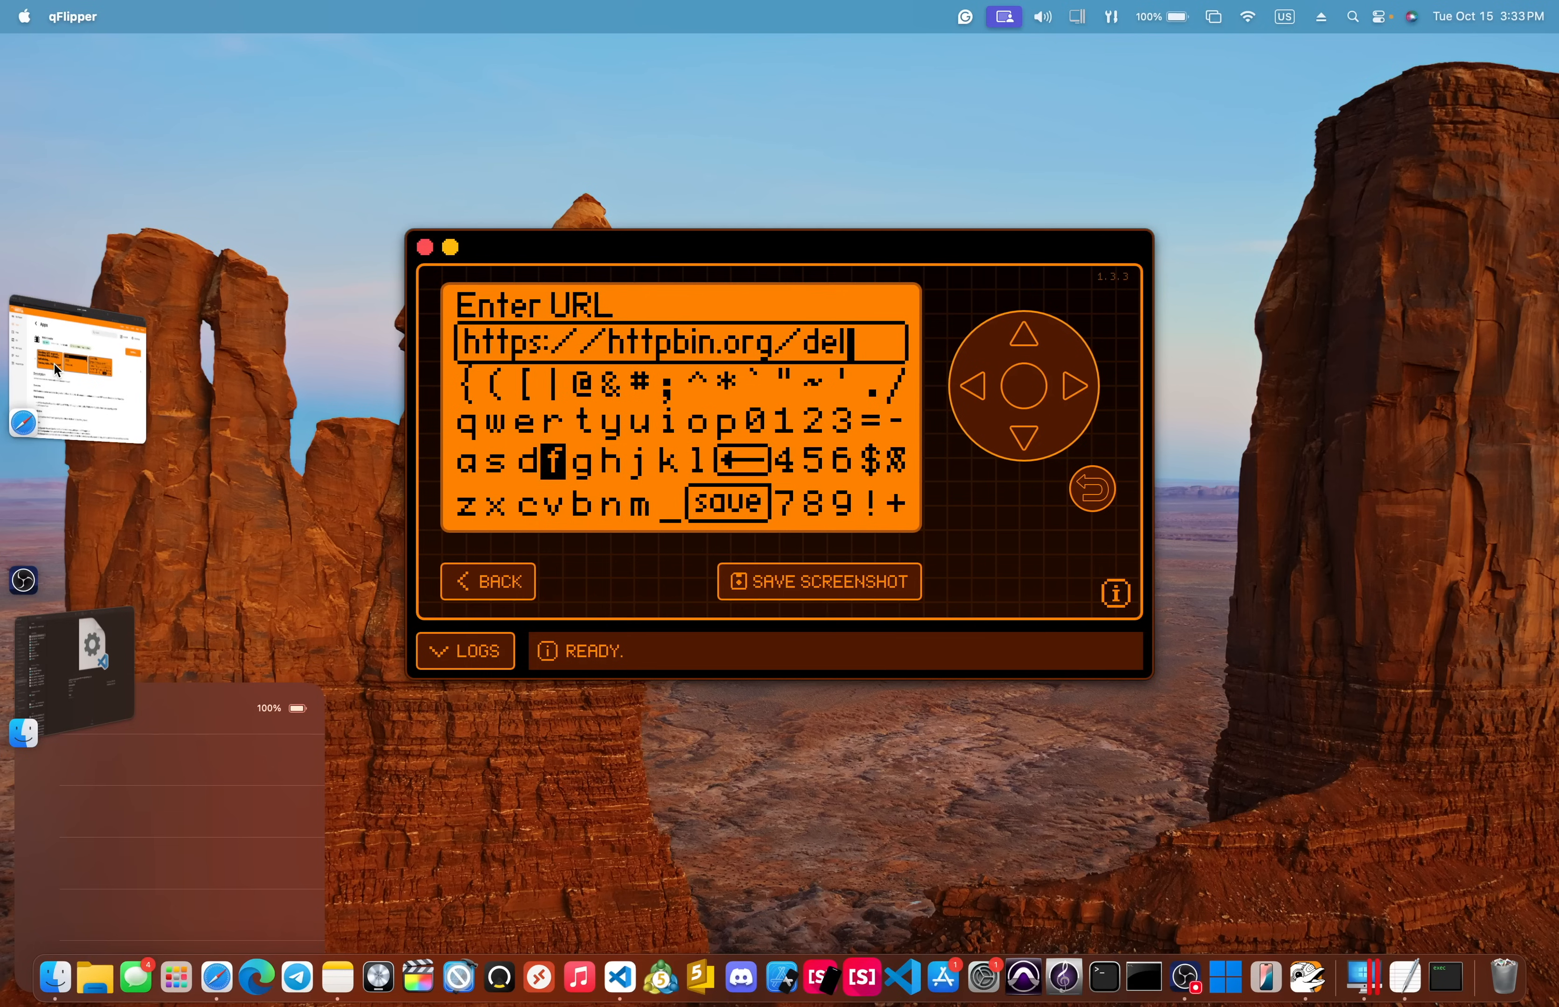
left_click(515, 420)
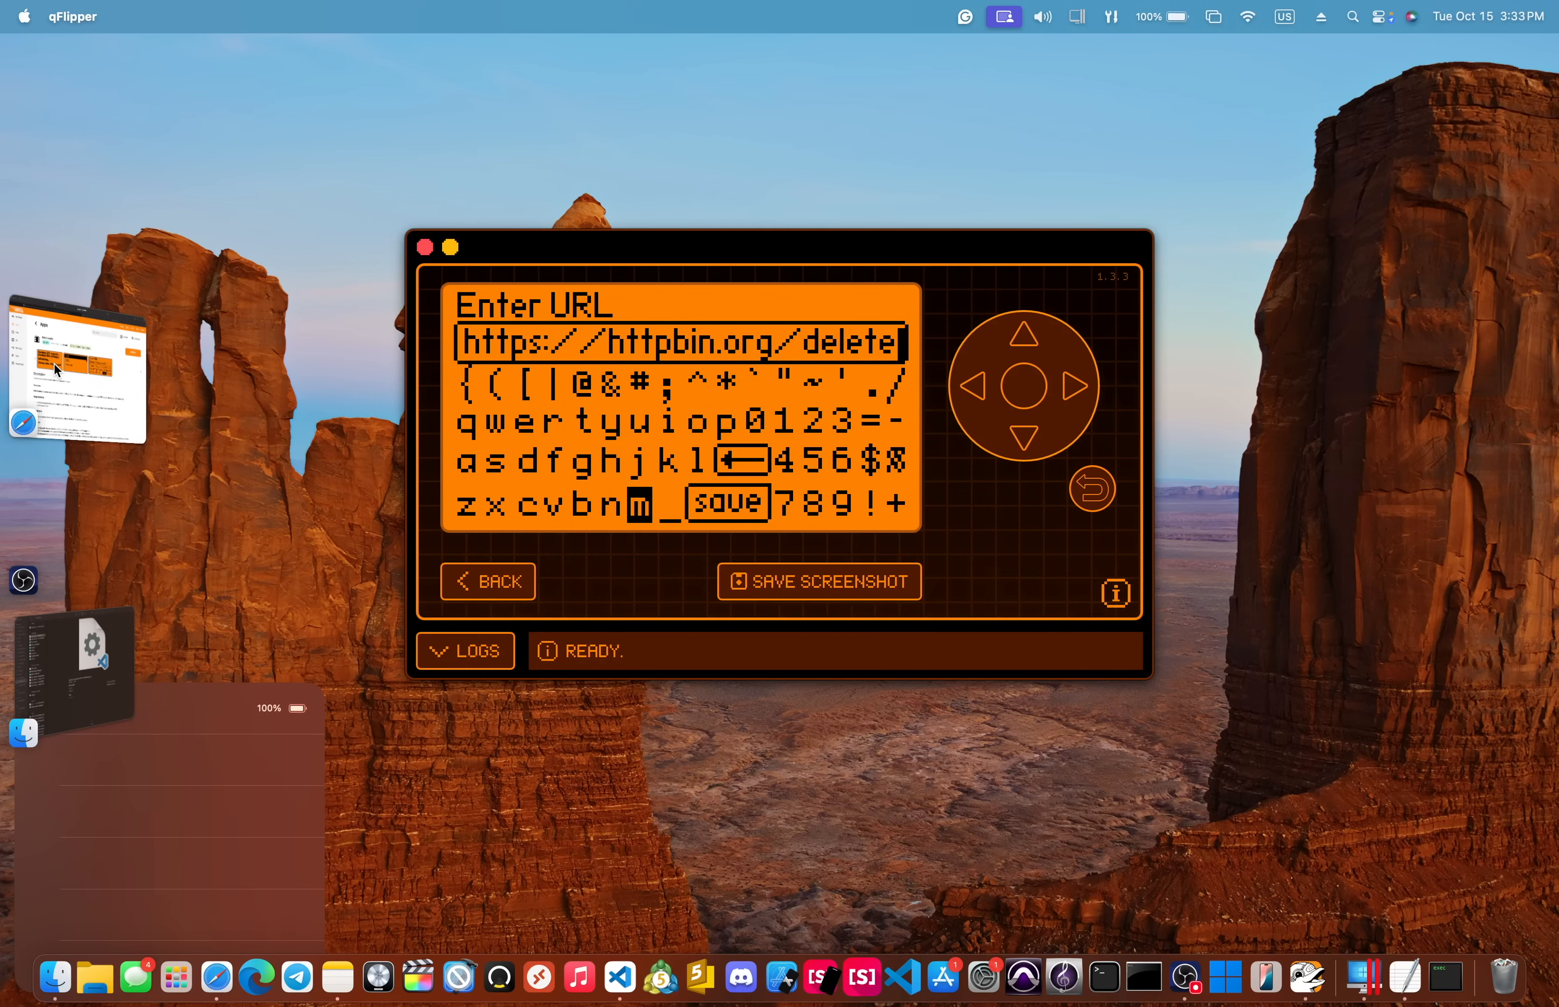
left_click(726, 501)
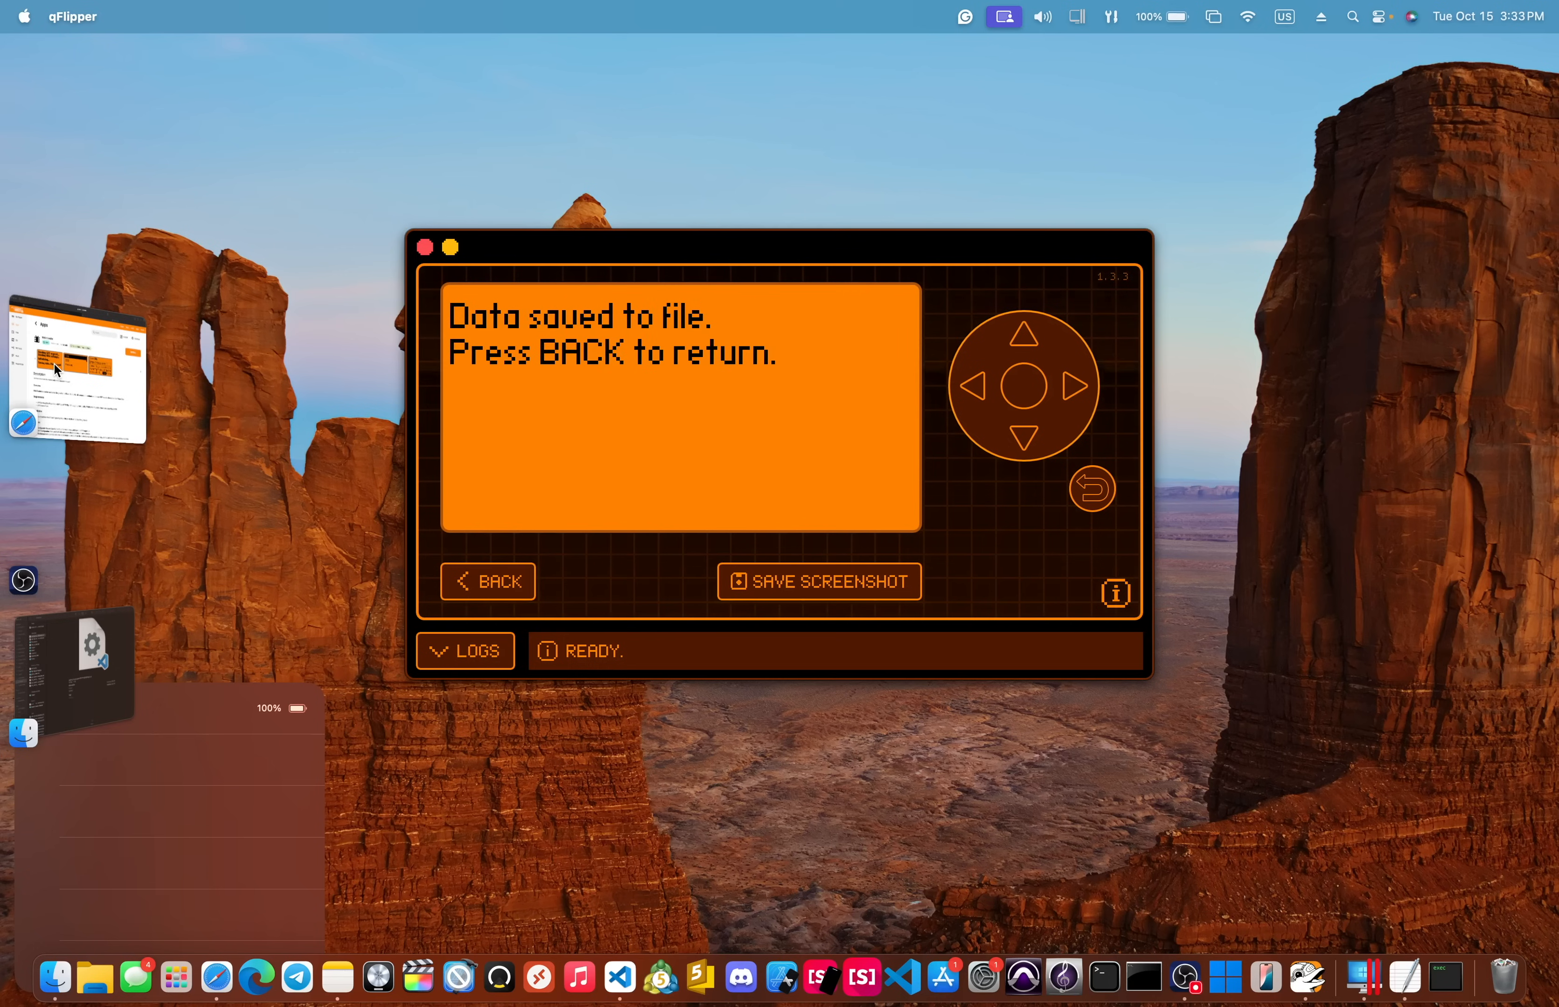
Step: Read through the saved DELETE response JSON and return to the Web Crawler v0.4 menu
left_click(488, 581)
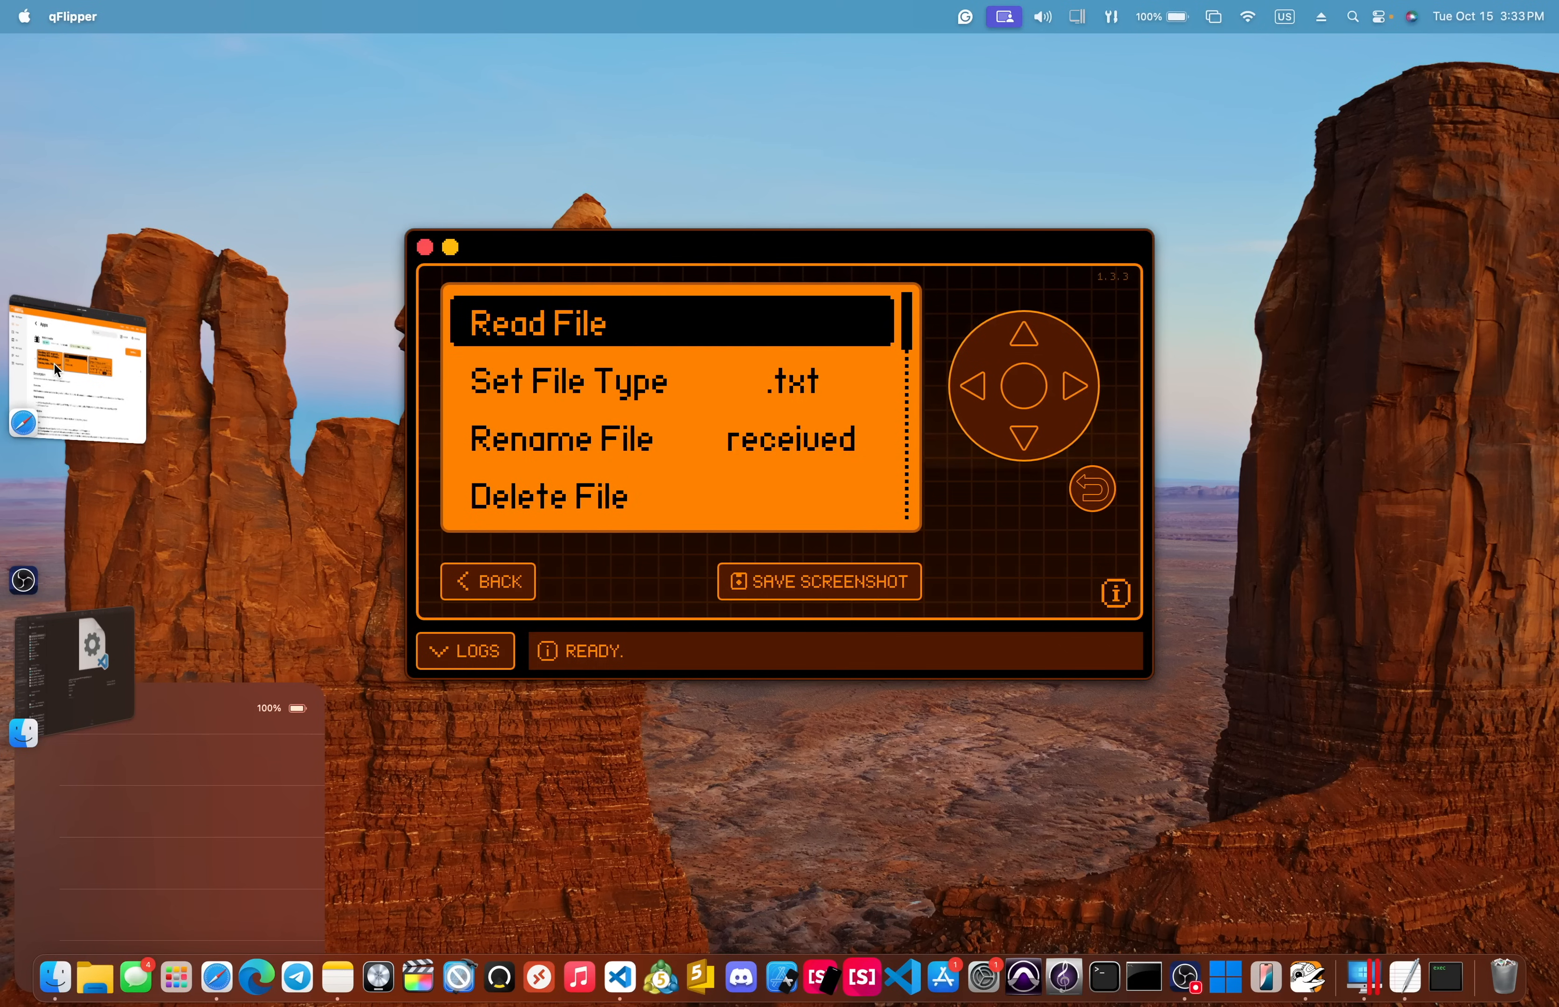
left_click(536, 322)
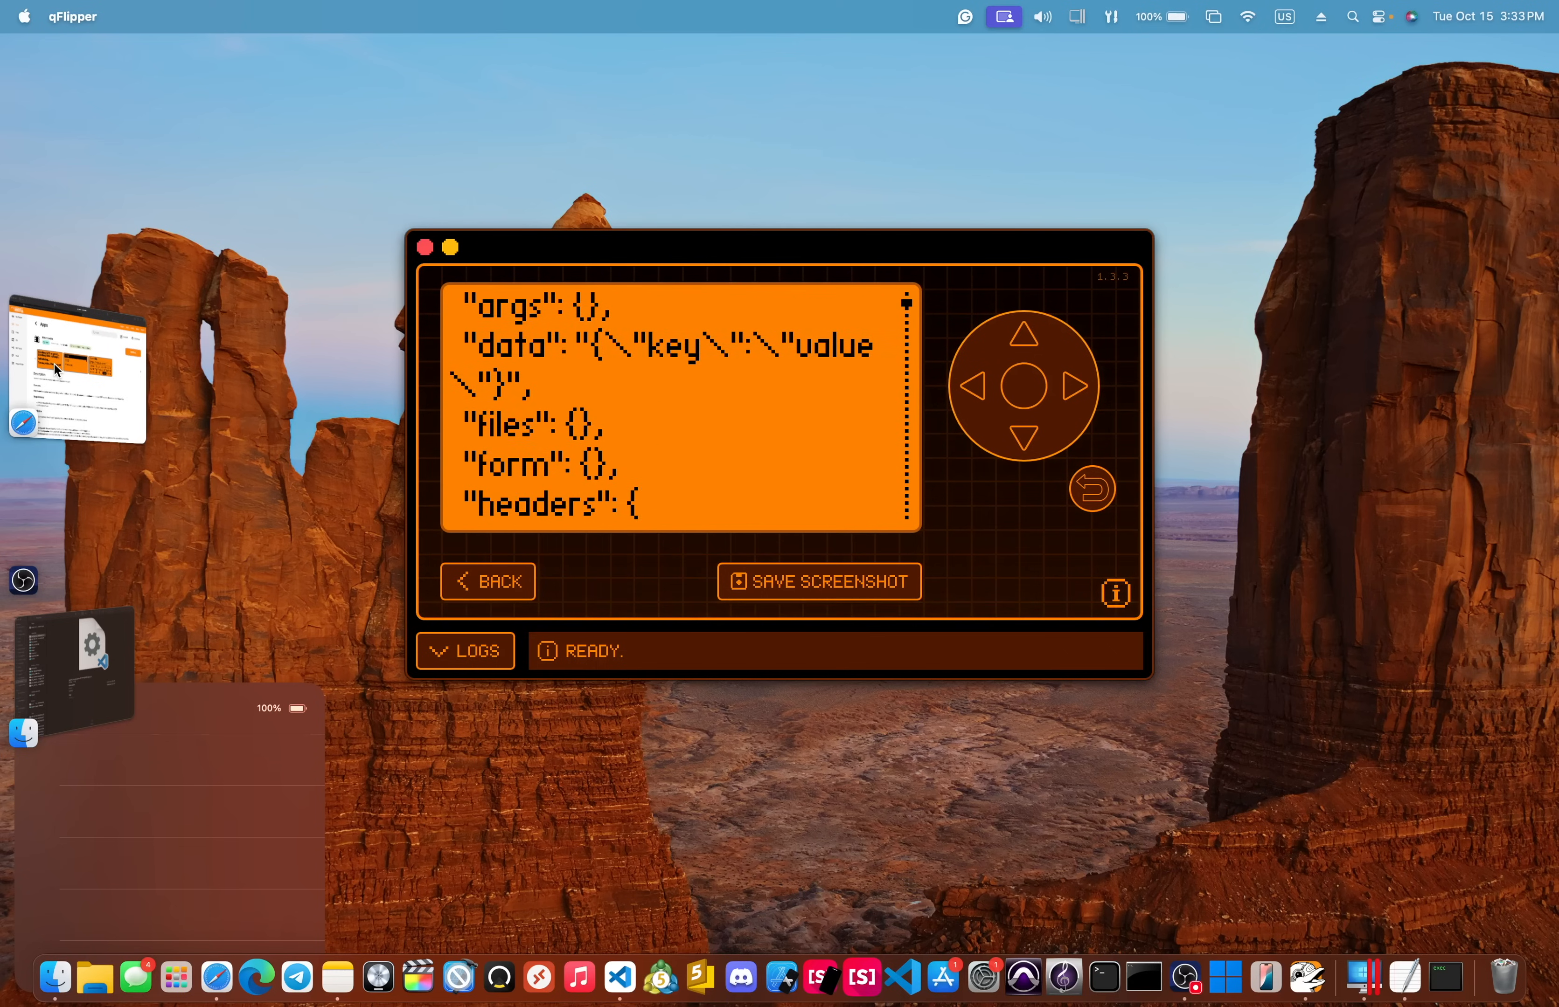
scroll("down", 3)
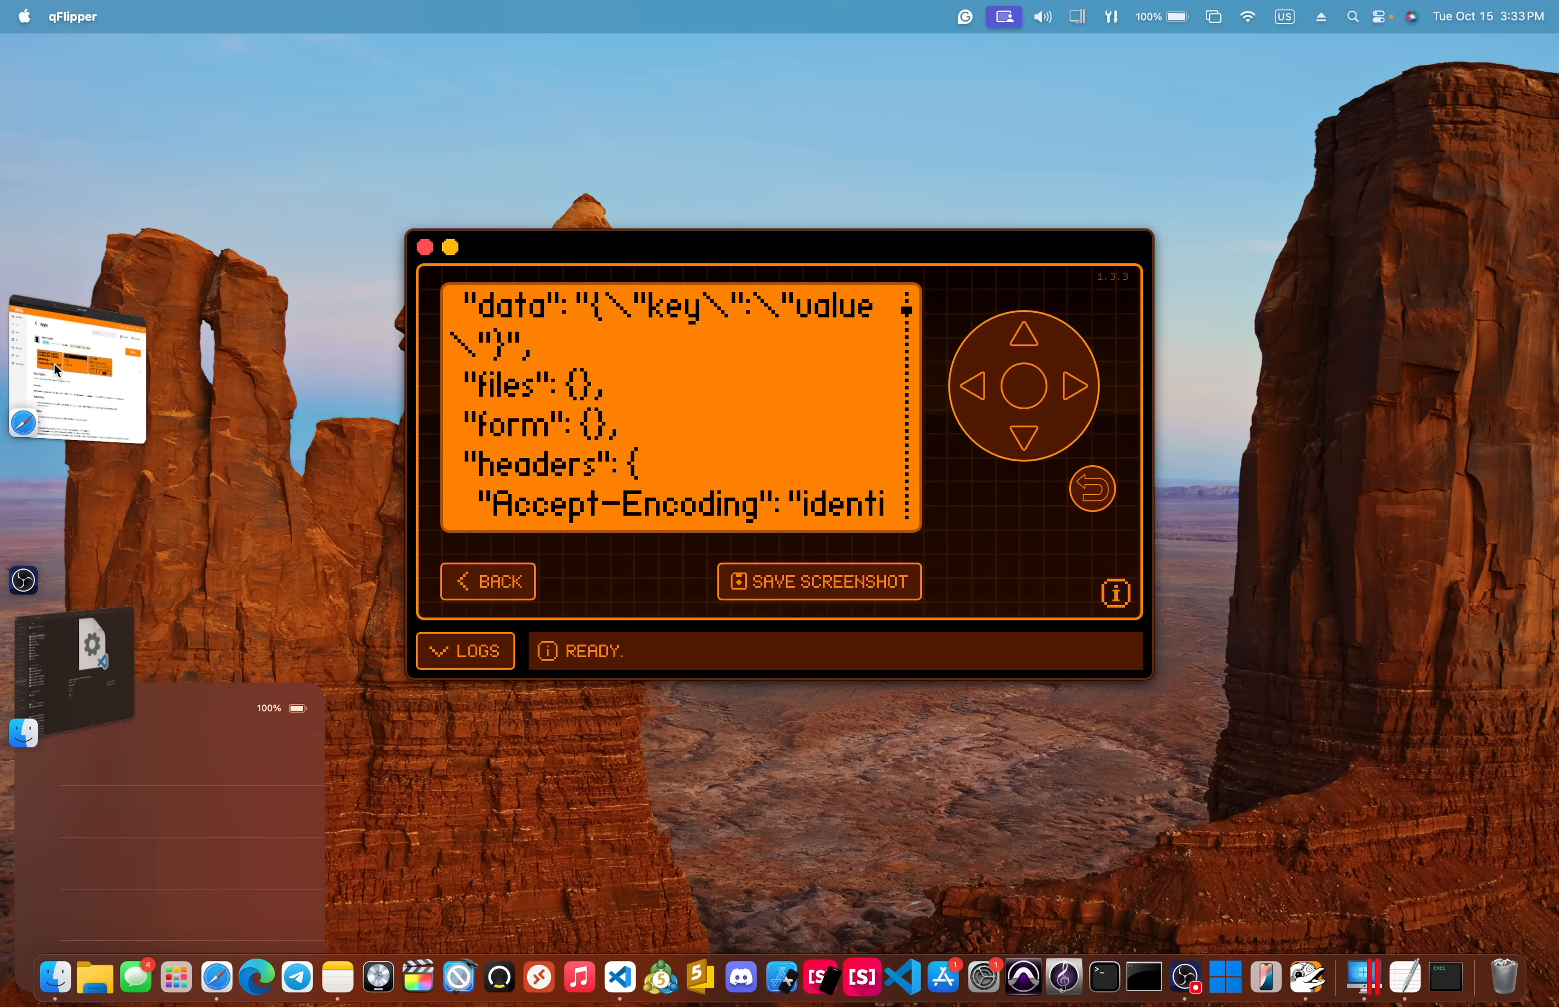
scroll("down", 3)
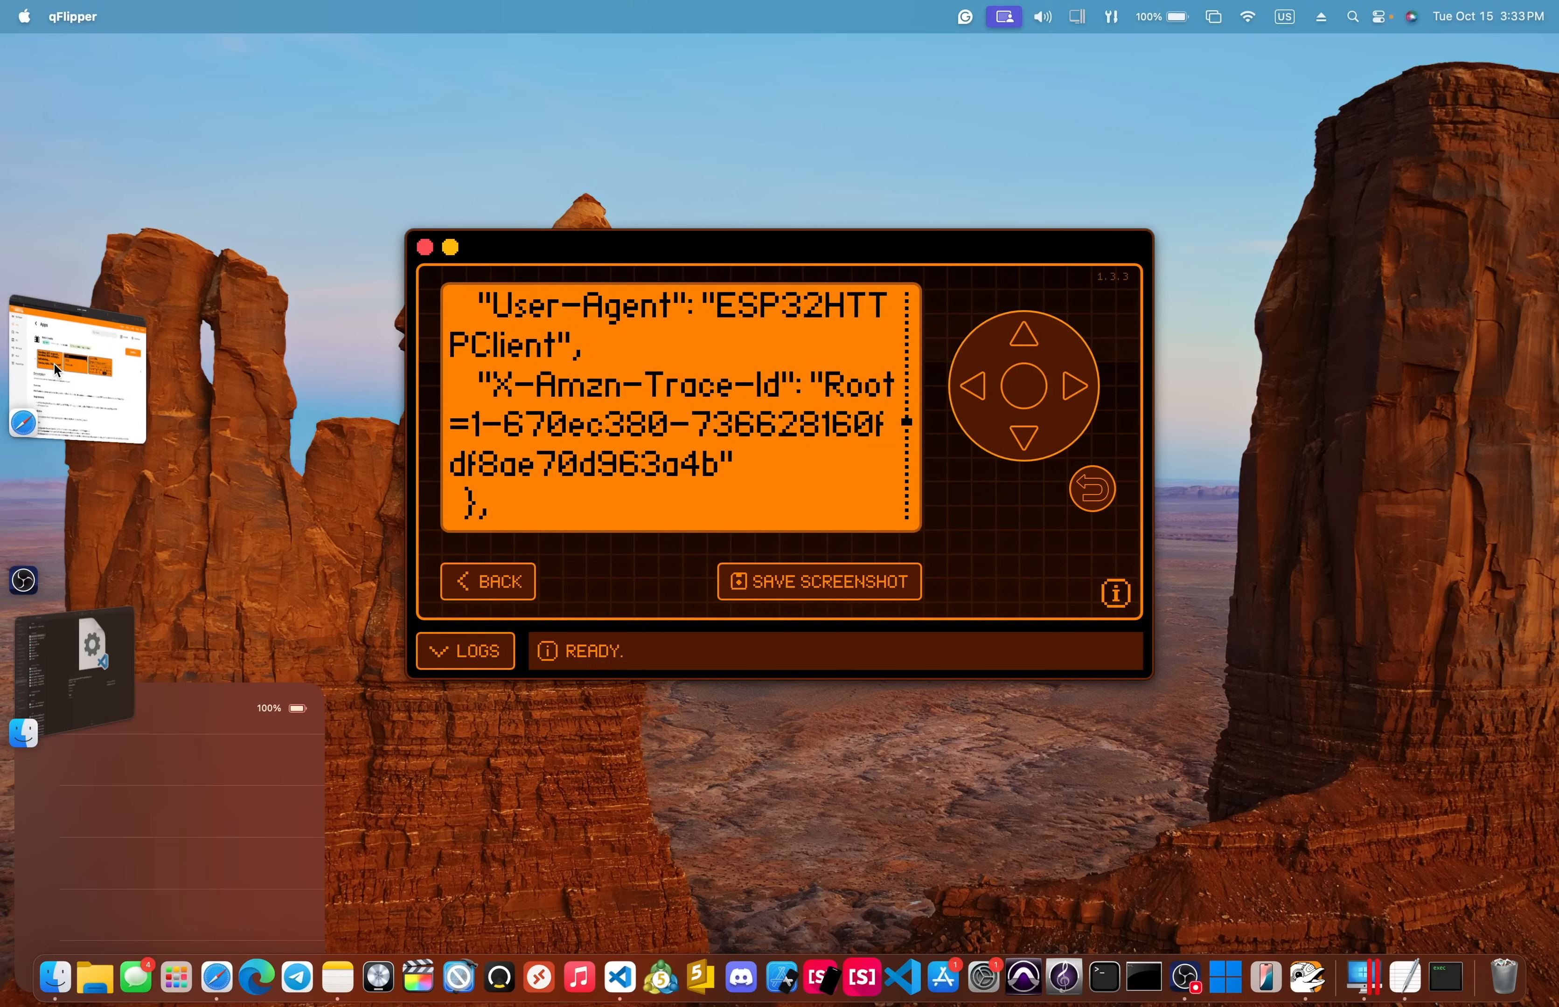
scroll("down", 3)
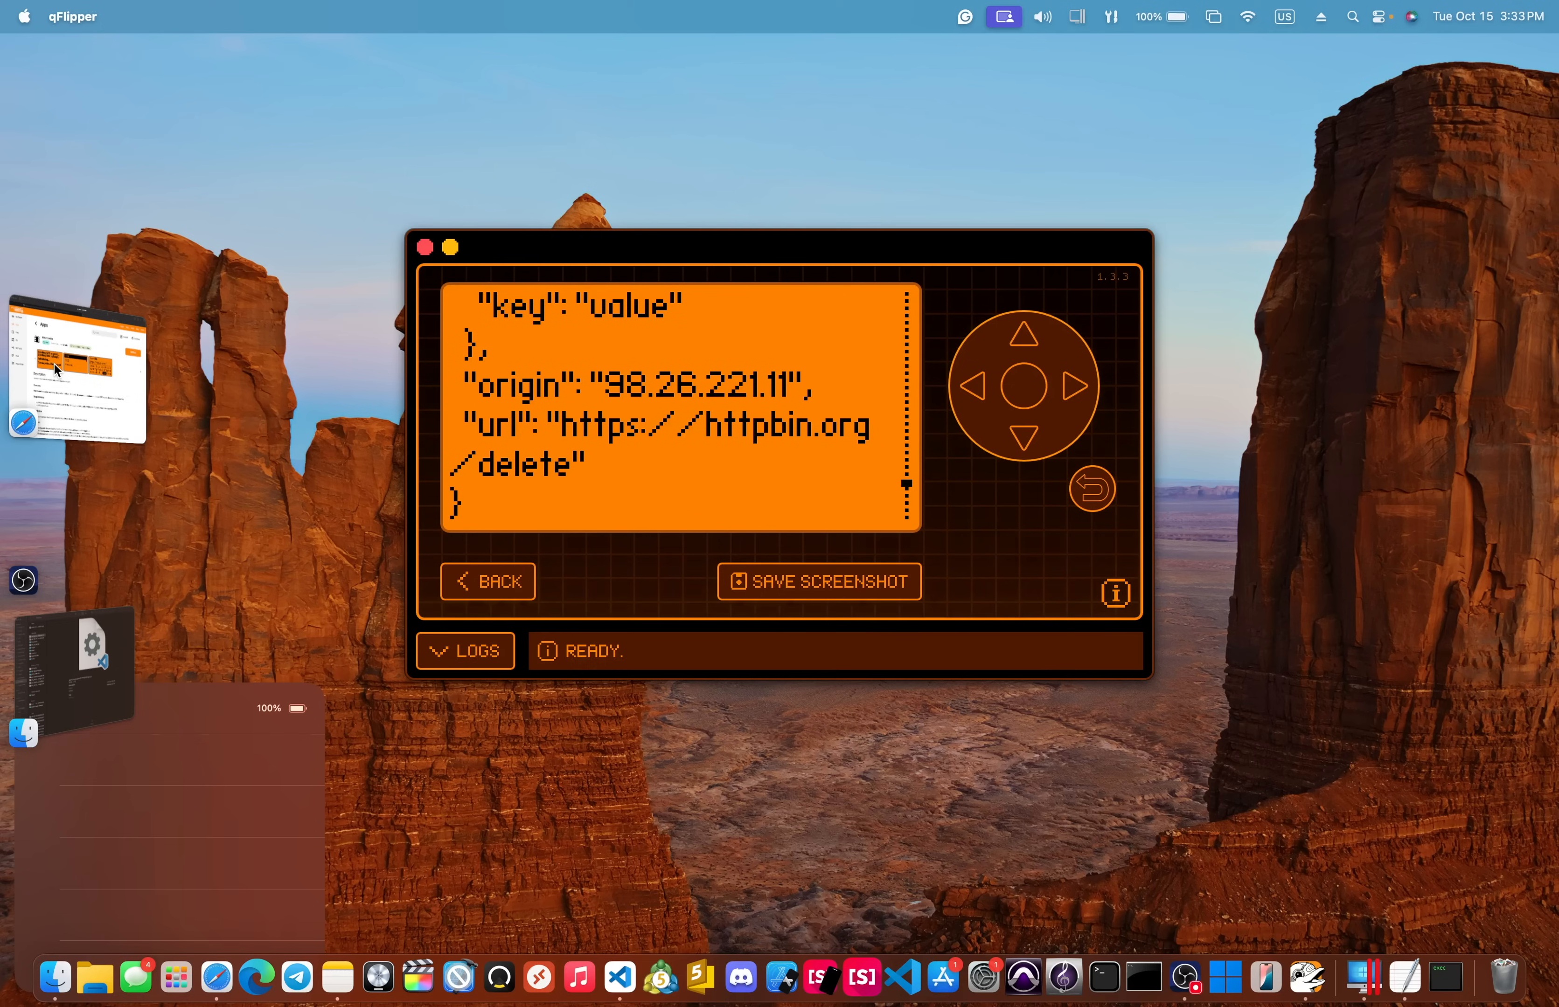
scroll("down", 3)
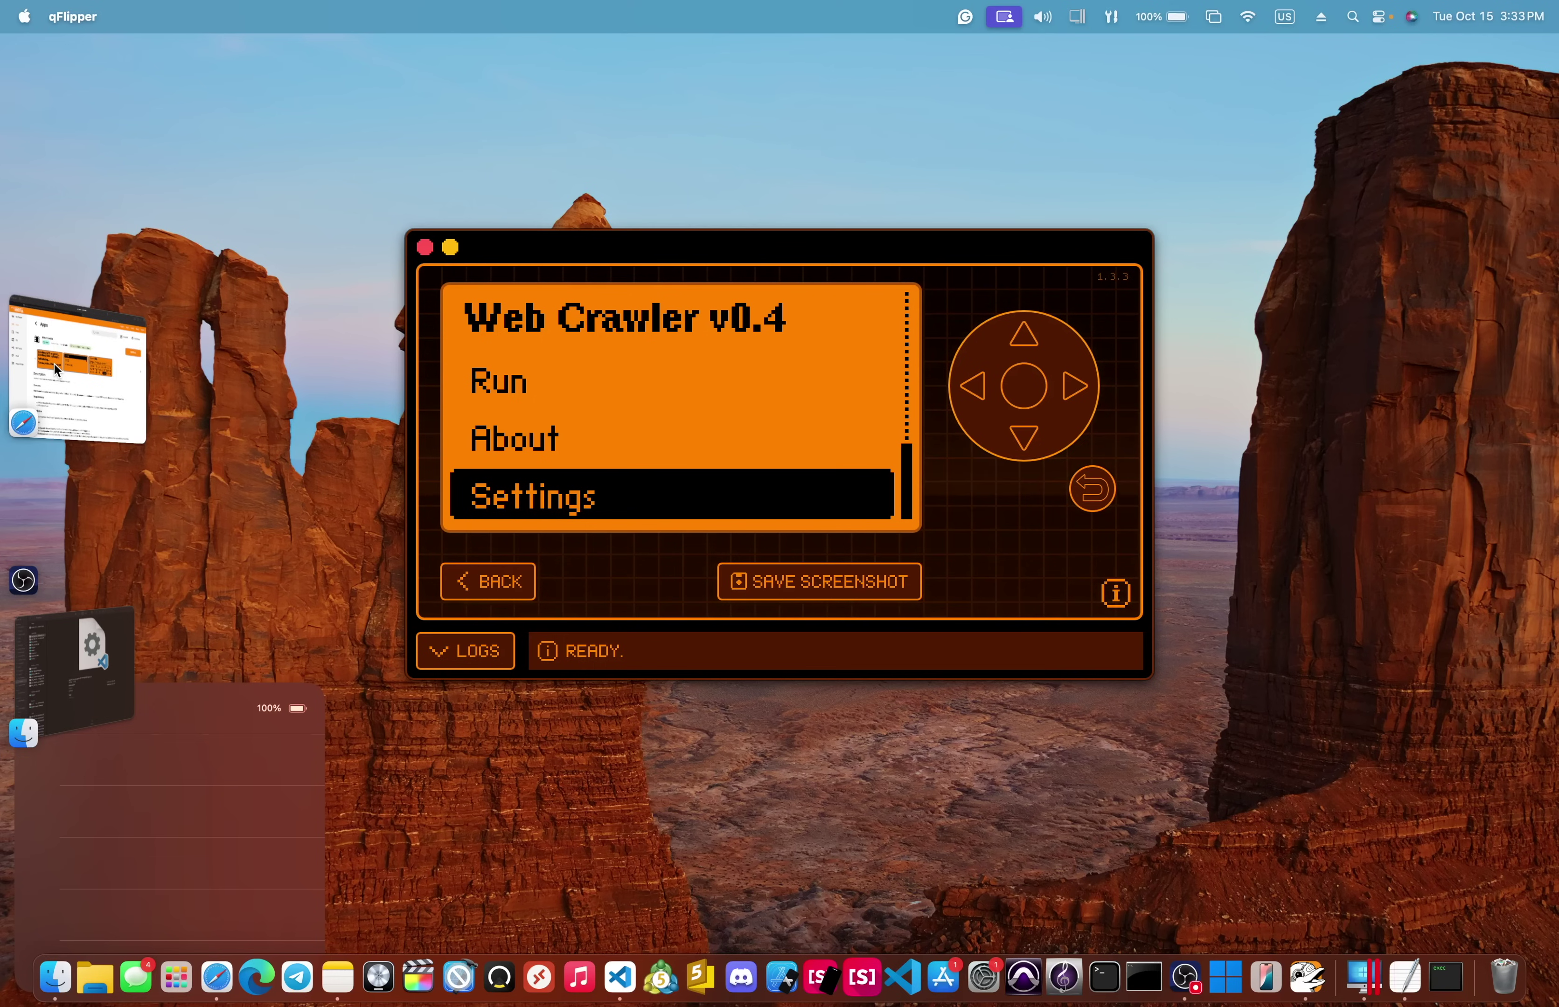
mouse_move(55, 370)
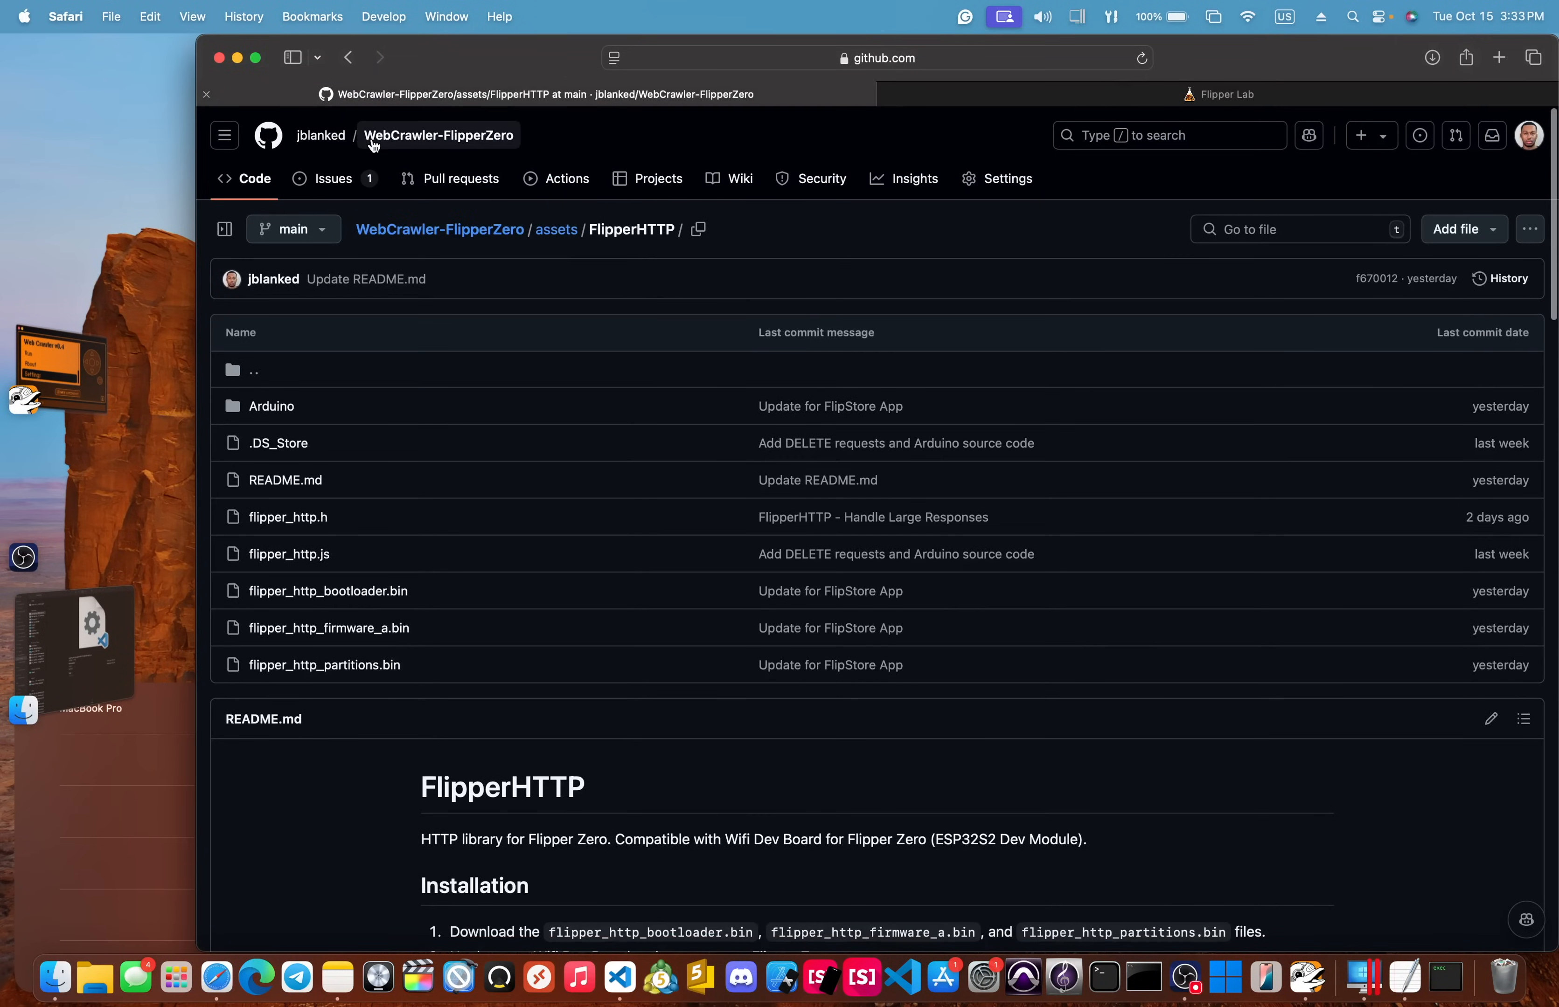
mouse_move(320, 136)
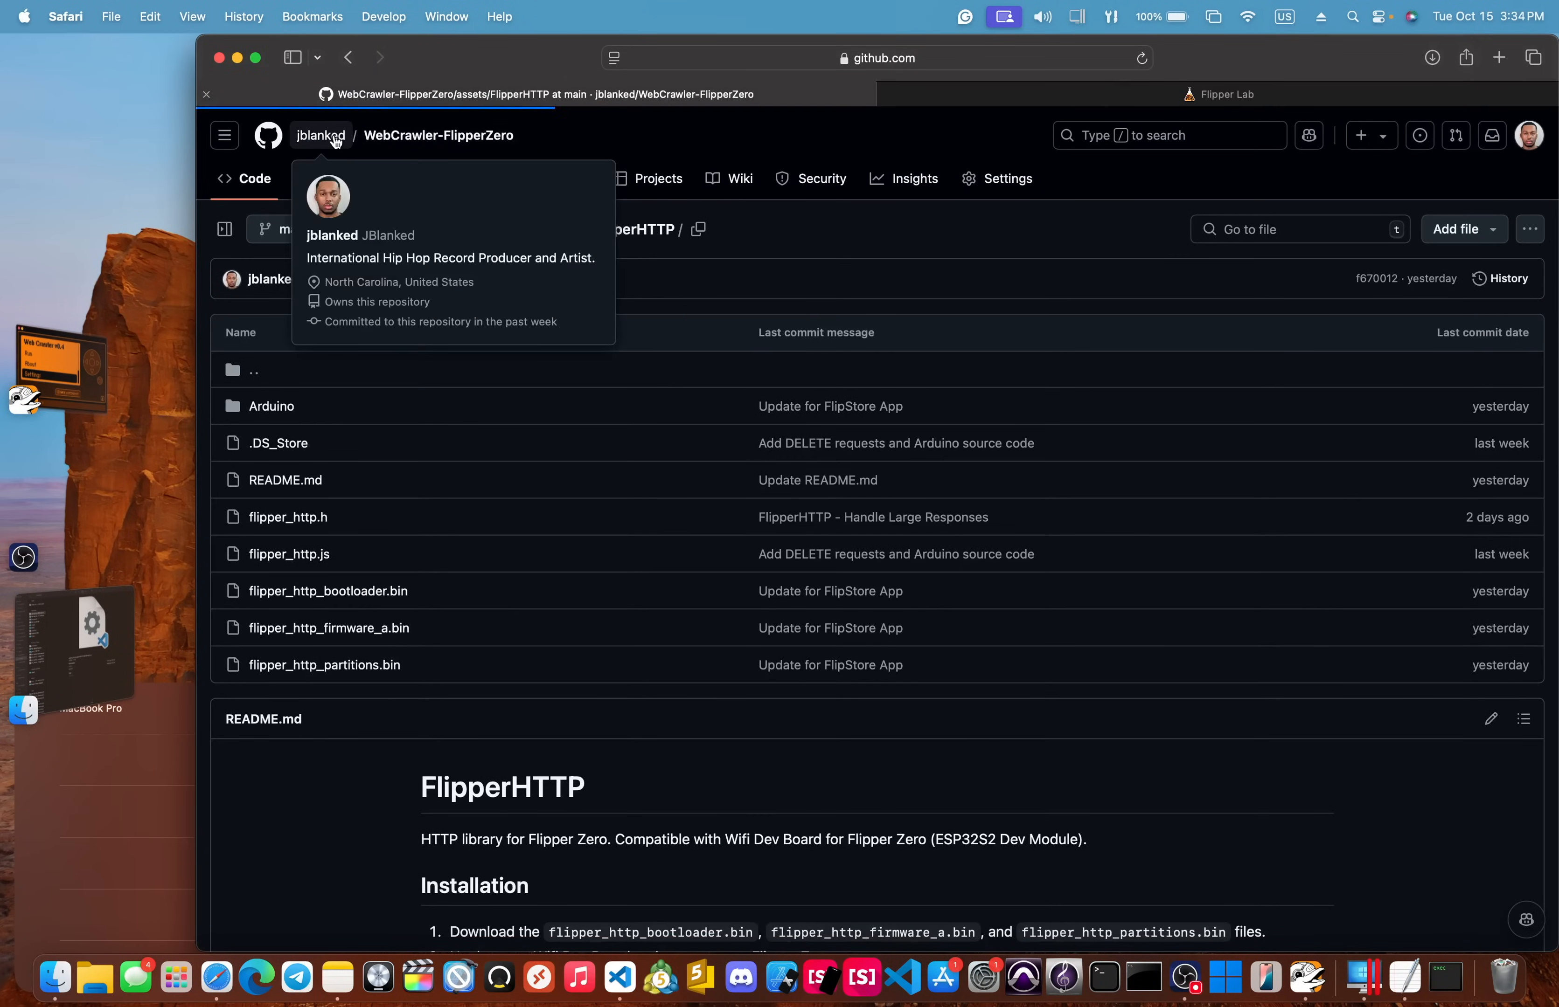
Step: Go to jblanked's profile, list the repositories and browse the FlipStore repository page
left_click(320, 136)
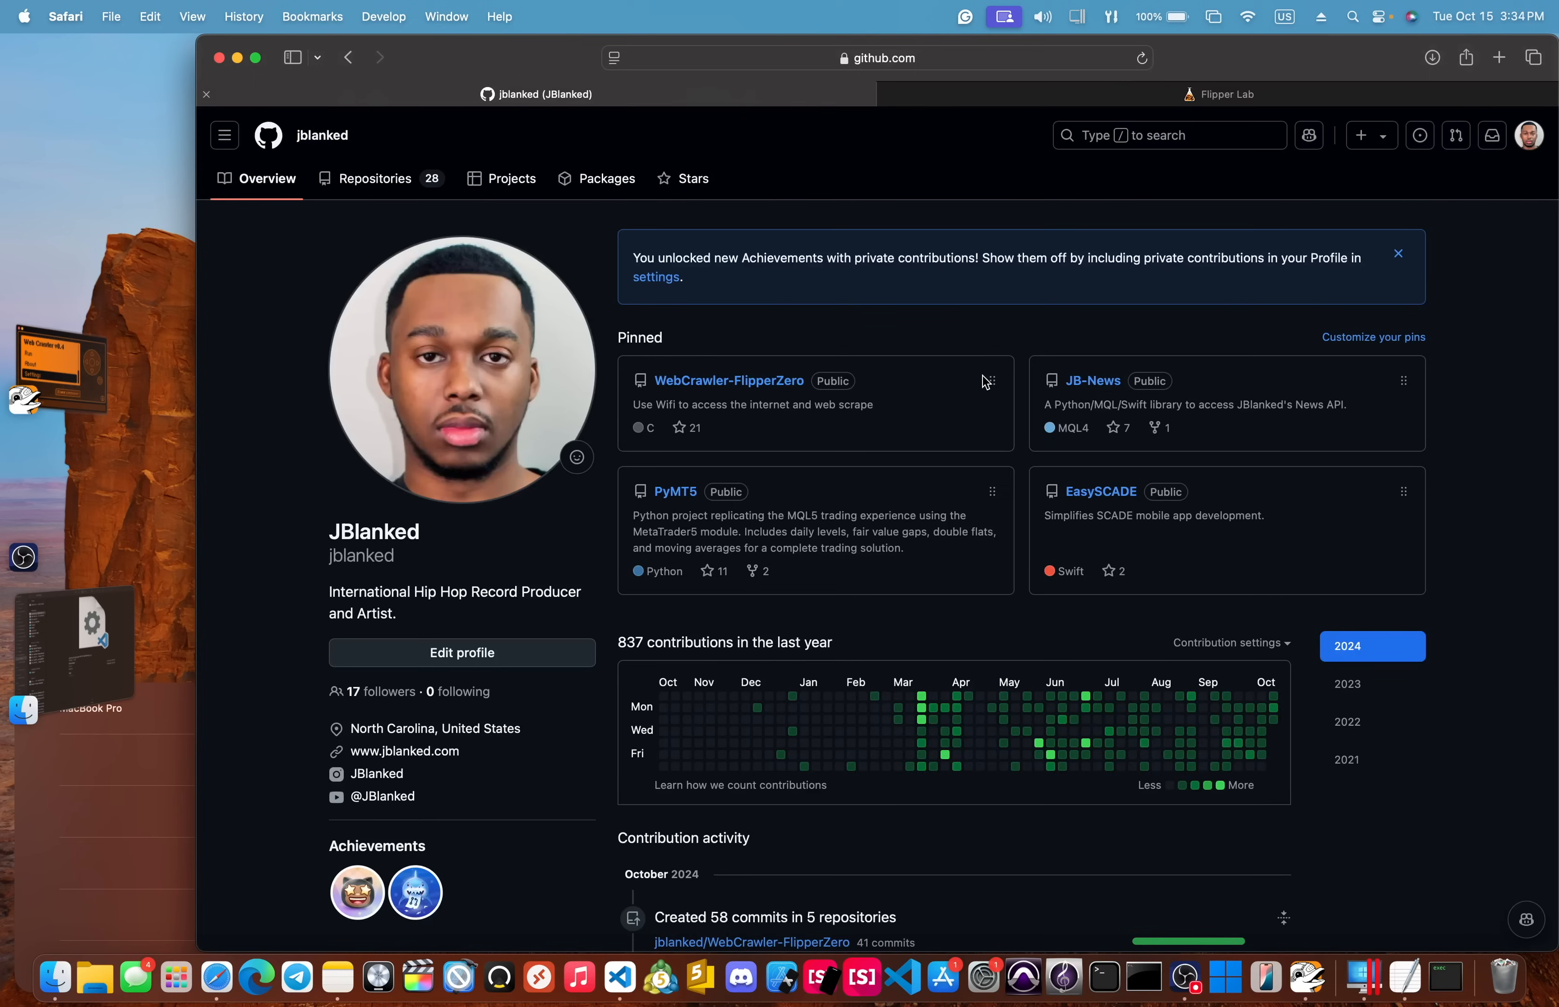
mouse_move(544, 268)
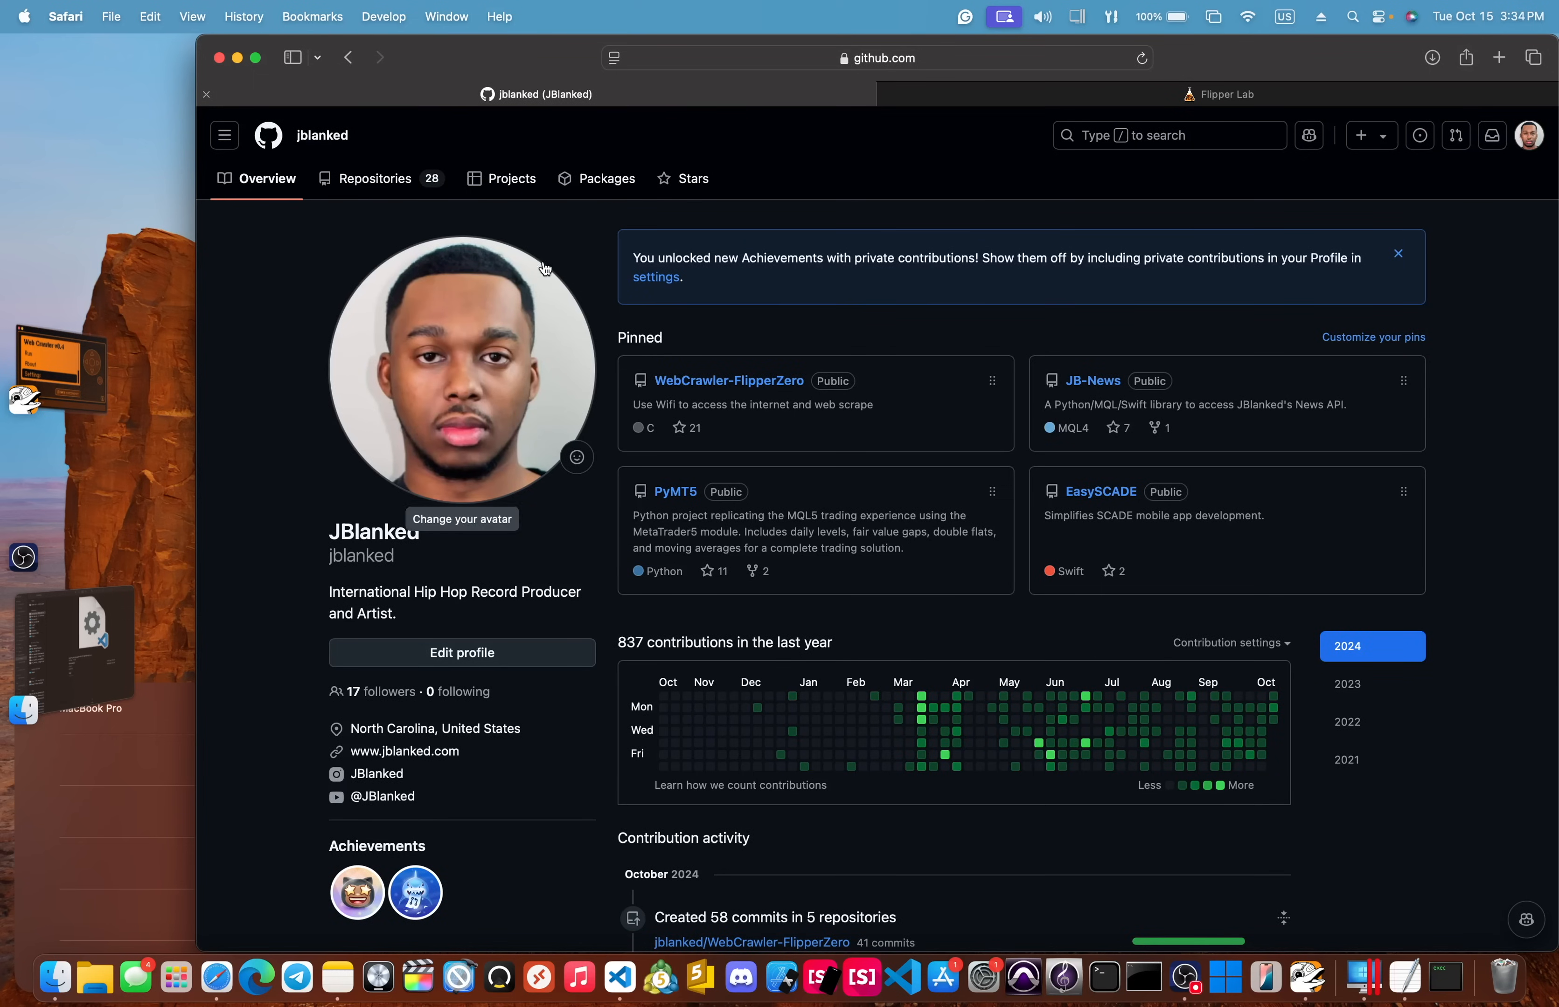
left_click(375, 179)
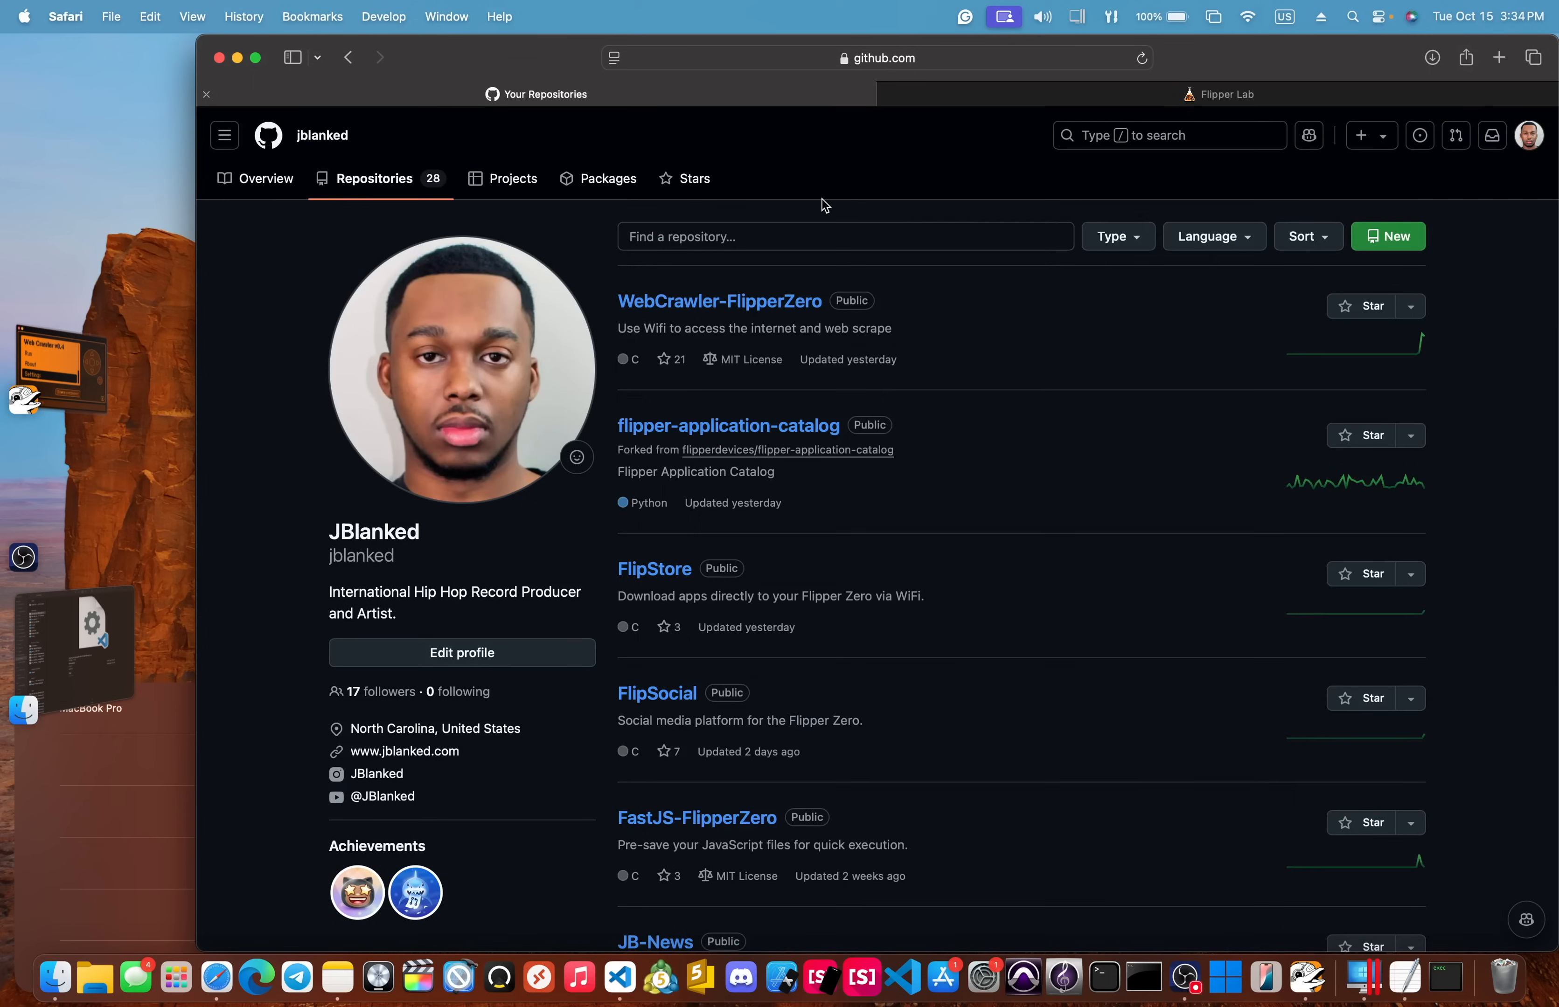
mouse_move(654, 569)
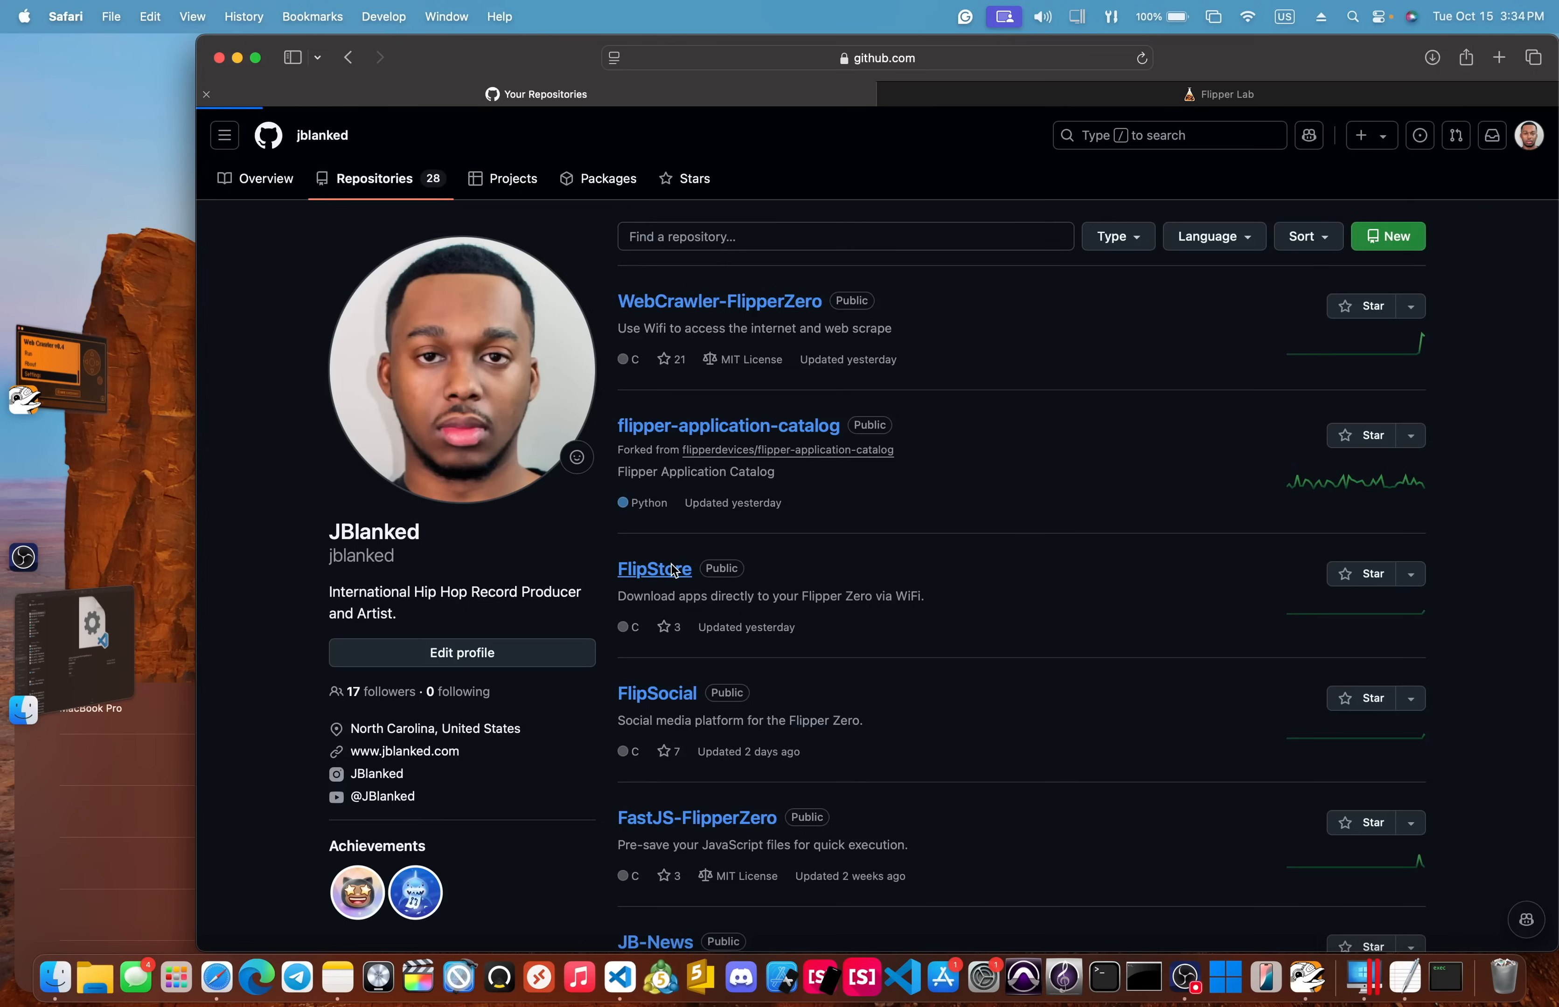
left_click(653, 569)
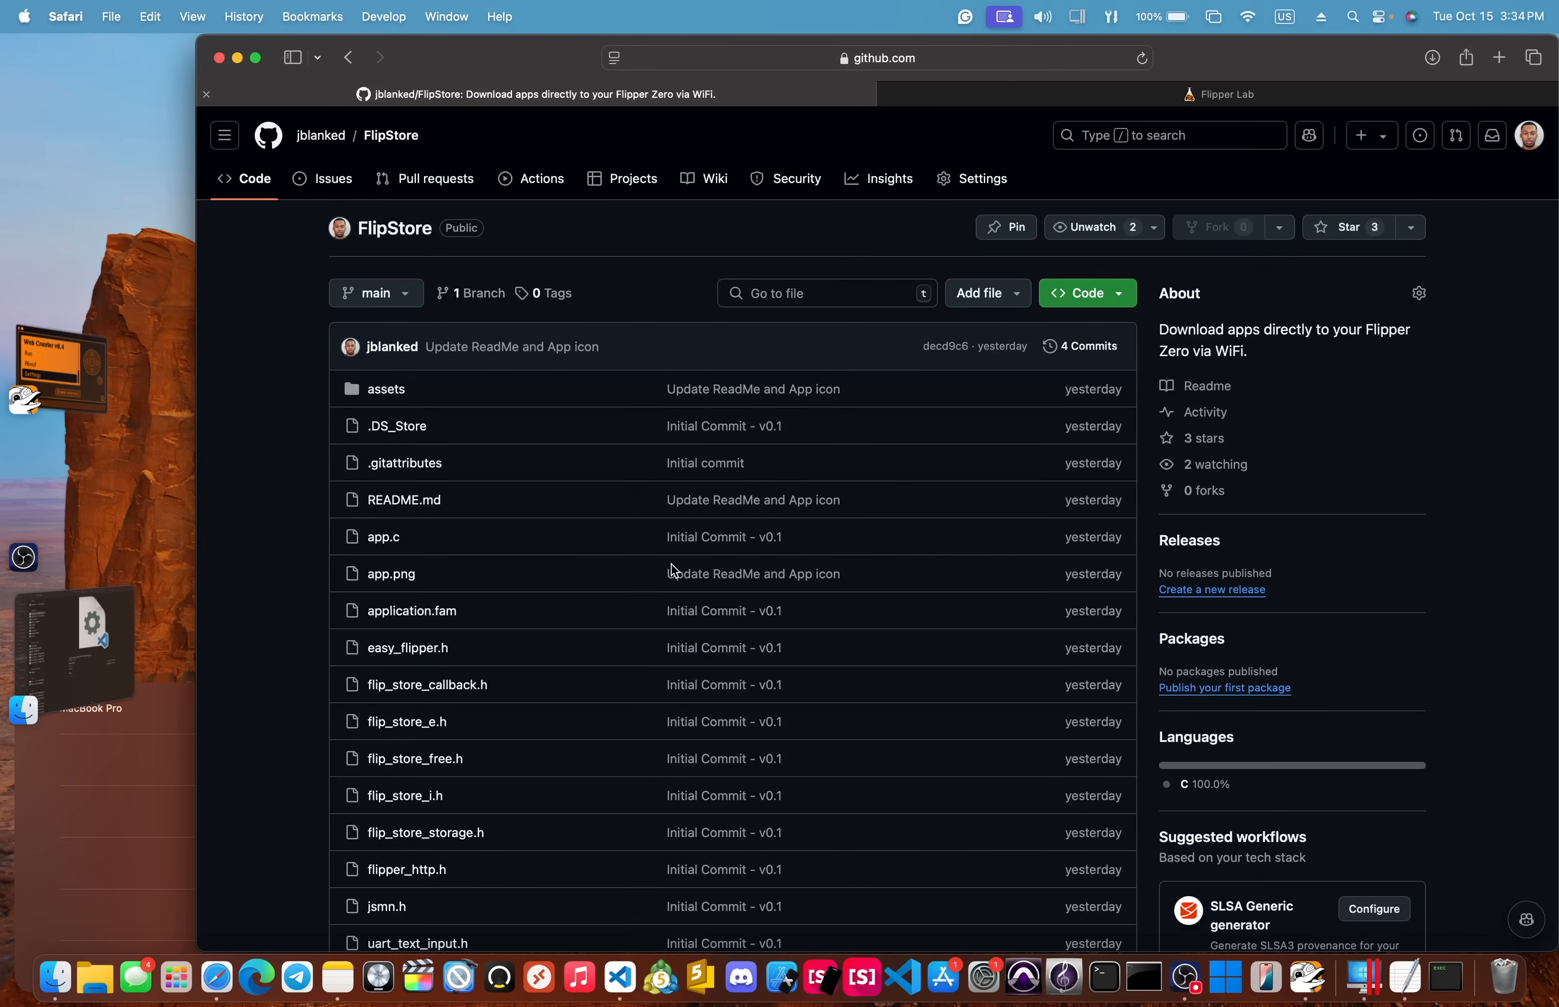
scroll("down", 3)
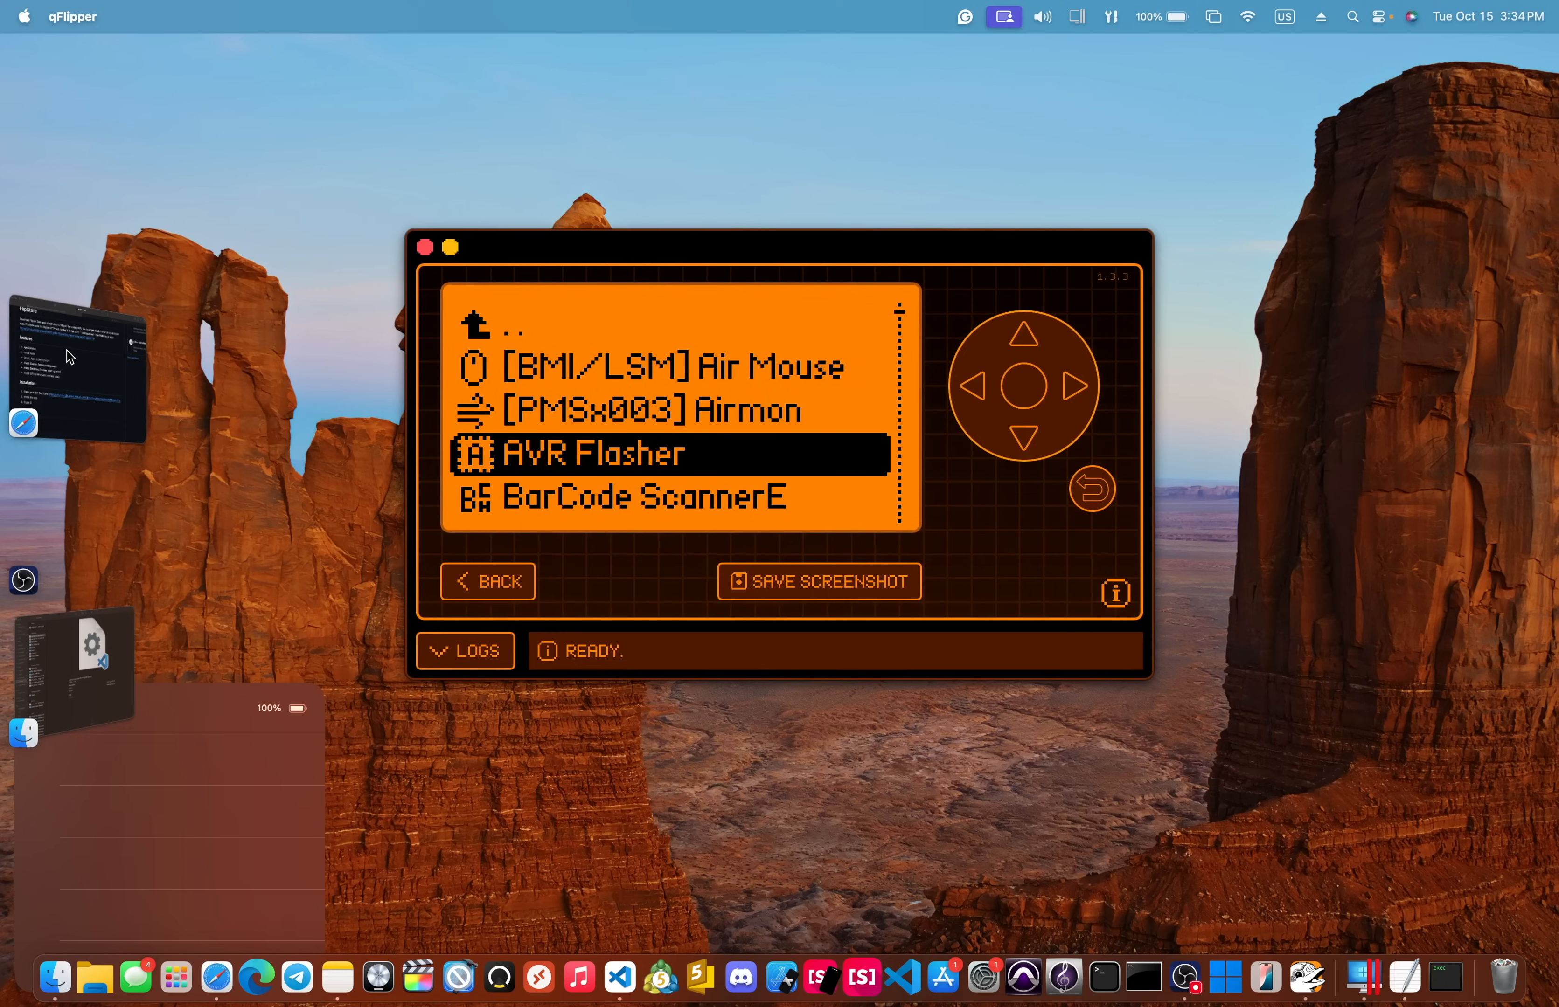
Step: Scroll the Flipper app catalog from Air Mouse past Bomberduck and start loading another app list
scroll("down", 3)
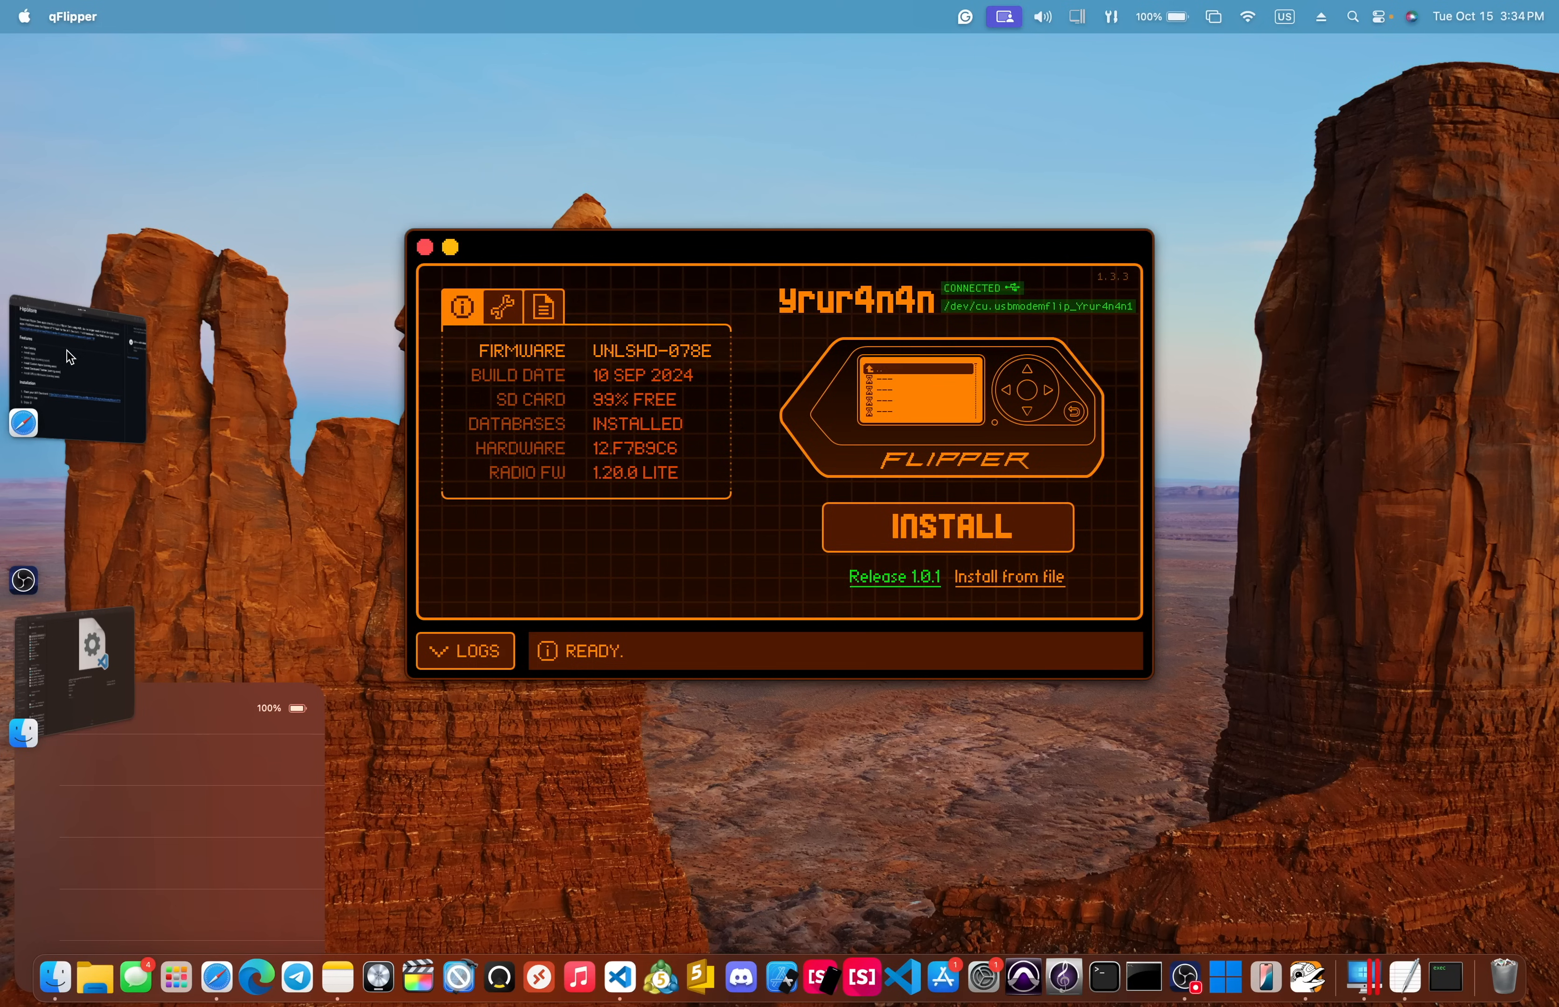
left_click(504, 305)
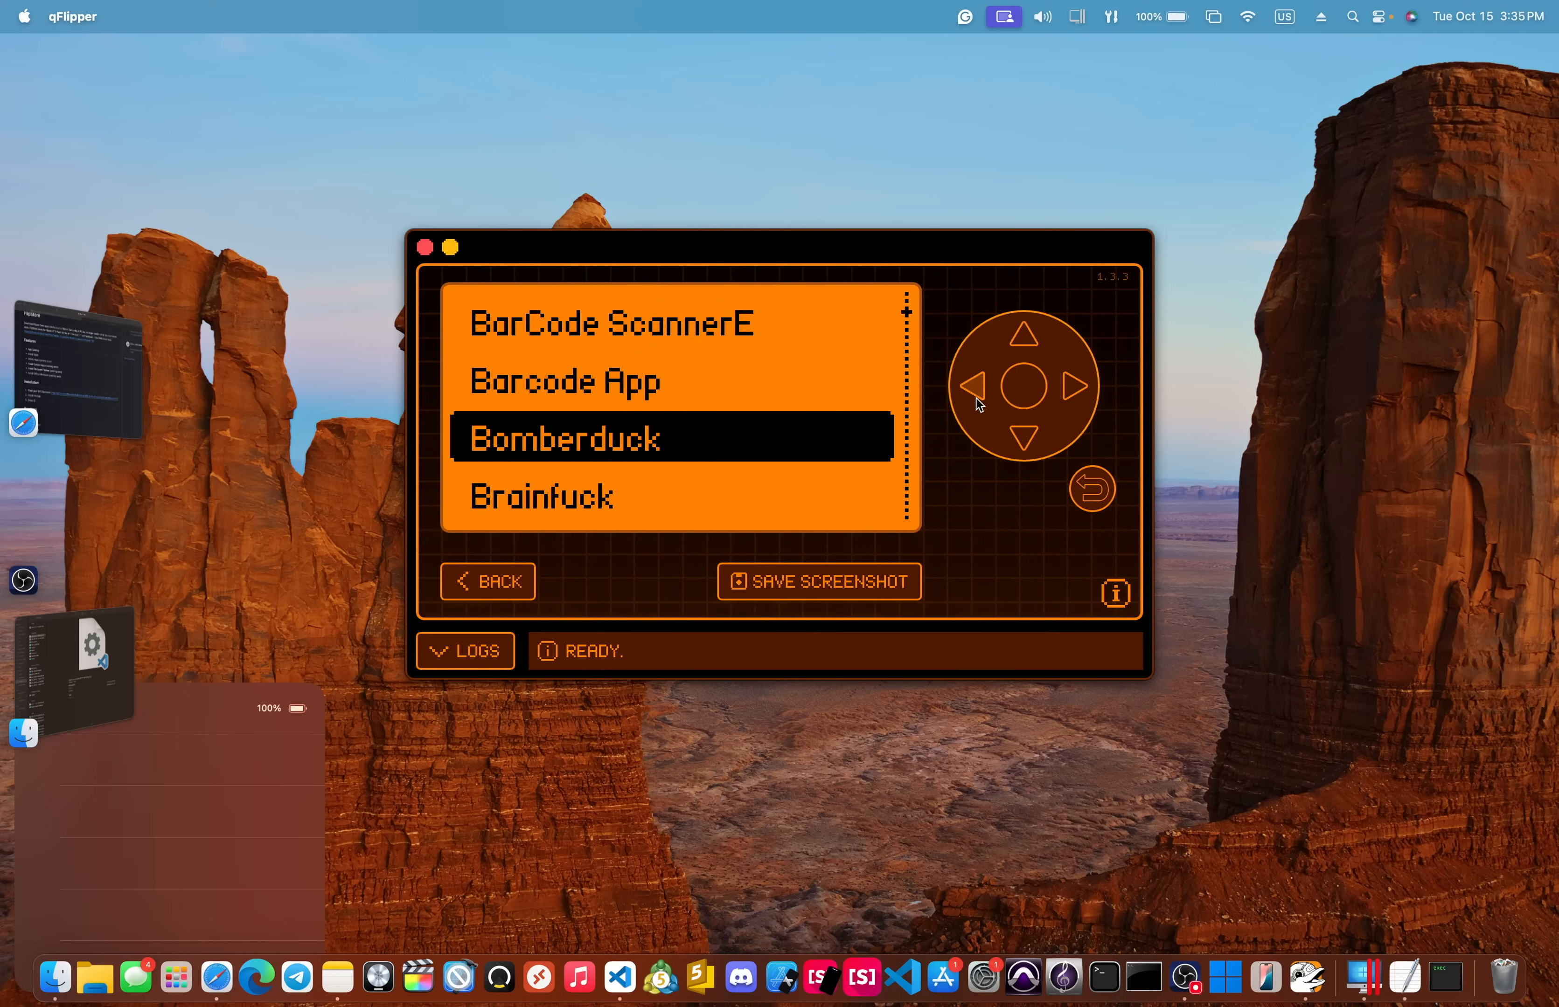
scroll("down", 3)
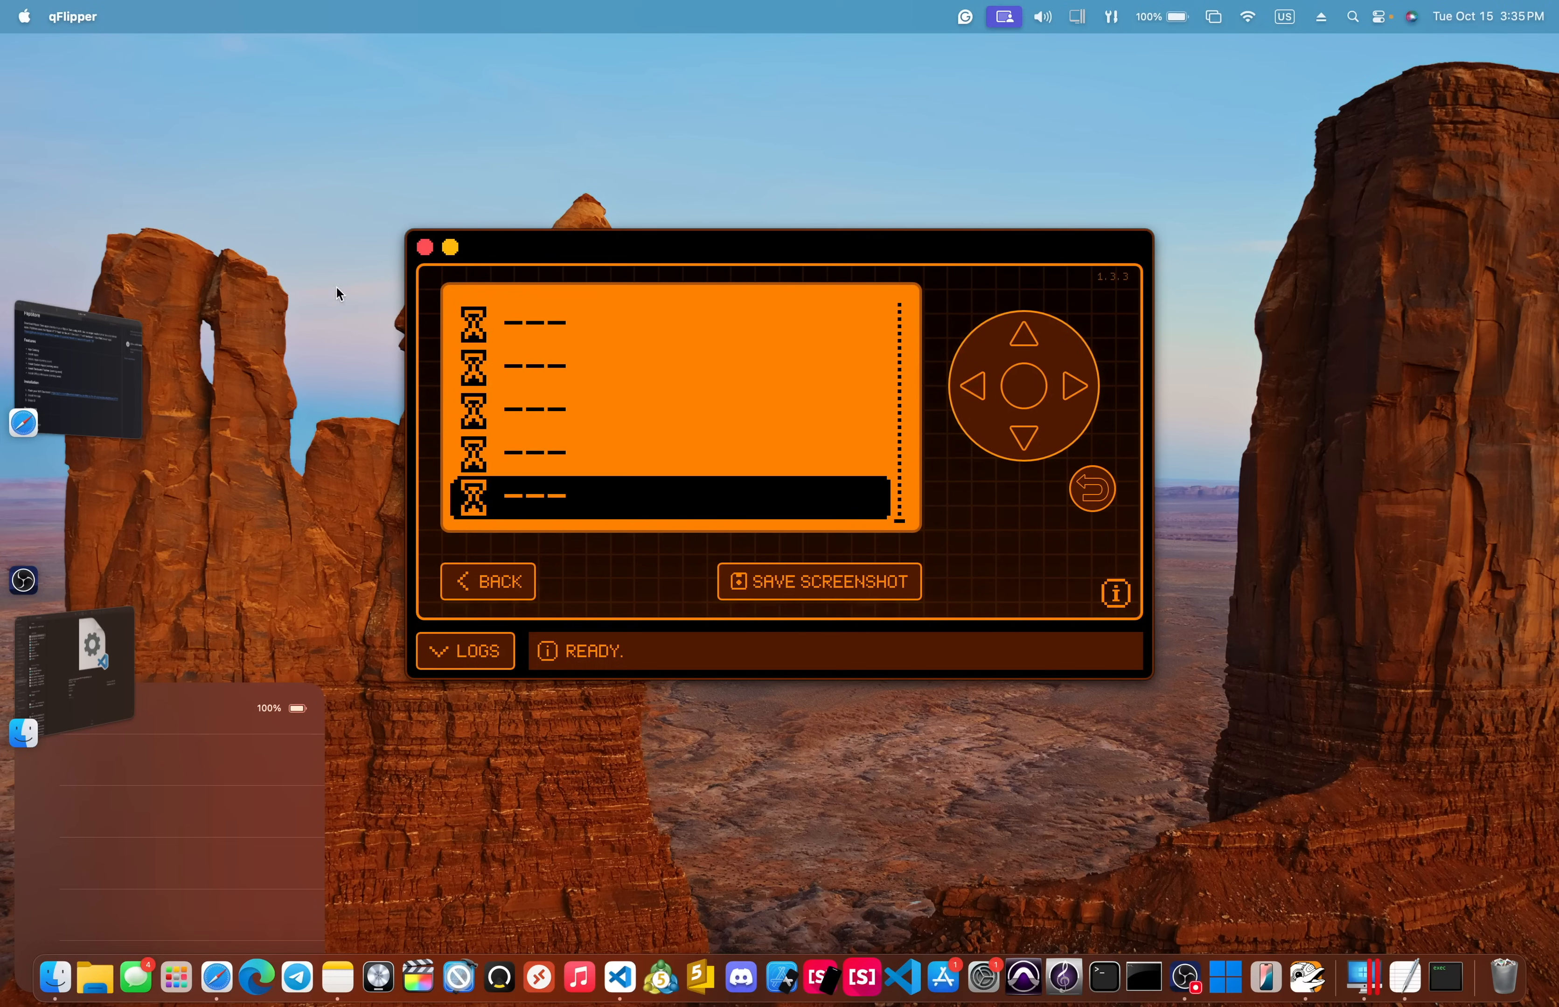
Step: Return to jblanked's repositories in Safari and view the FlipSocial README features section
left_click(256, 978)
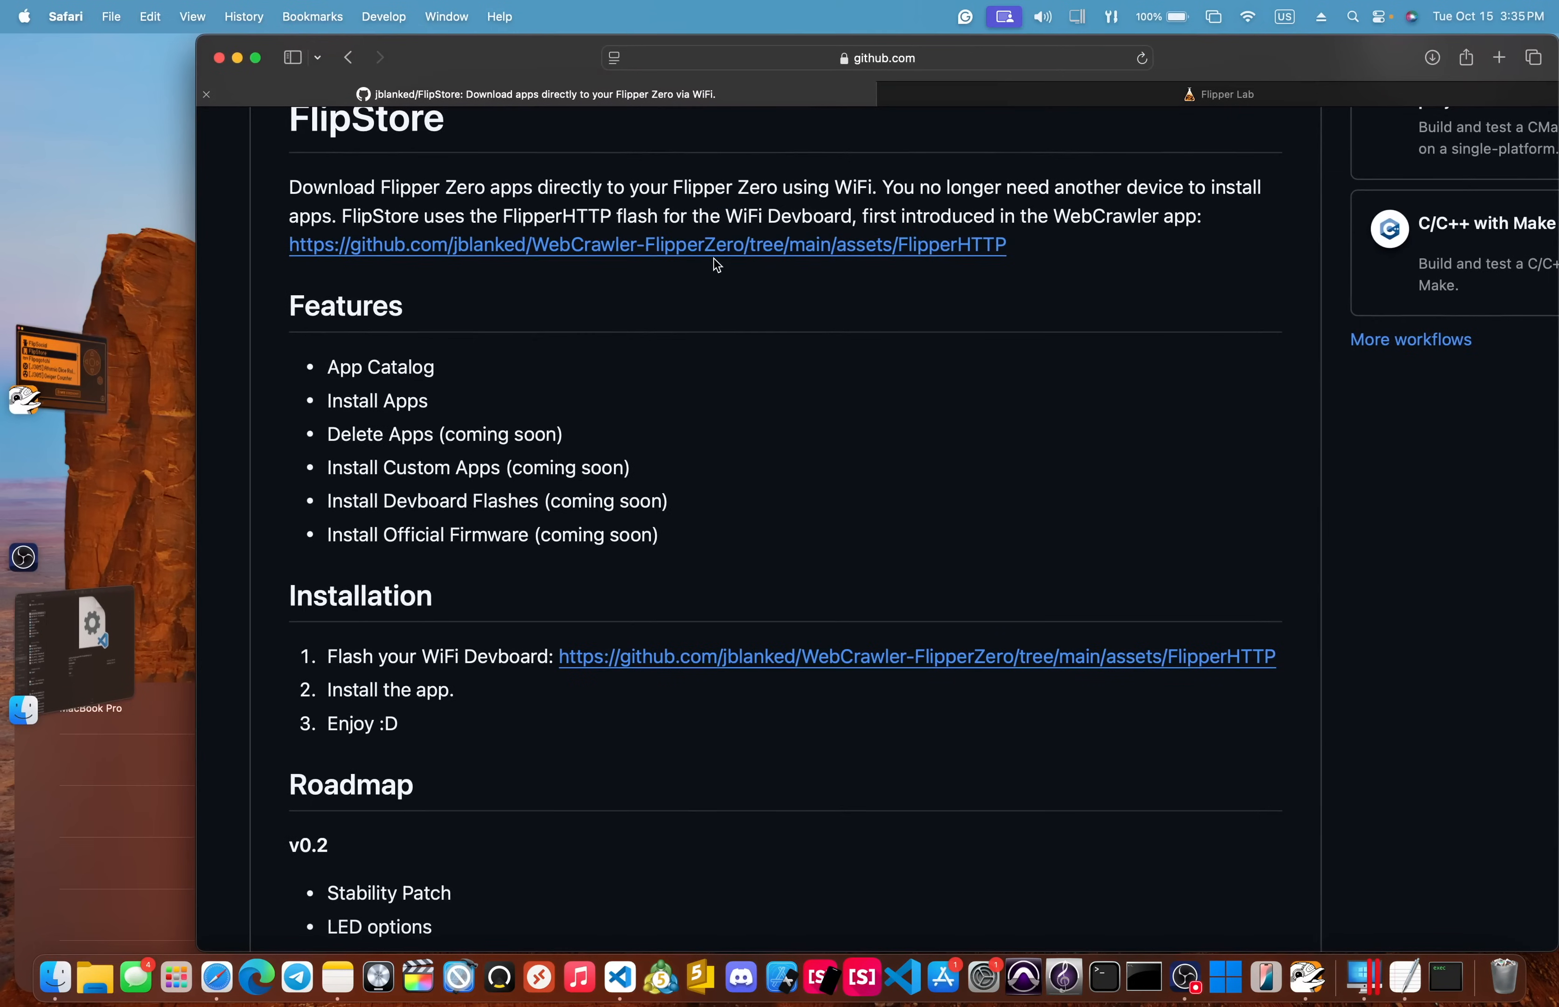
left_click(349, 58)
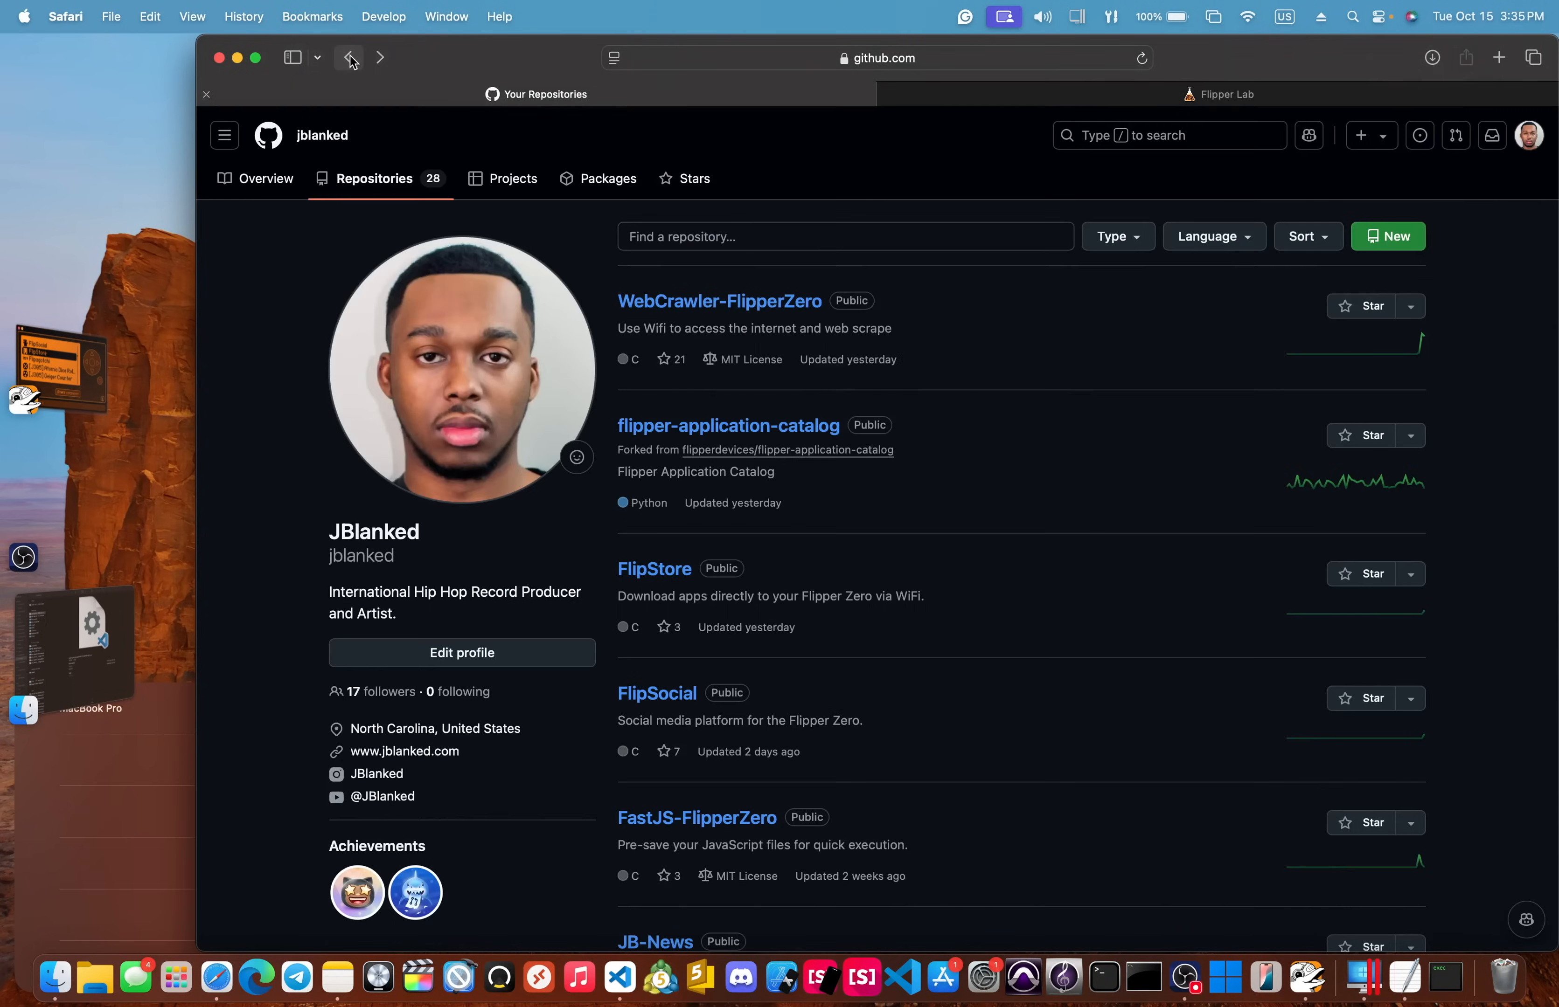
scroll("down", 3)
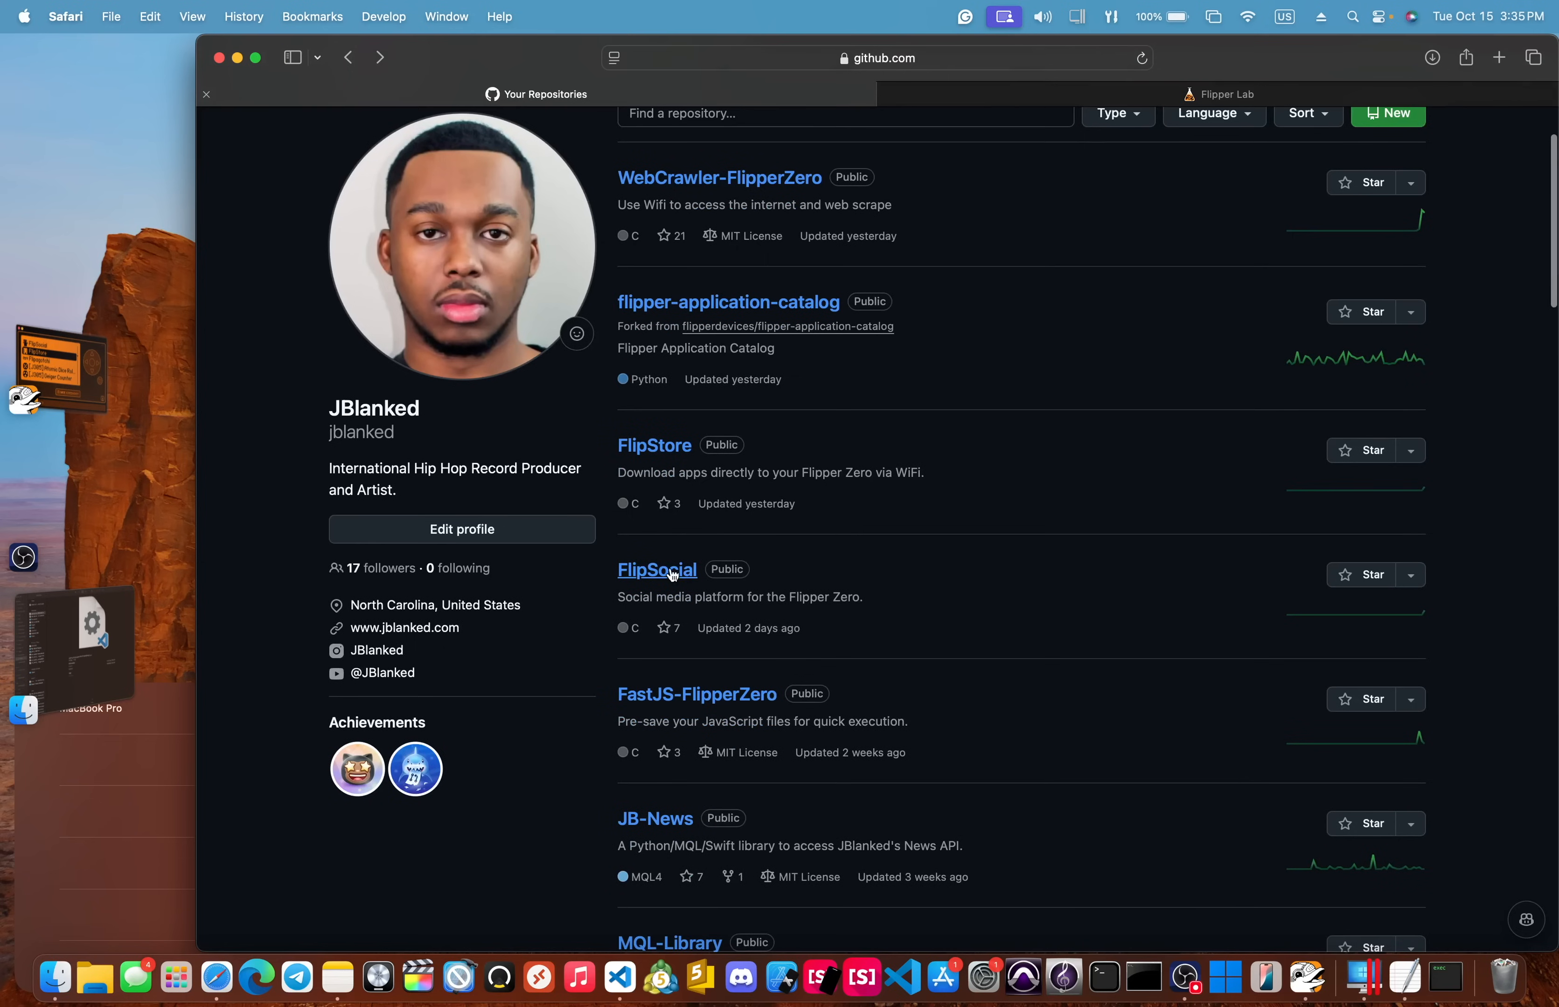
left_click(656, 570)
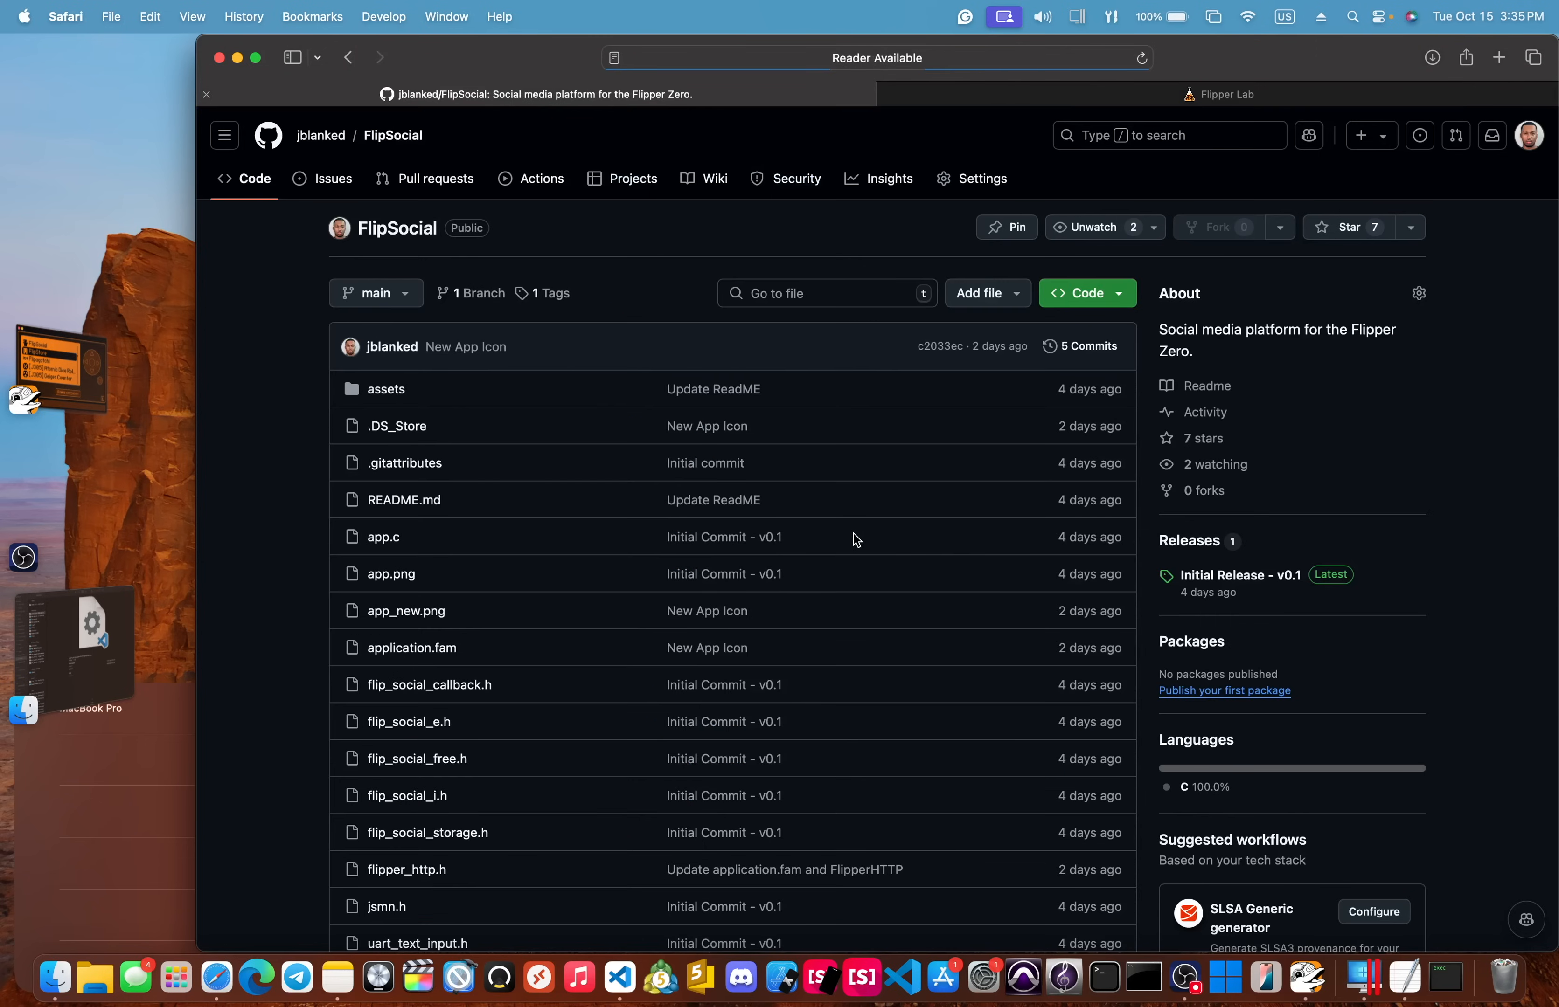
scroll("down", 3)
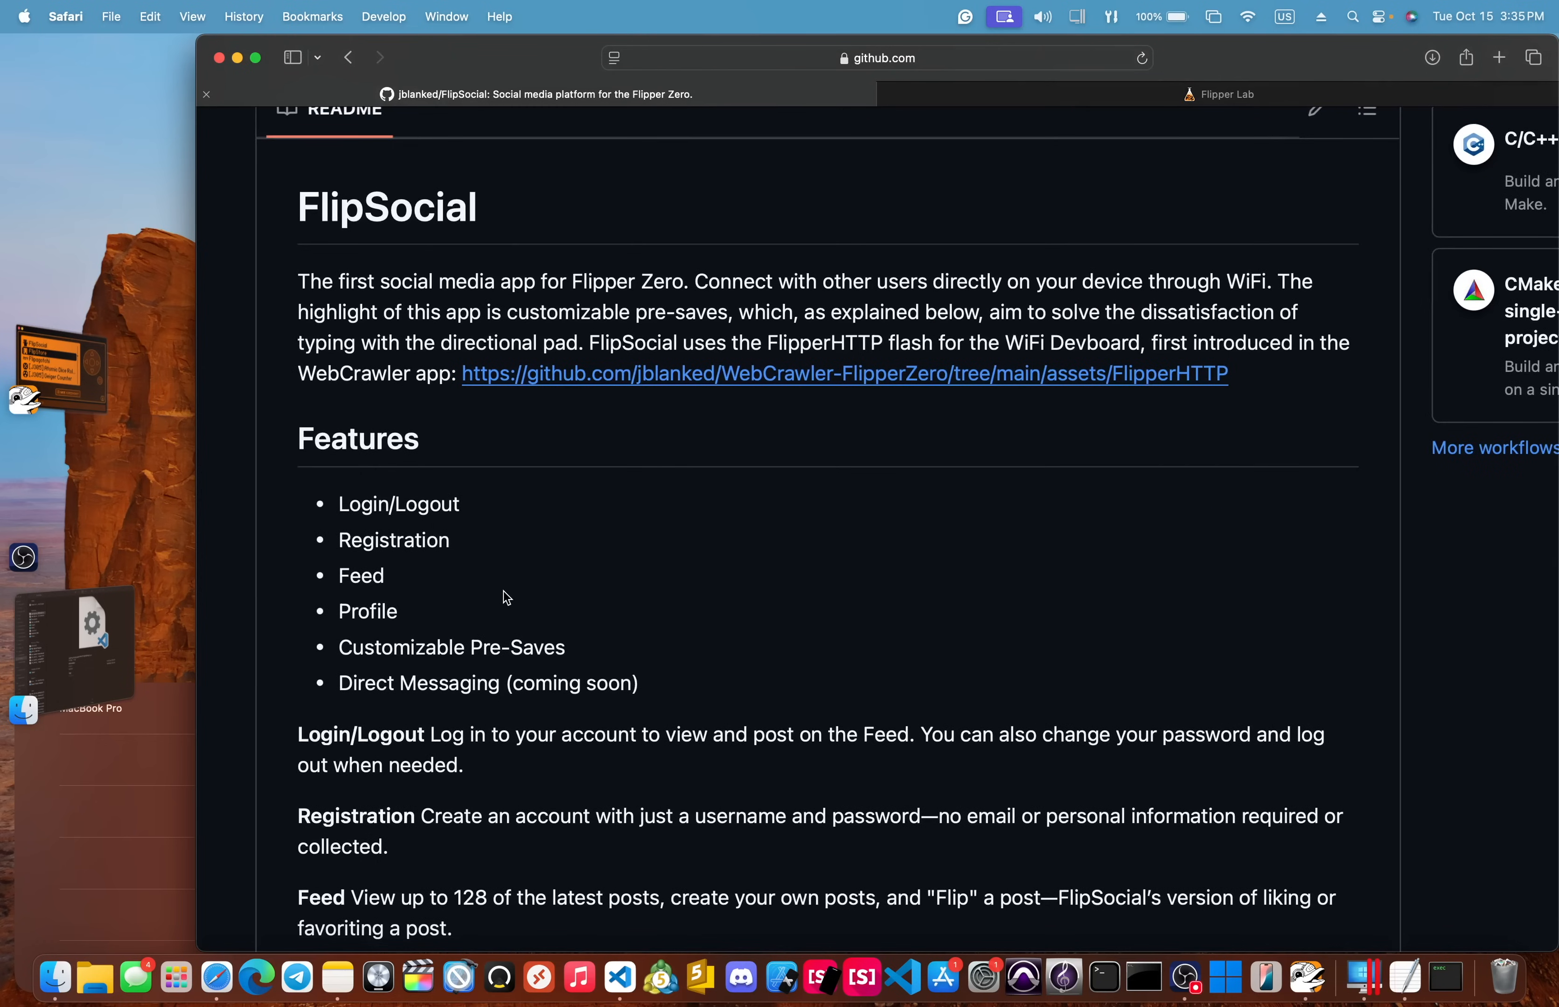
mouse_move(646, 436)
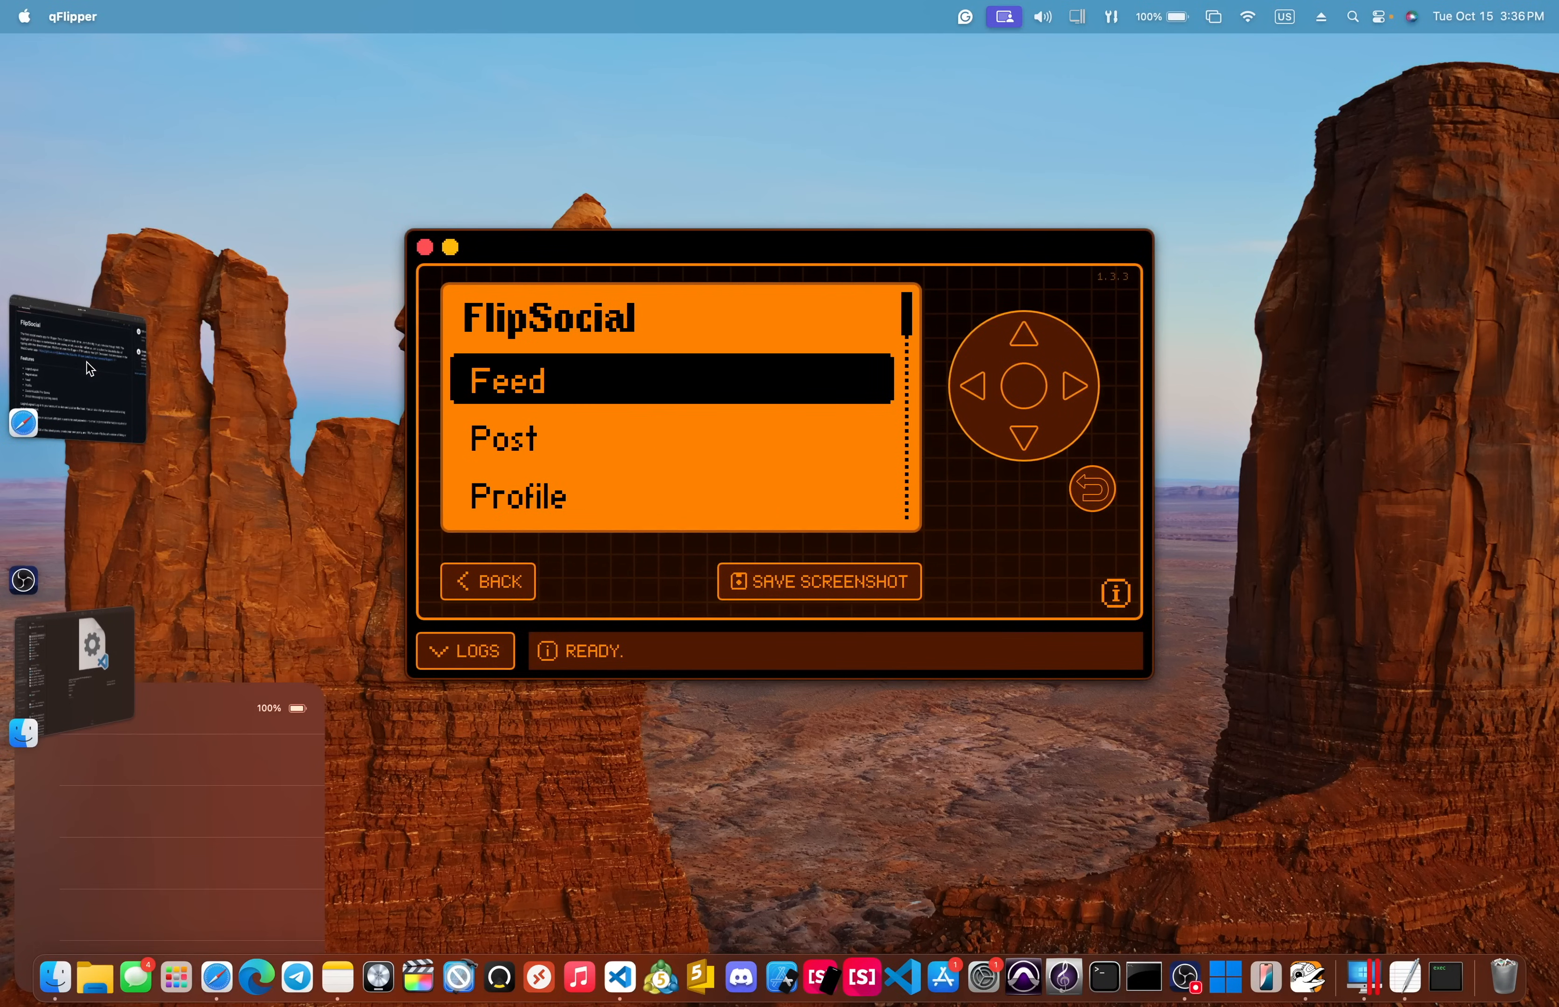
Step: Show FlipSocial's Feed, Post and Profile menu on the Flipper remote screen
left_click(1021, 388)
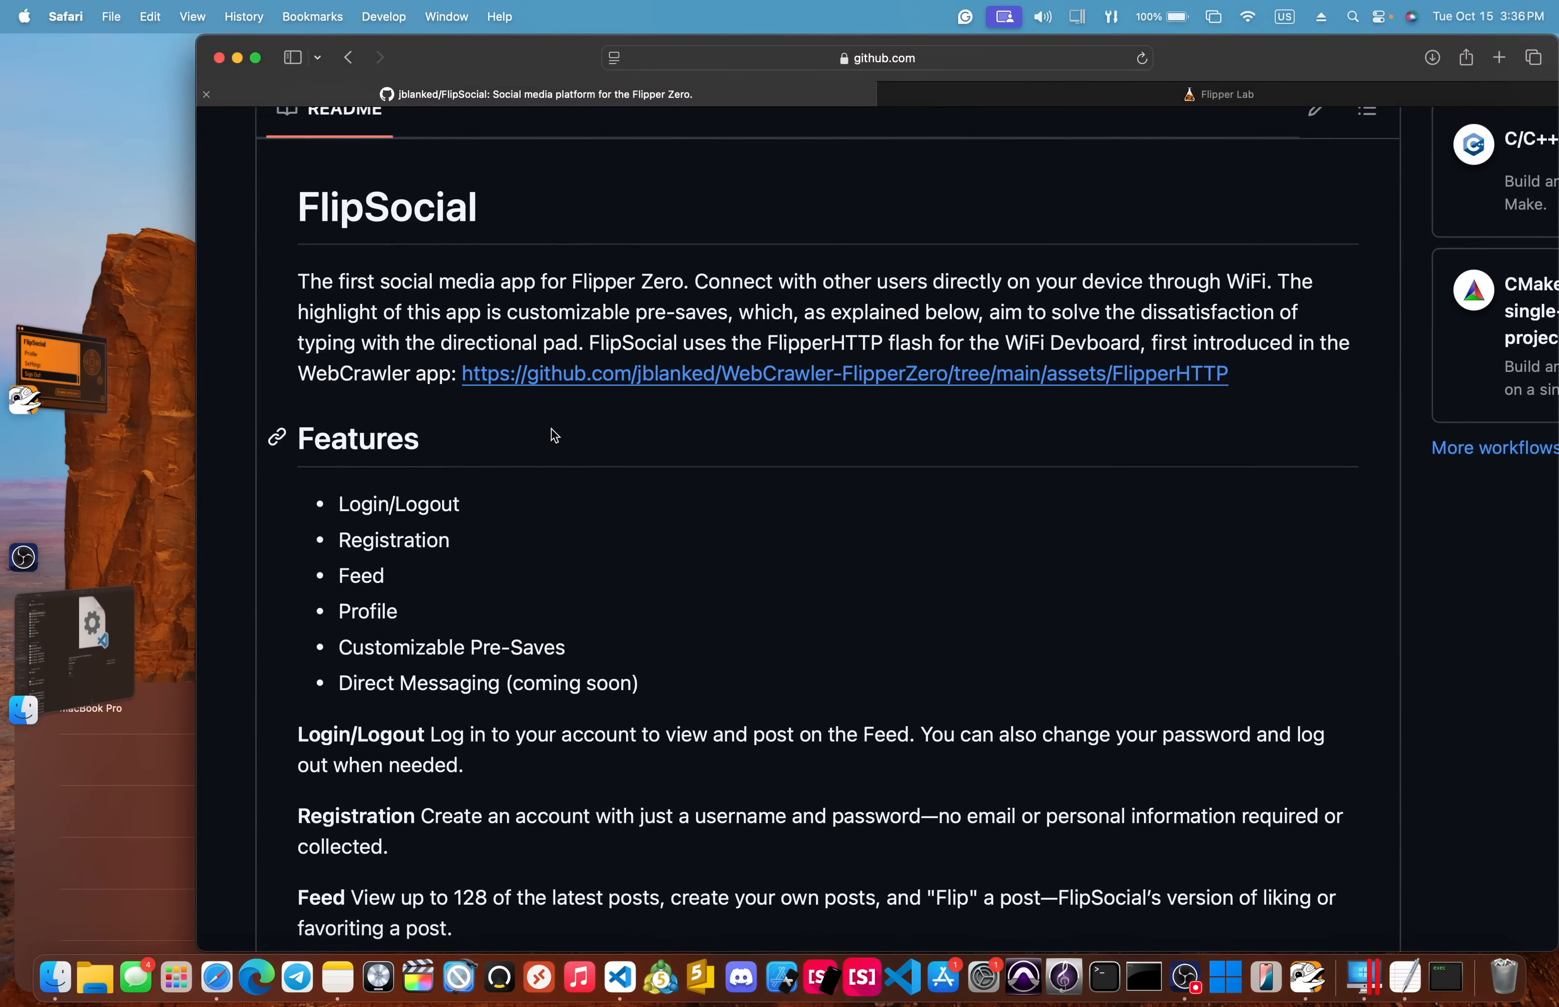
mouse_move(685, 392)
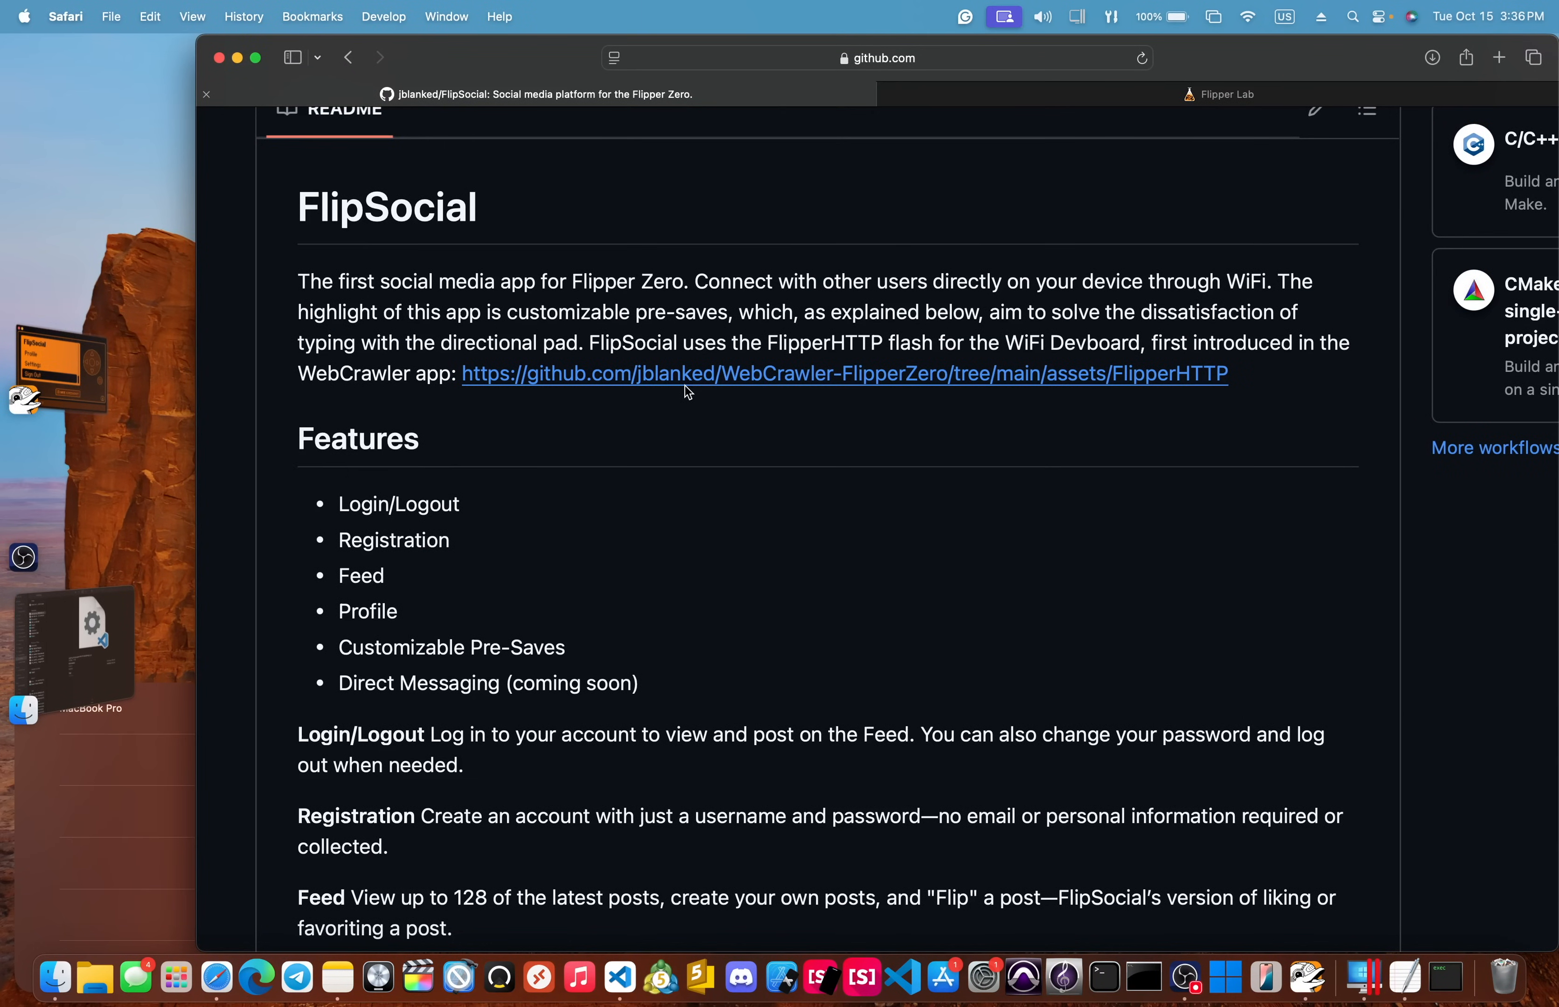